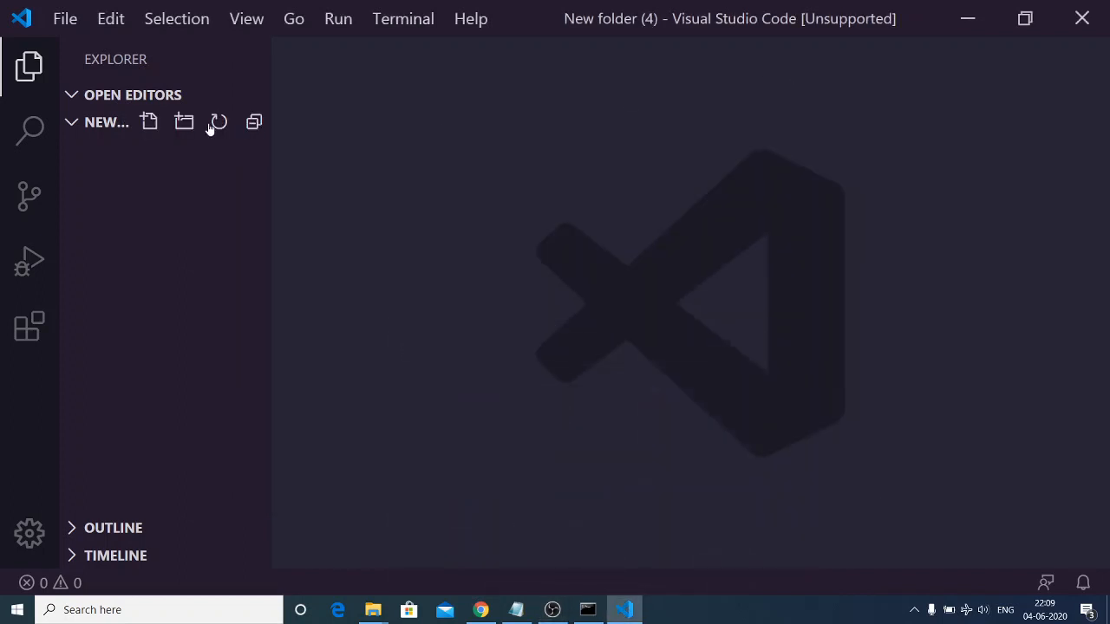
# Create a new empty file named index.html in the project folder and open it
pyautogui.click(149, 122)
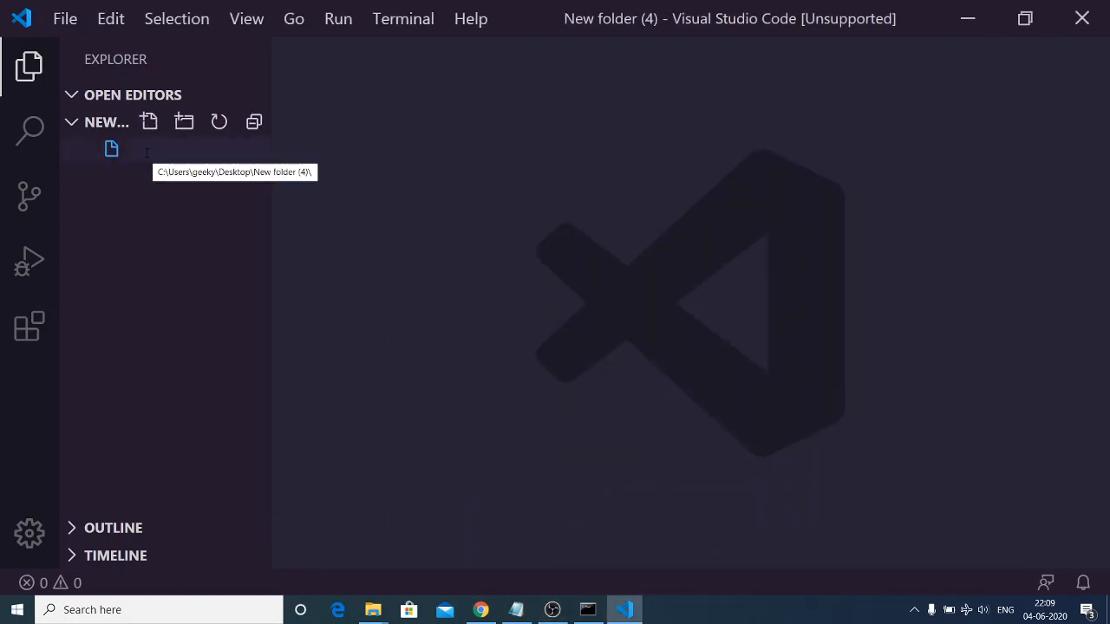
pyautogui.write('index.j')
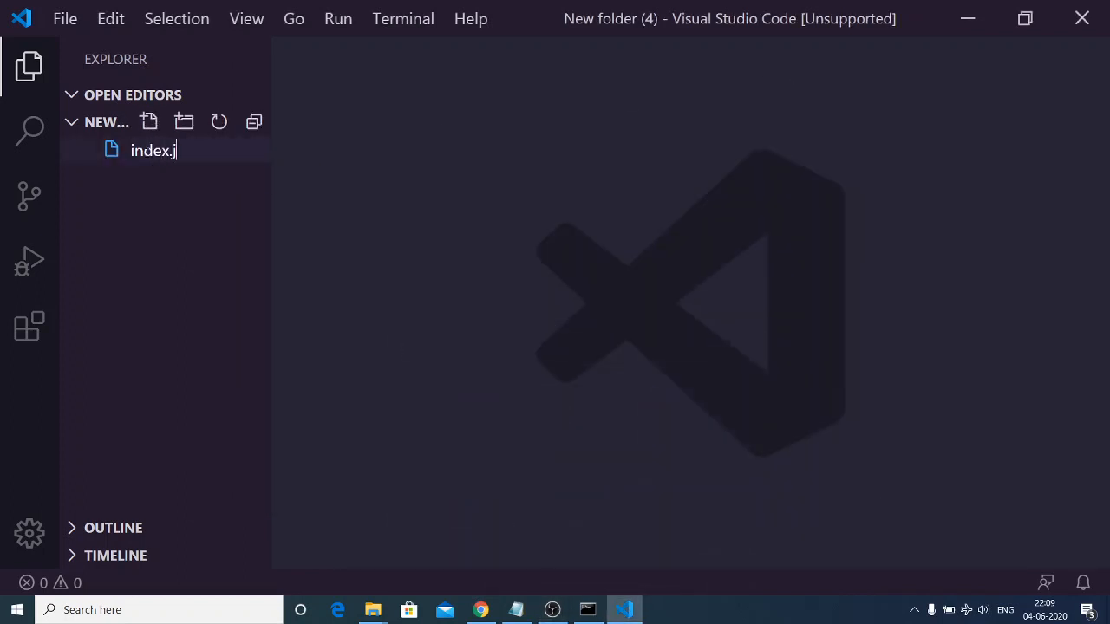
pyautogui.write('htm')
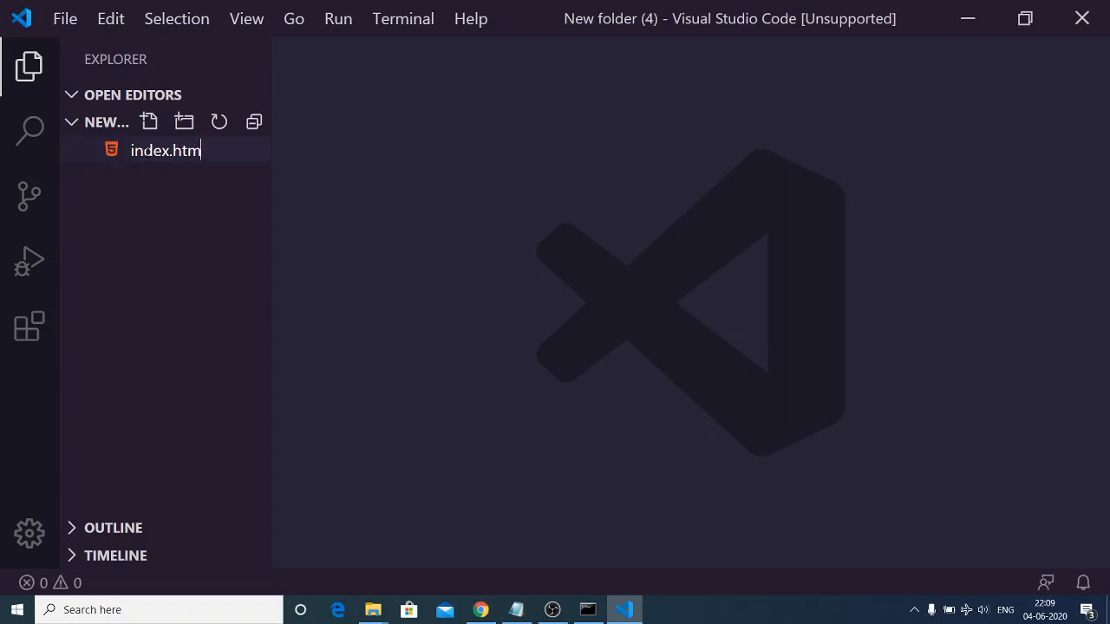
pyautogui.press('Return')
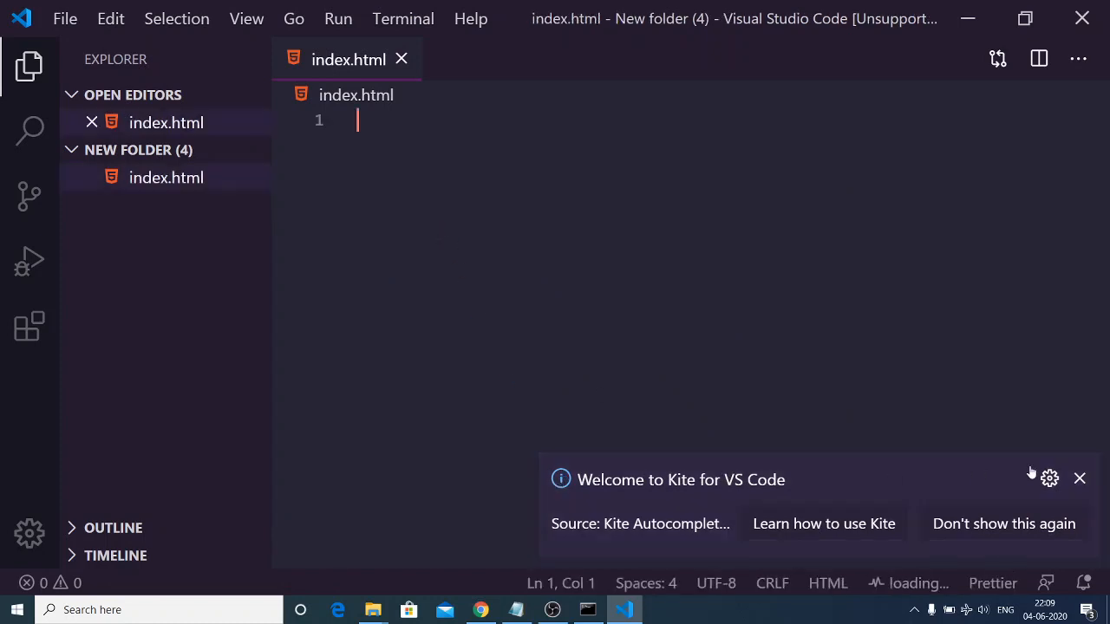
# Expand an Emmet HTML5 skeleton and title it 'PDF Document in html5 and javascript'
pyautogui.click(1079, 479)
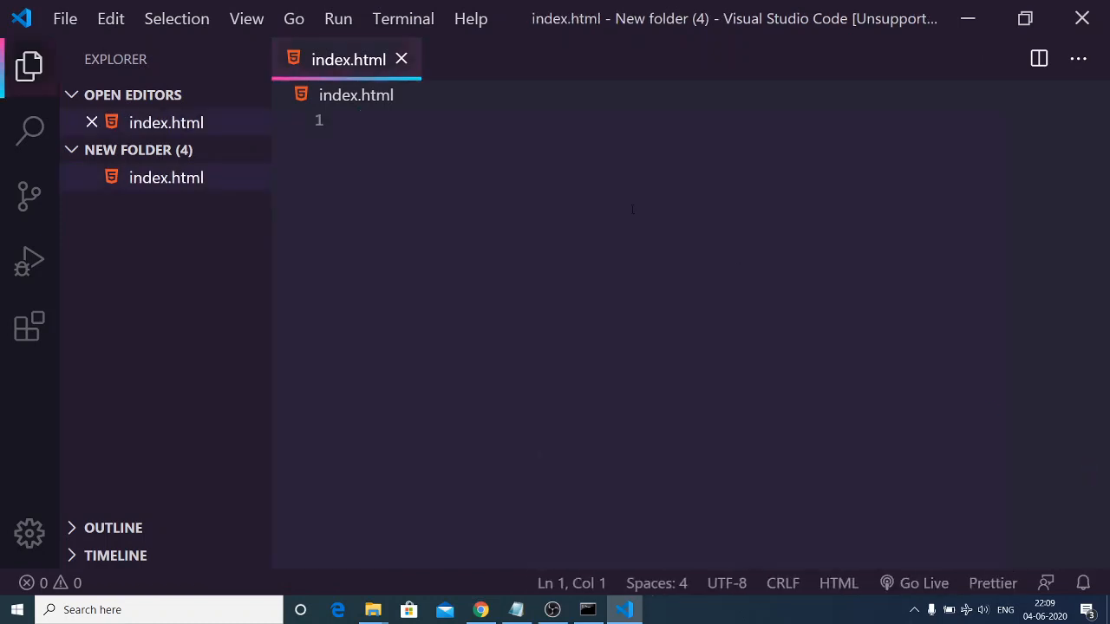
pyautogui.write('!')
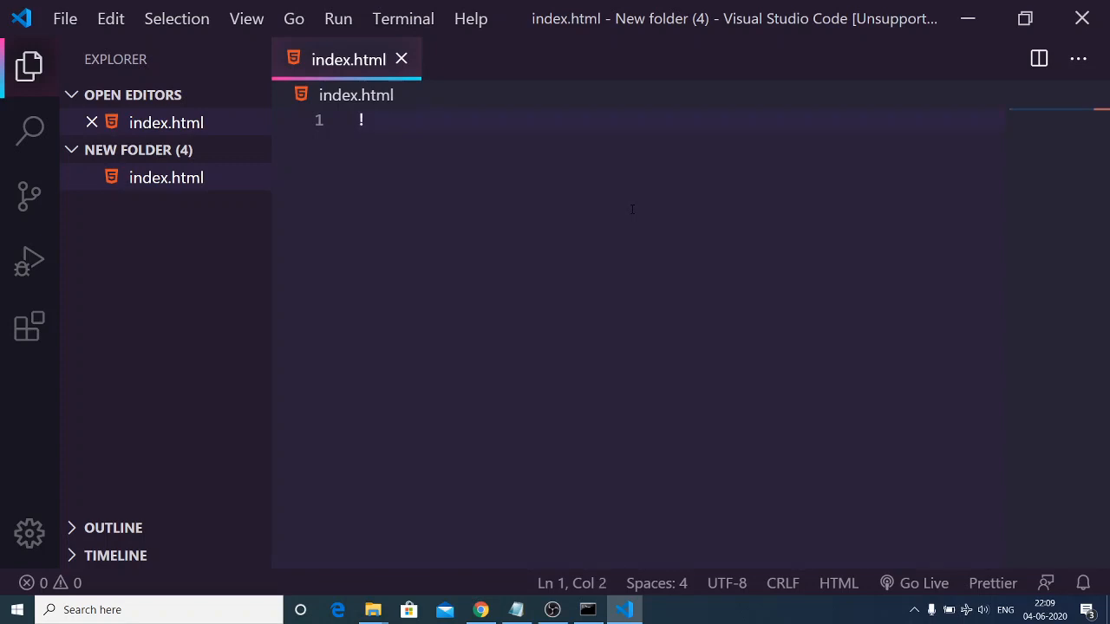
pyautogui.press('Backspace')
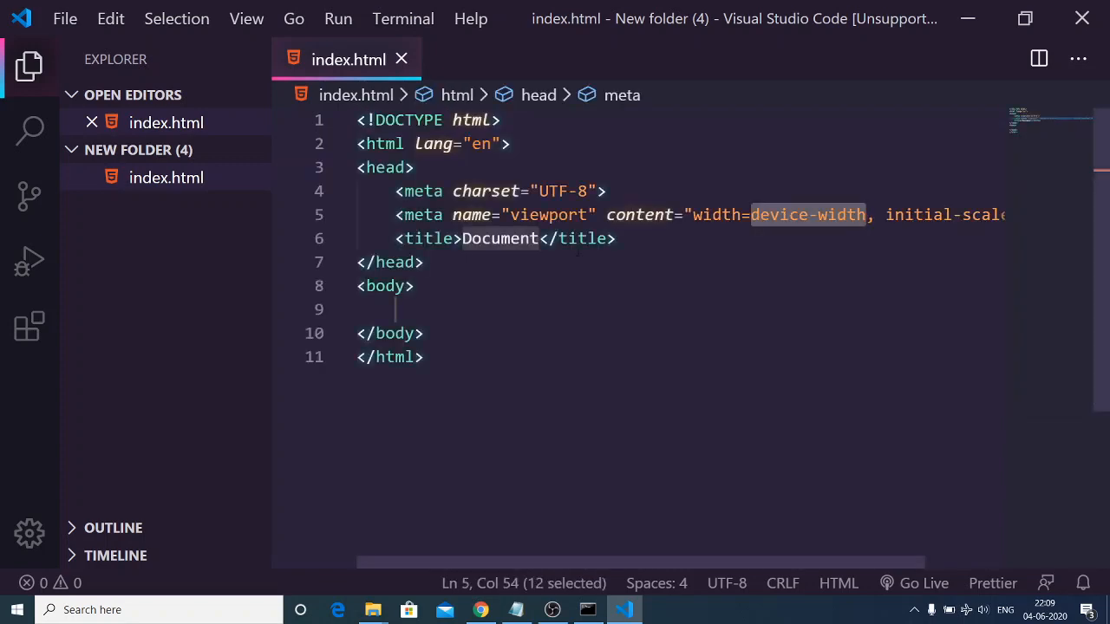
pyautogui.click(541, 239)
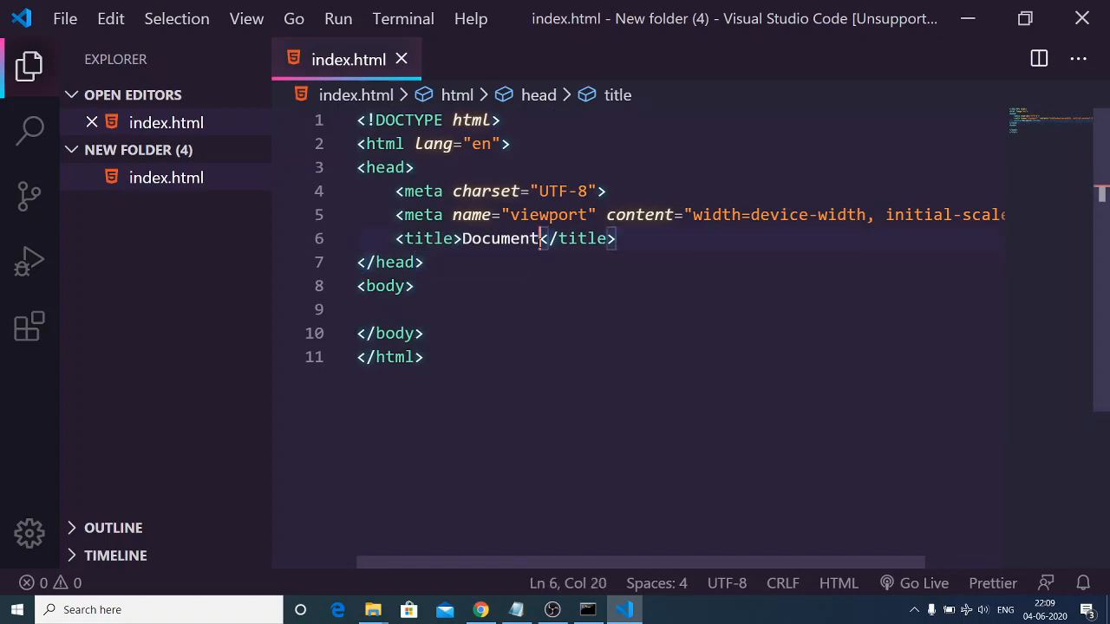
pyautogui.press('Backspace')
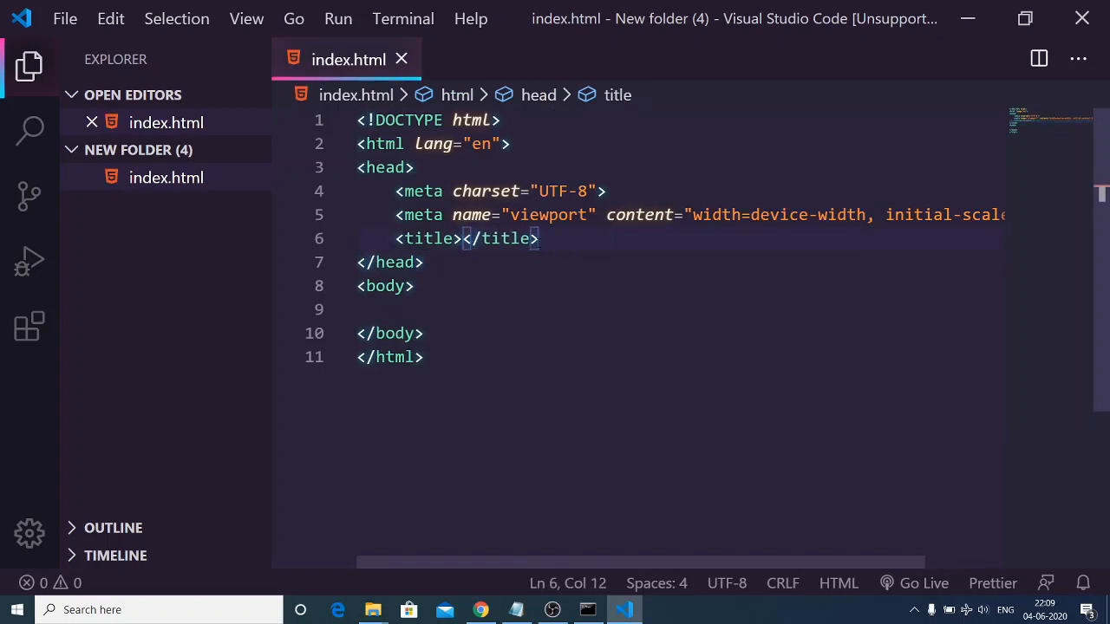
pyautogui.write('PDF D')
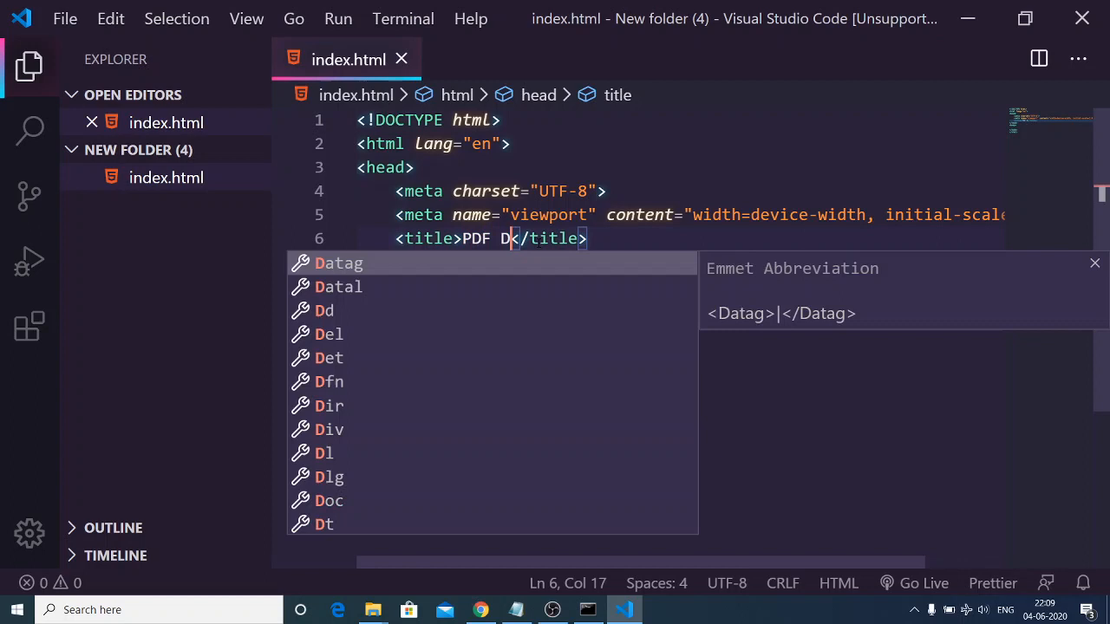
pyautogui.write('ocument in html')
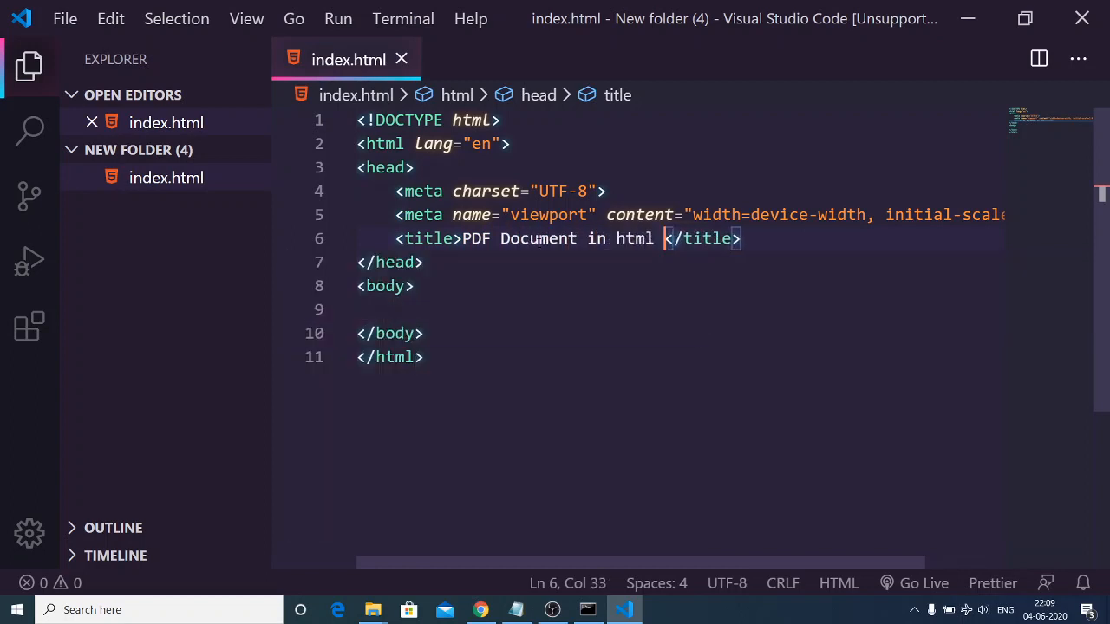
pyautogui.write('5')
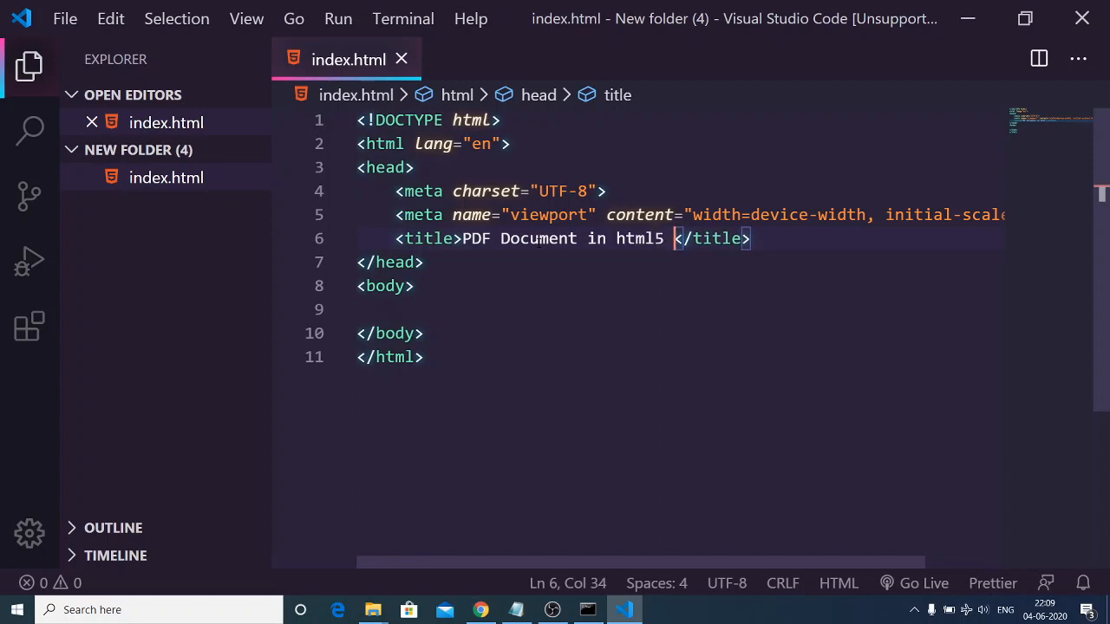
pyautogui.write('and javascript')
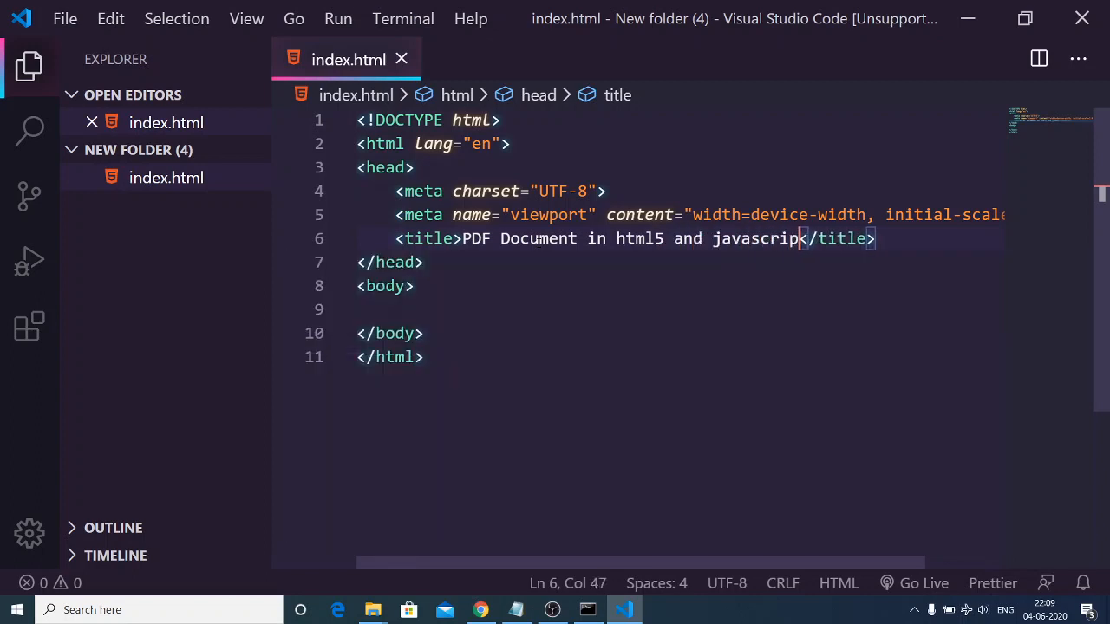
pyautogui.write('t')
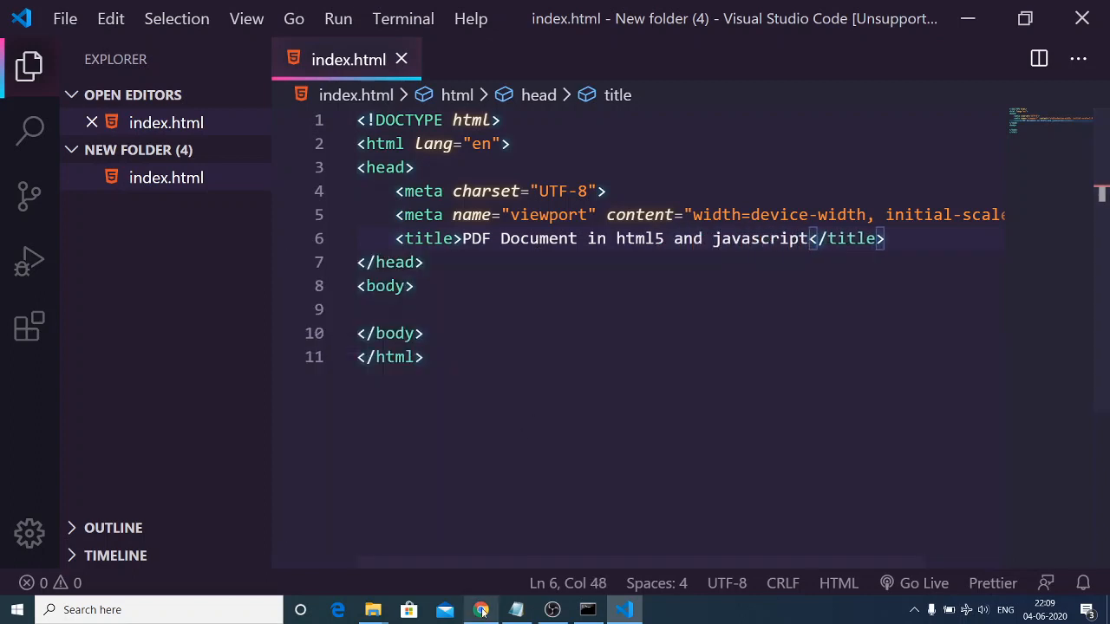
# Copy the jspdf.min.js CDN link from cdnjs in the browser and return to the editor
pyautogui.click(480, 610)
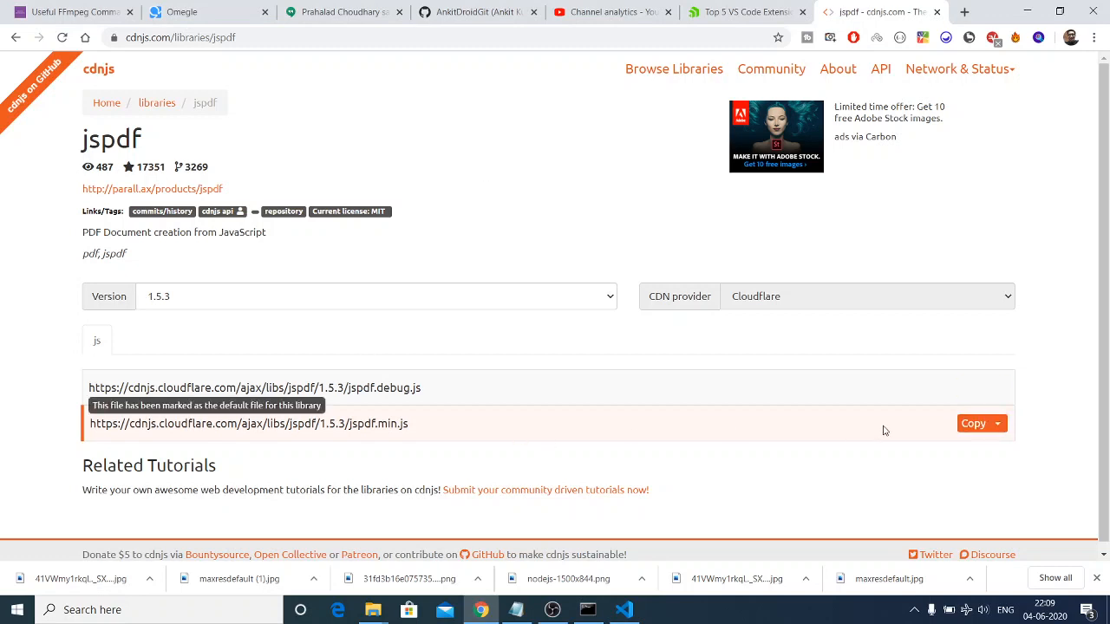
pyautogui.click(973, 423)
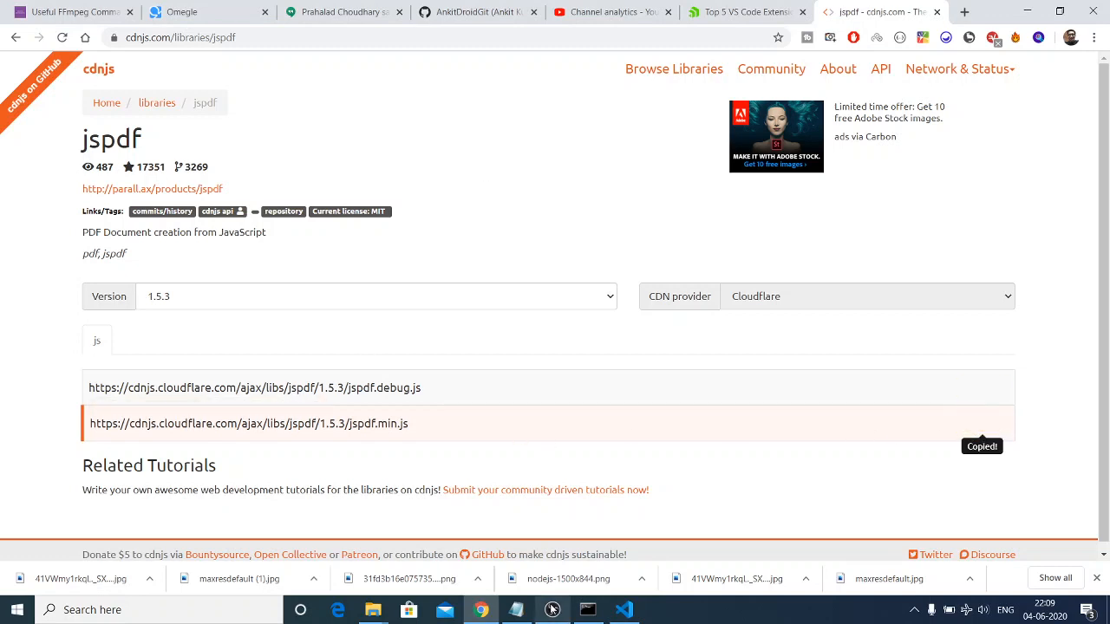
pyautogui.click(625, 611)
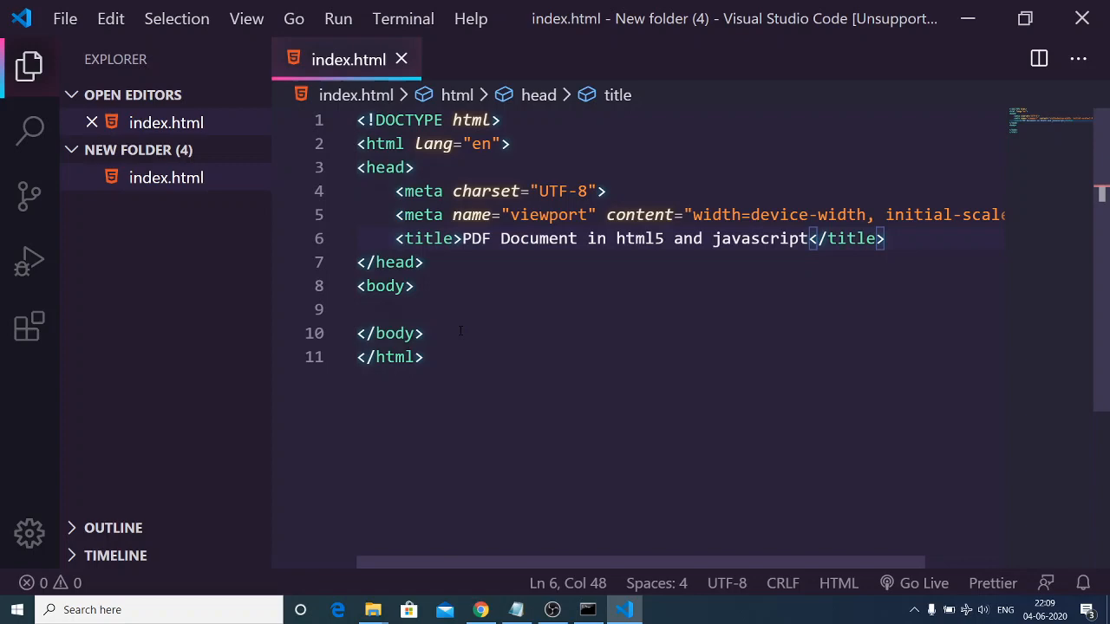
# Add a script tag loading cdnjs jspdf 1.5.3 jspdf.min.js, then begin an empty script block
pyautogui.write('script></script>')
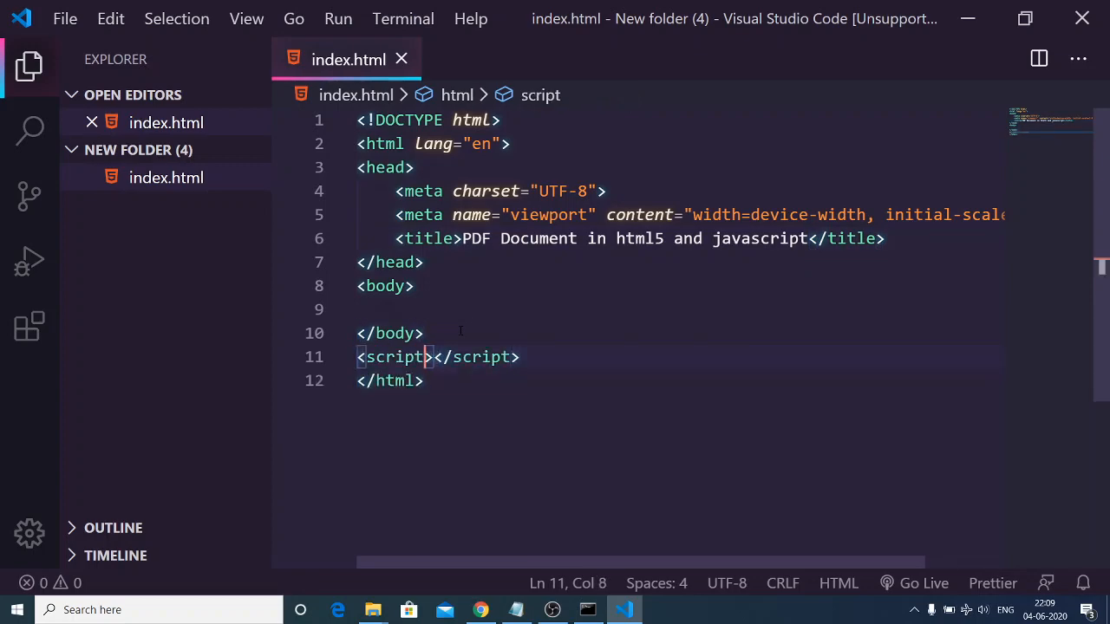
pyautogui.write('src=""')
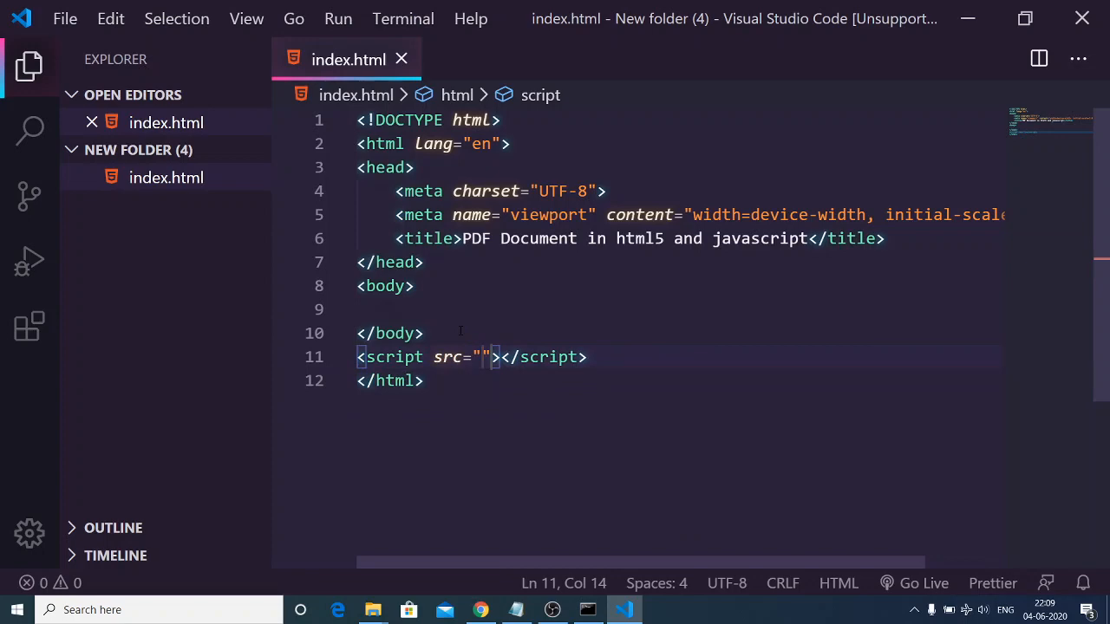
pyautogui.write('https://cdnjs.cloudflare.com/ajax/libs/jspdf/1.5.3/jspdf.min.js')
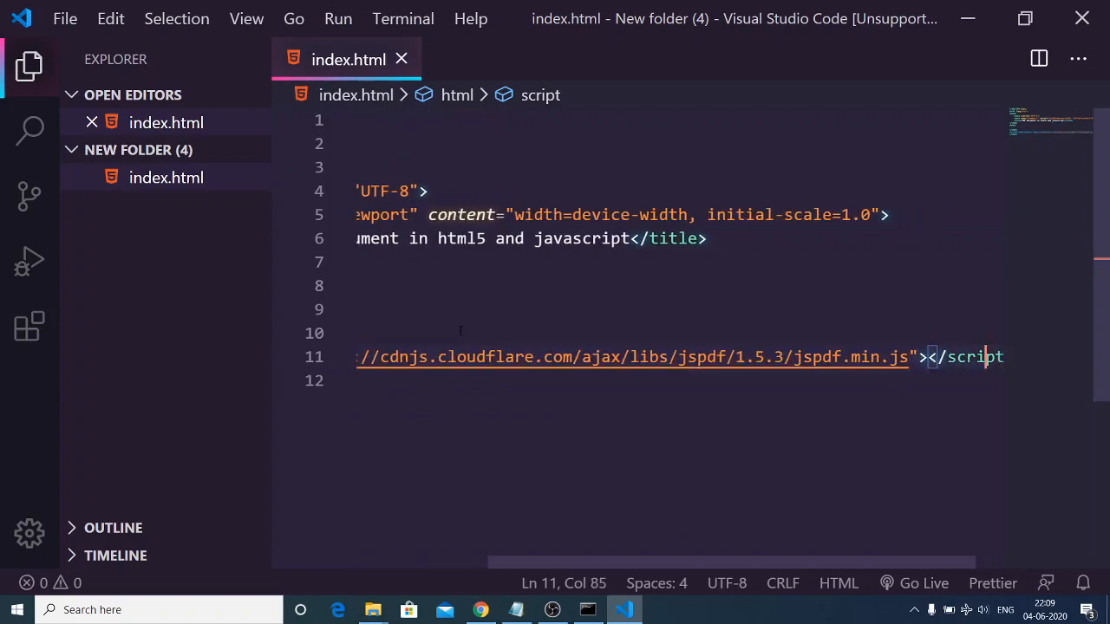
pyautogui.write('<script src="https')
pyautogui.click(682, 382)
pyautogui.write('<script>')
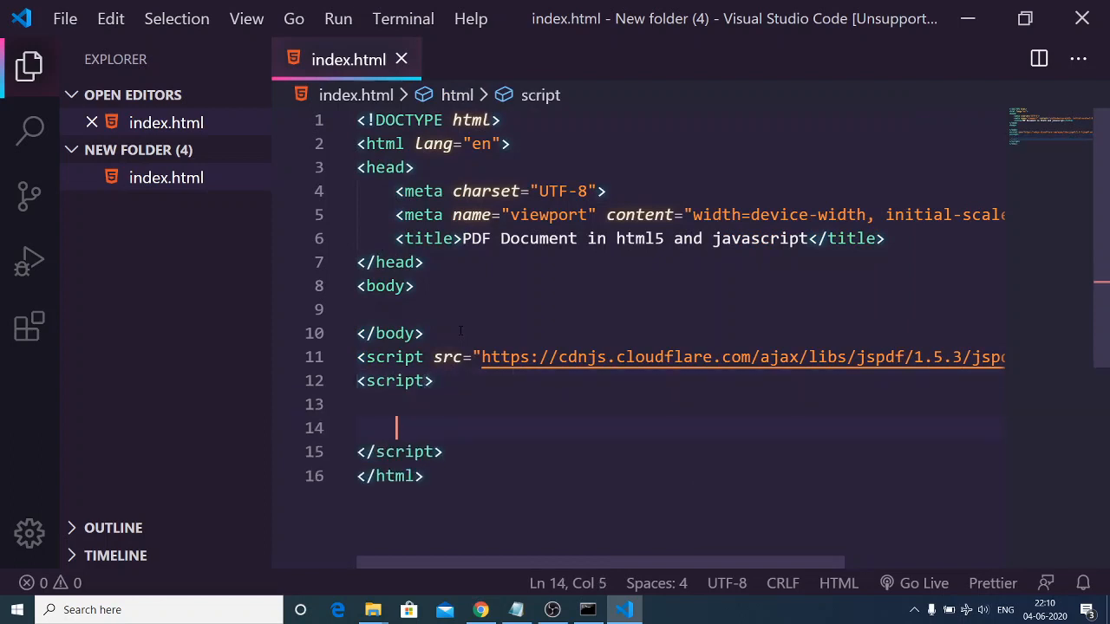
# Add an 'HTML TO PDF using jspdf' heading and a 'Convert to PDF' button with id 'button'
pyautogui.press('Enter')
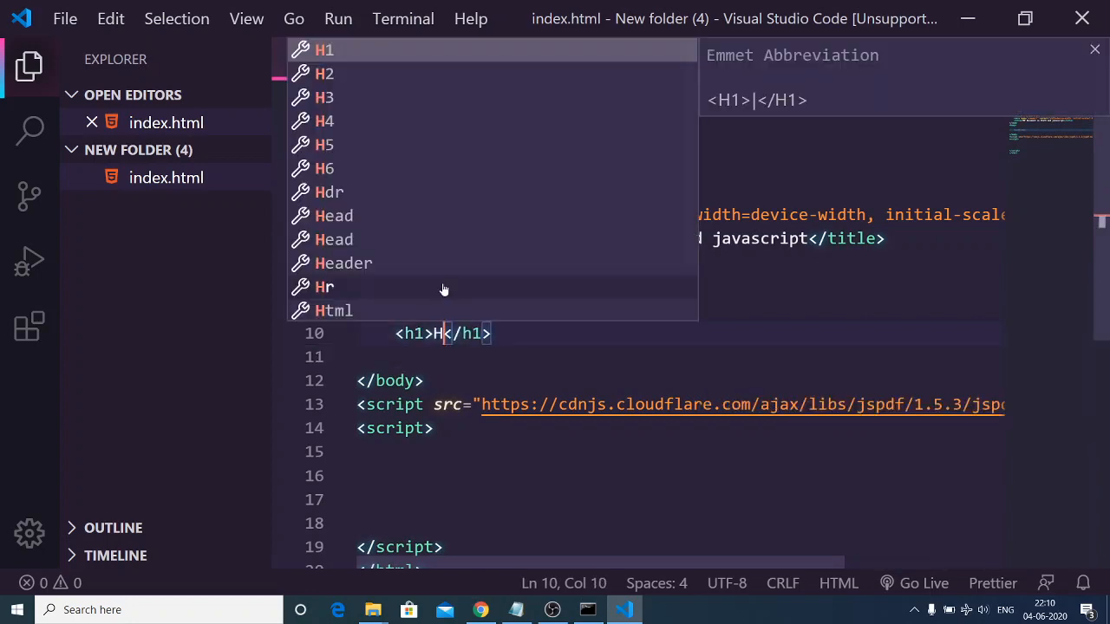
pyautogui.write('TML TO PDF')
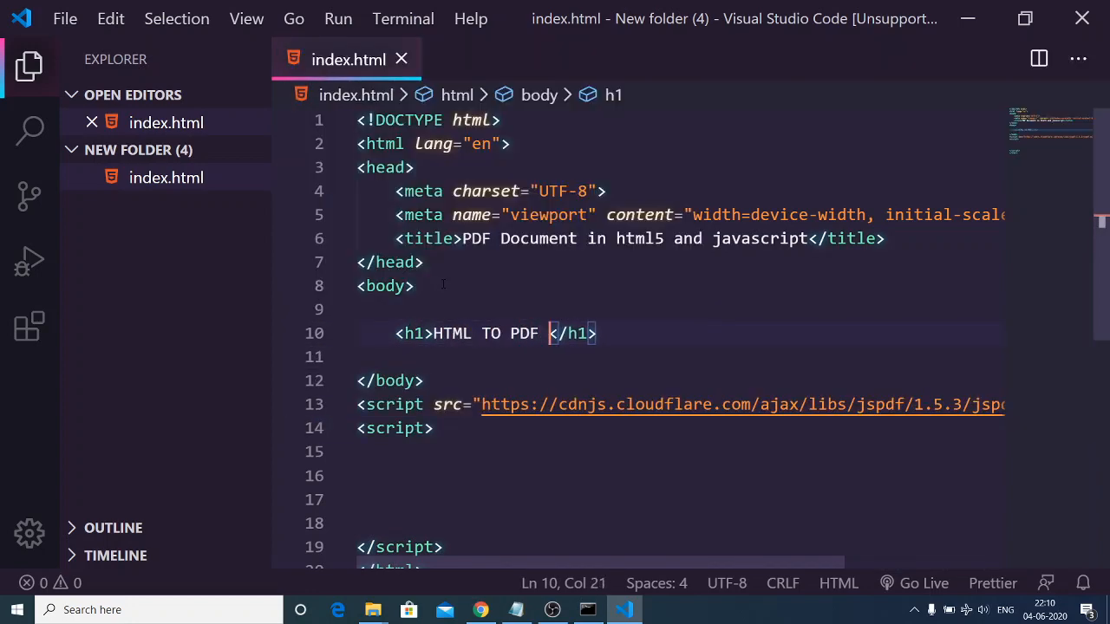
pyautogui.write('using jspdf')
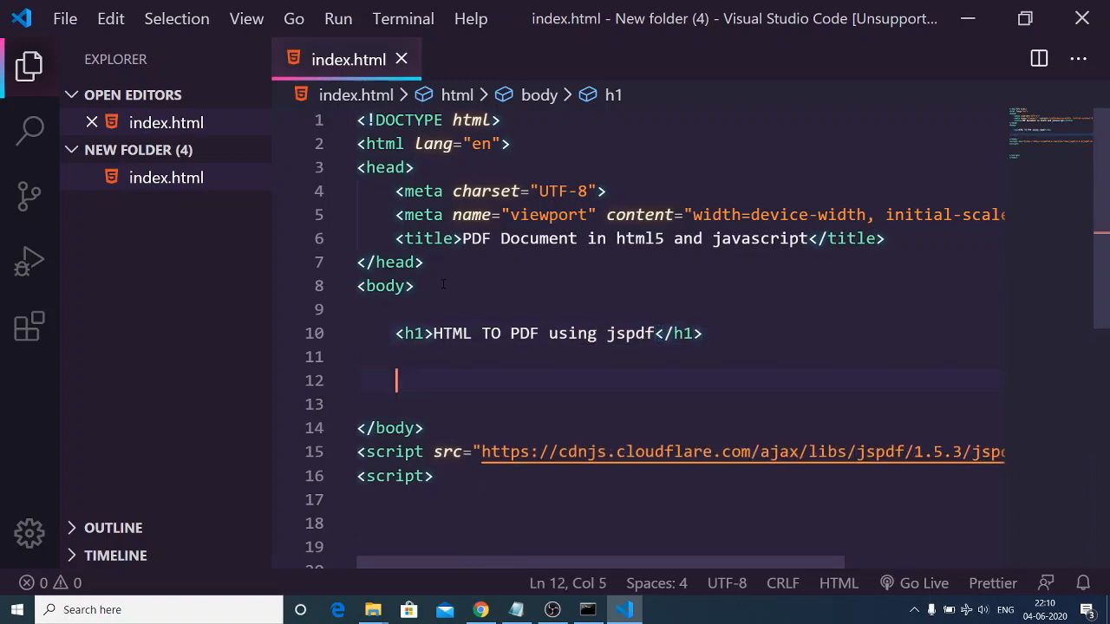
pyautogui.write('button')
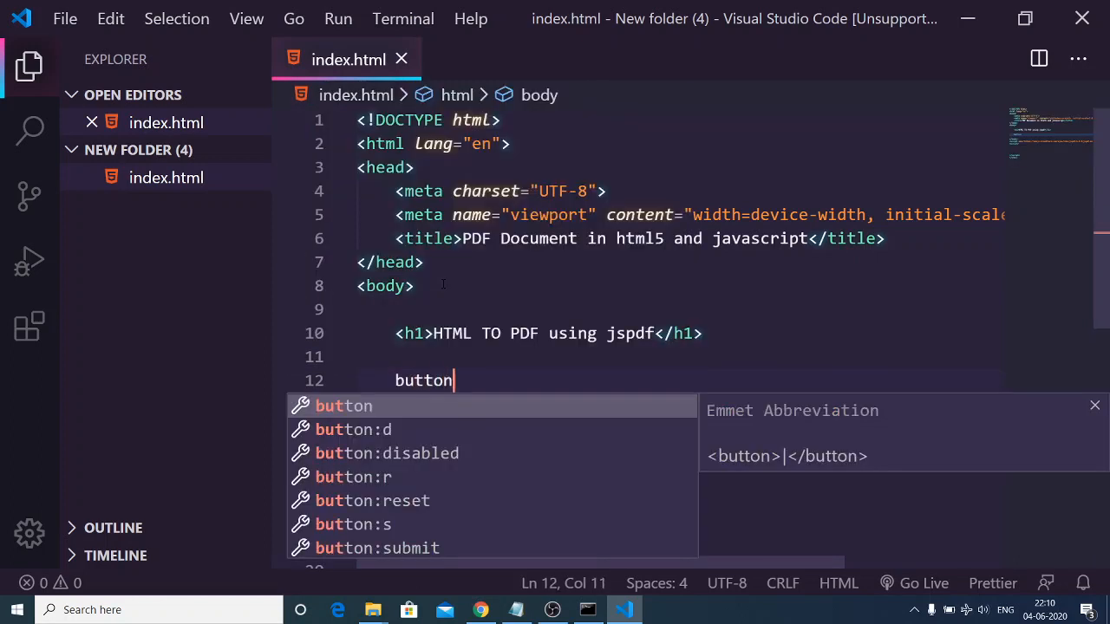
pyautogui.write('#')
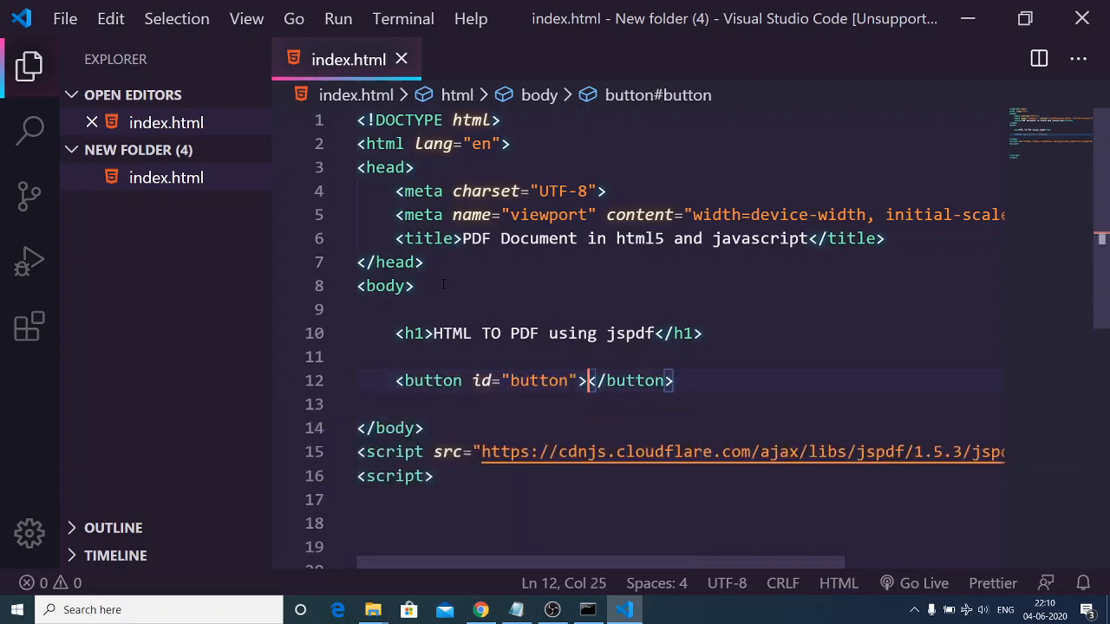
pyautogui.write('Conv')
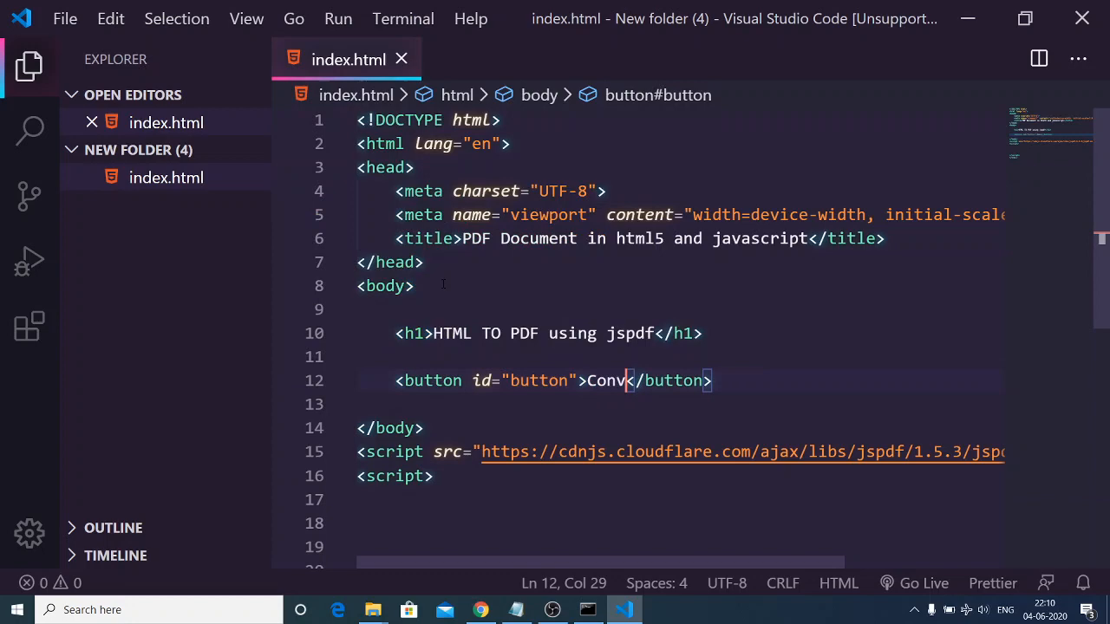
pyautogui.write('ert to PDF')
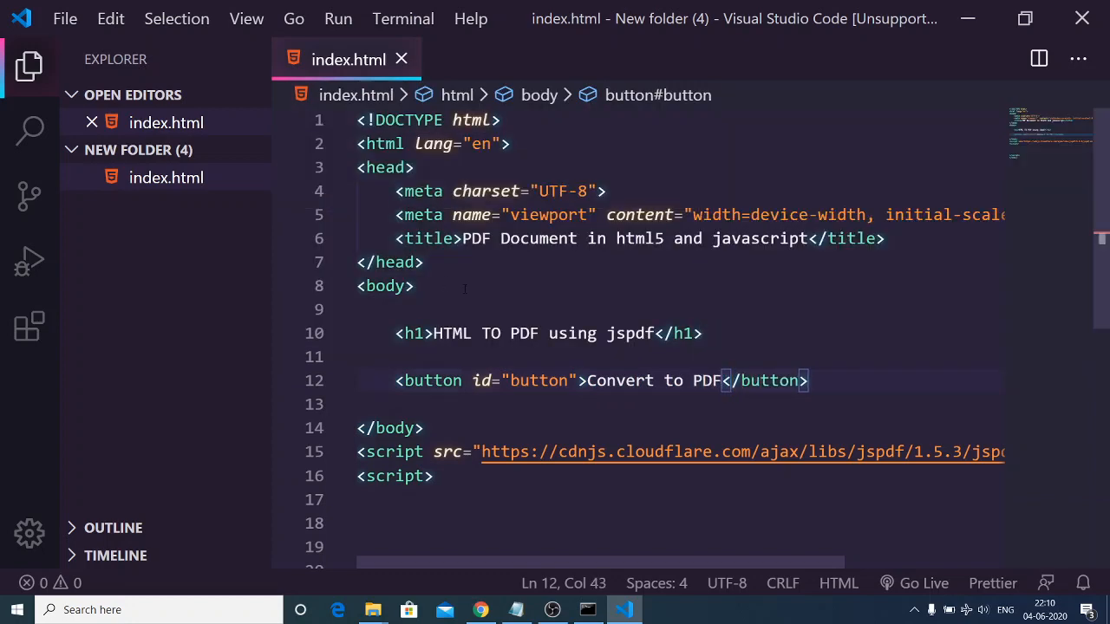
pyautogui.scroll(-3)
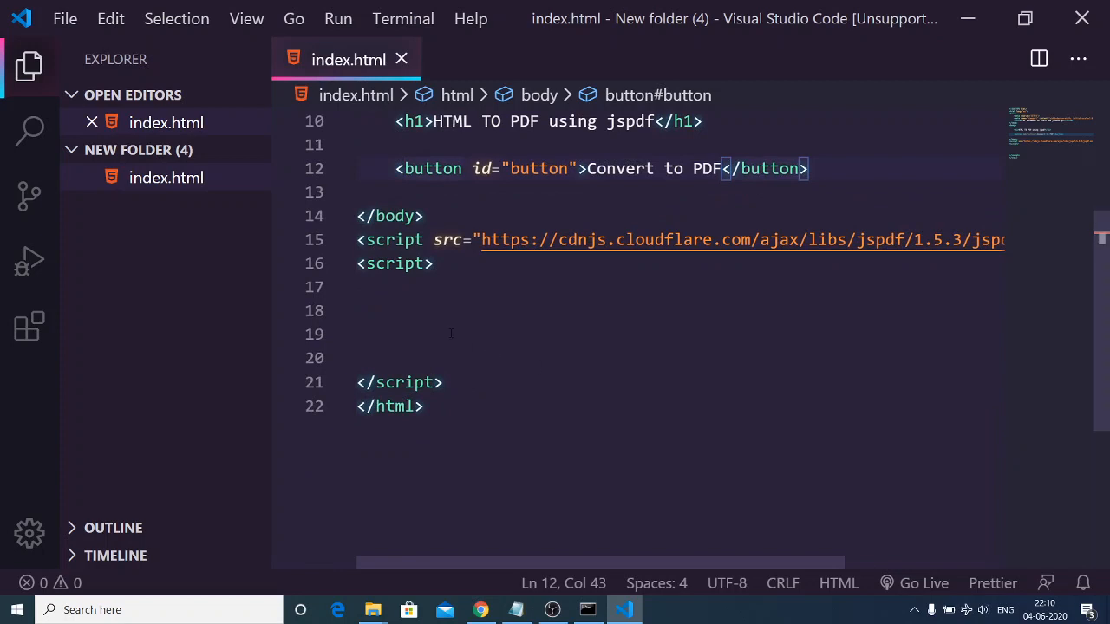
# Create var doc = new jsPDF() and write 'hello world' at 40,40 with doc.text
pyautogui.write('var d')
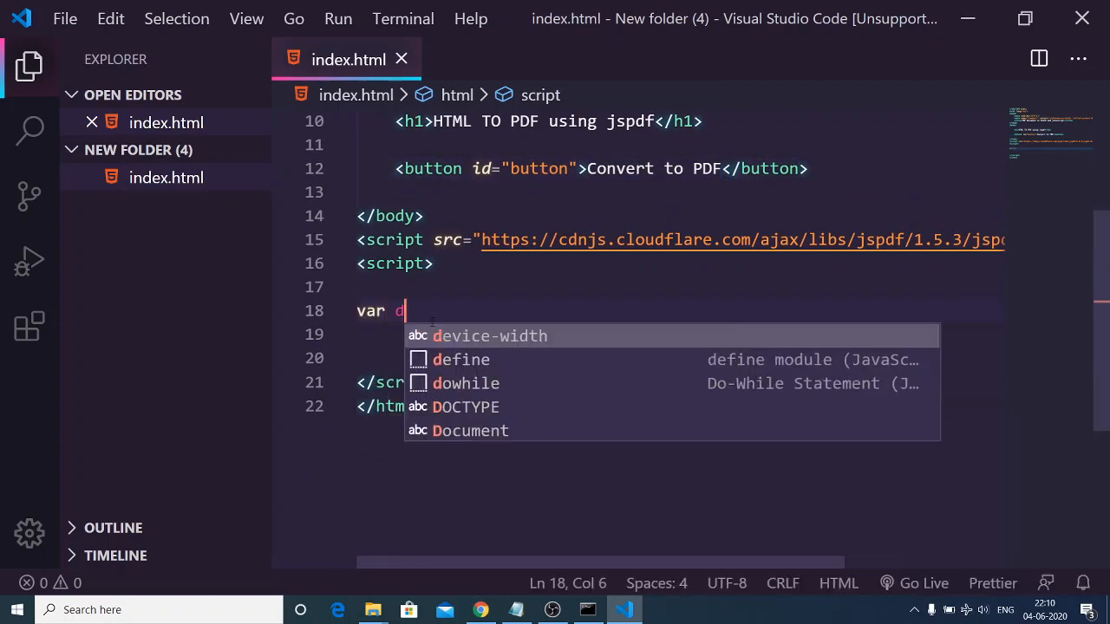
pyautogui.write('oc = new js')
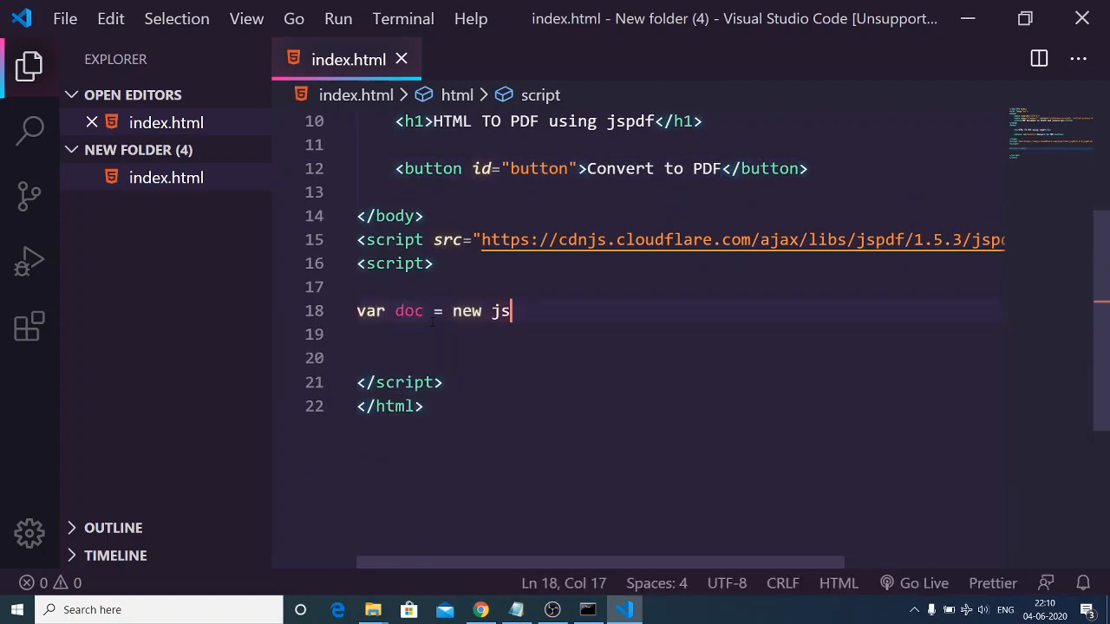
pyautogui.write('PDF)')
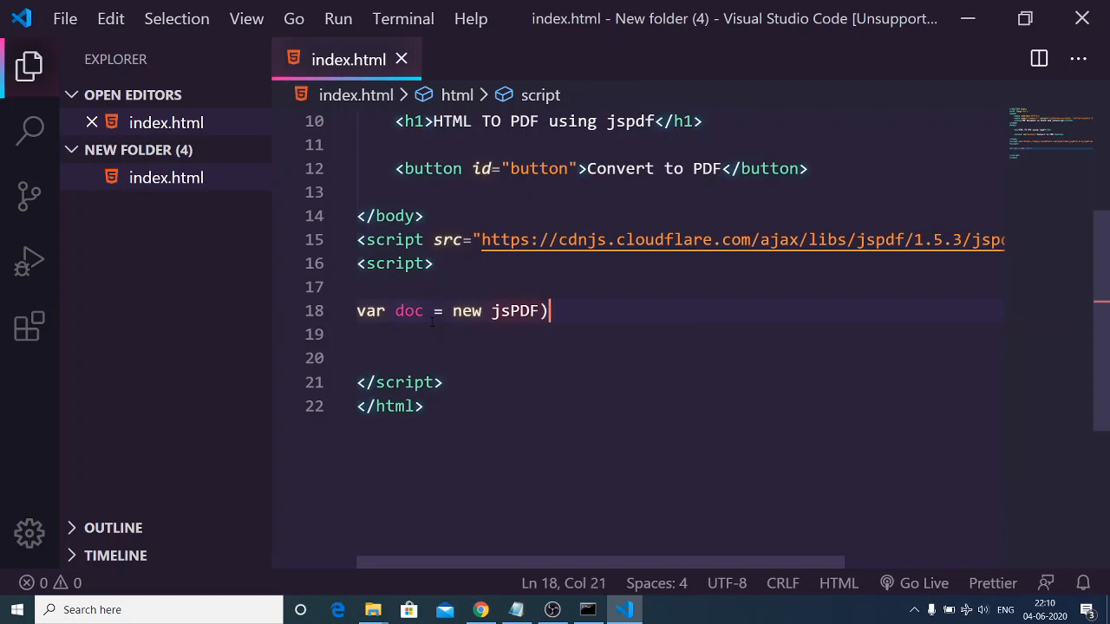
pyautogui.write('(')
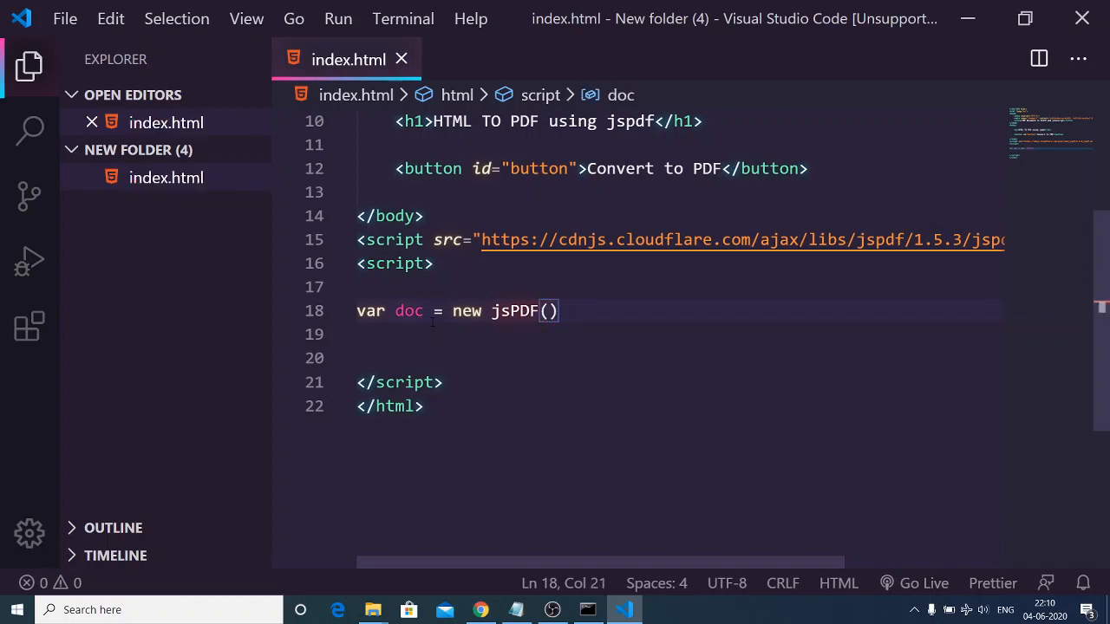
pyautogui.write('DOC')
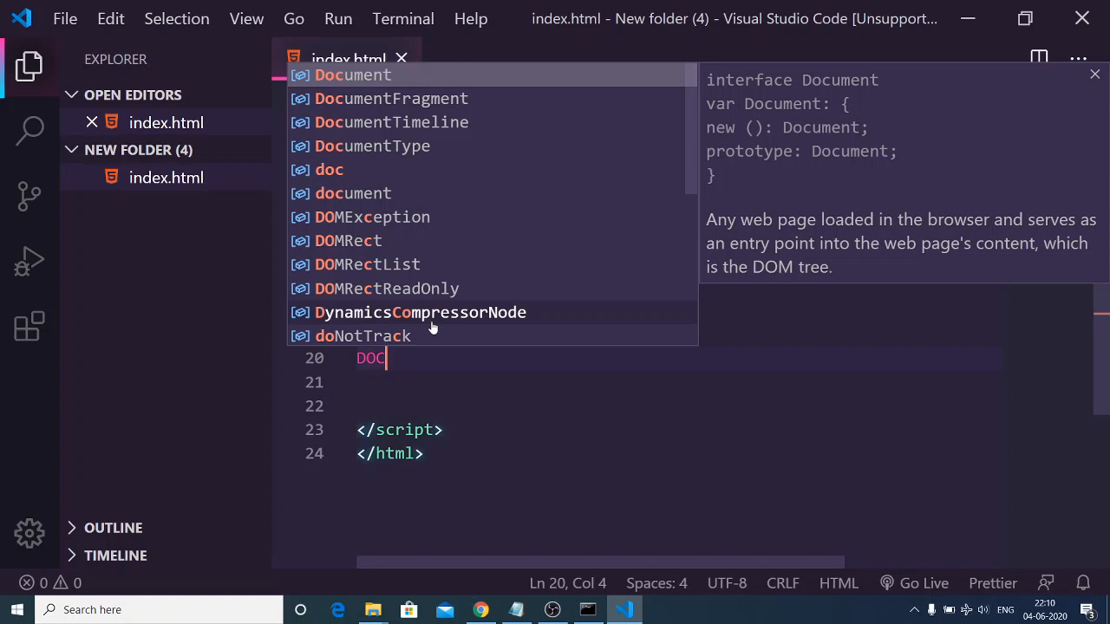
pyautogui.write('.text(')
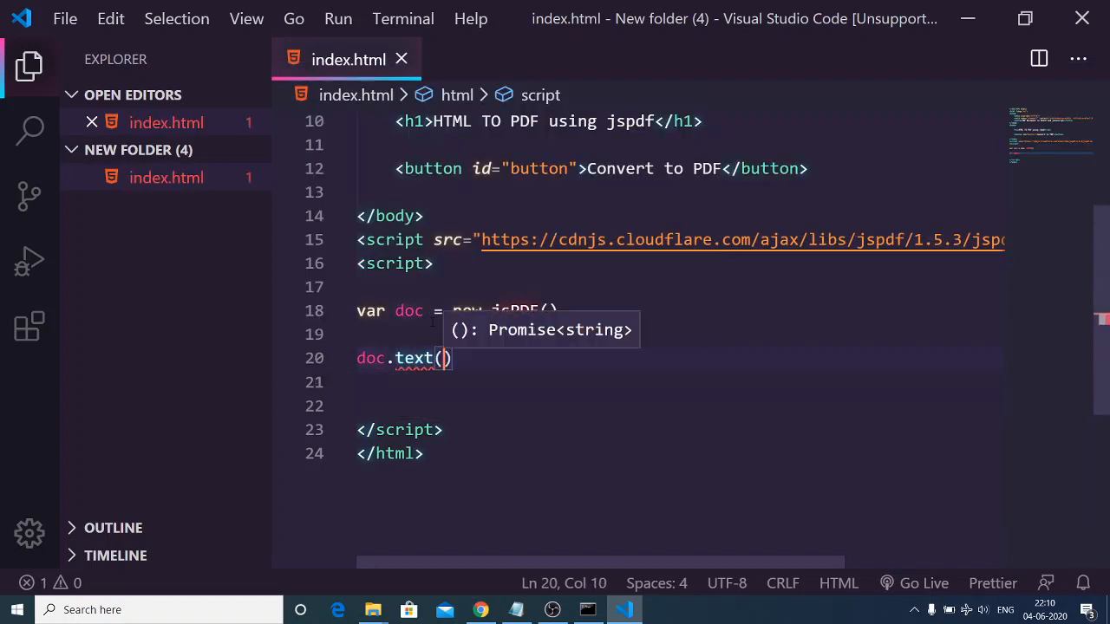
pyautogui.write('"')
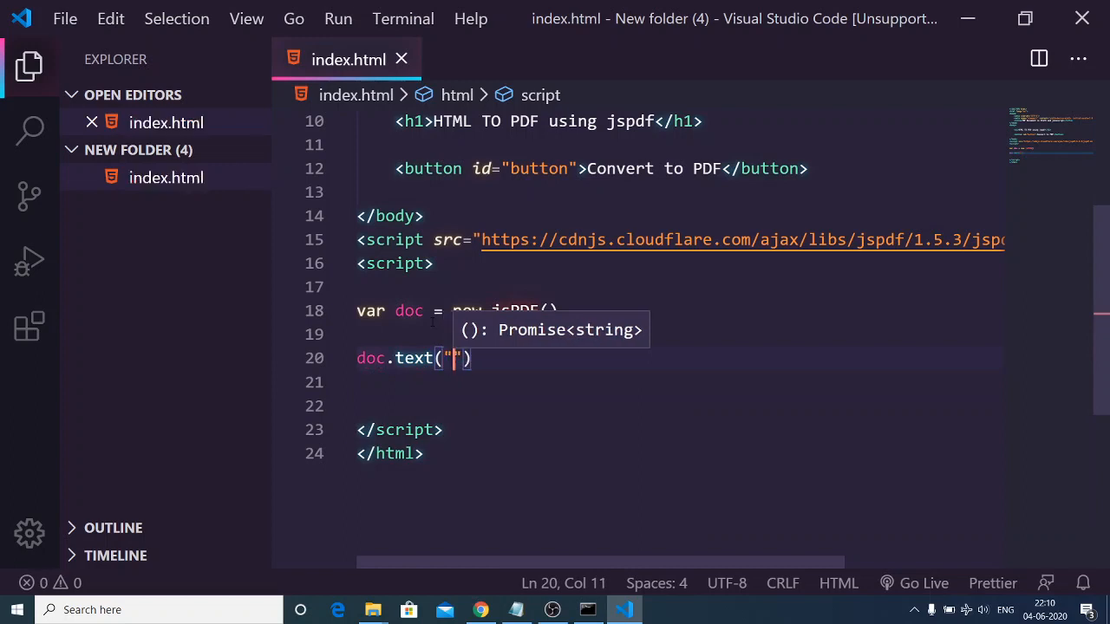
pyautogui.write('hello wor')
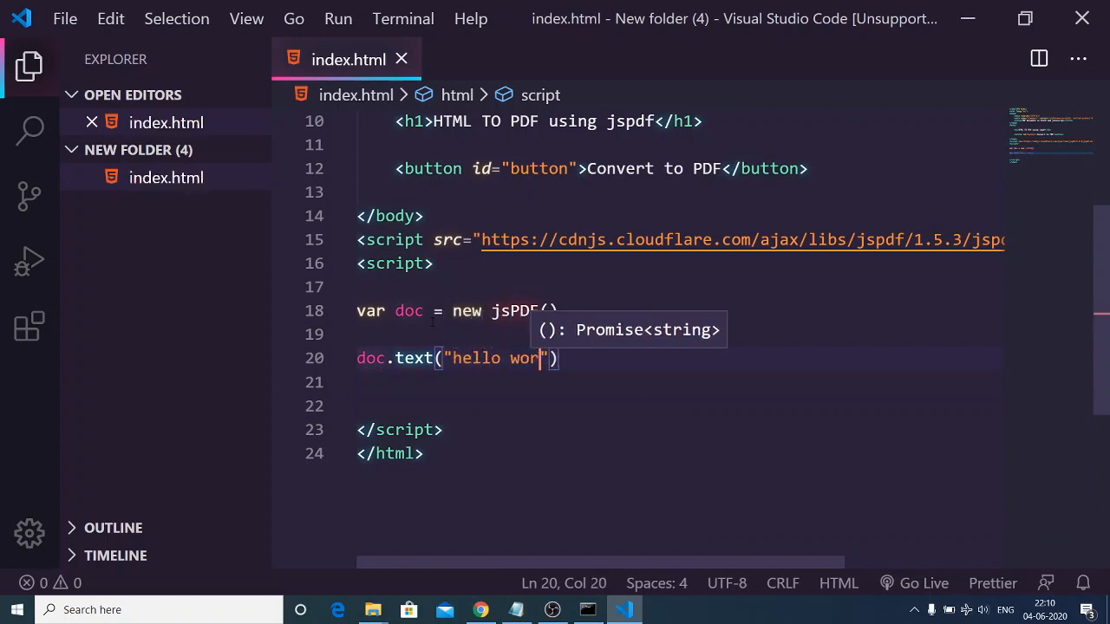
pyautogui.write('ld')
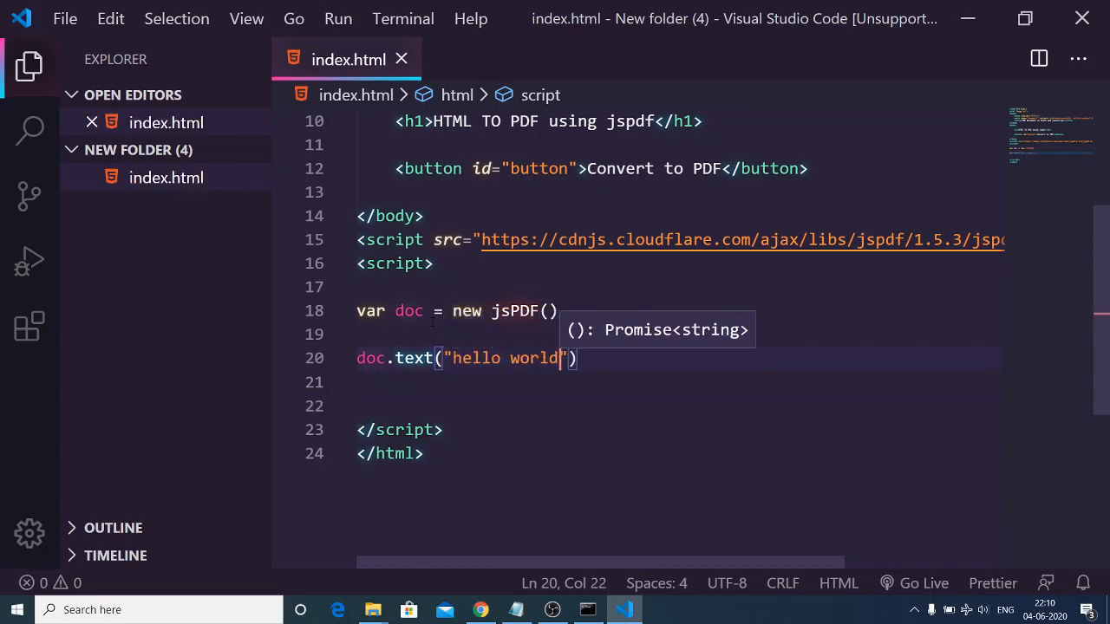
pyautogui.write(',')
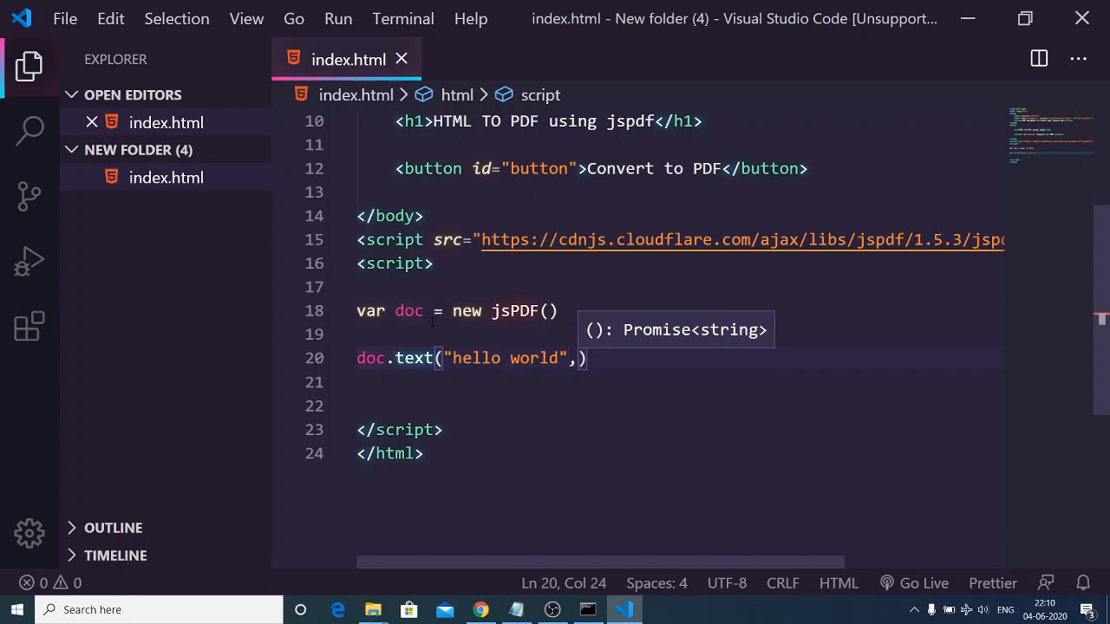
pyautogui.write('40,l')
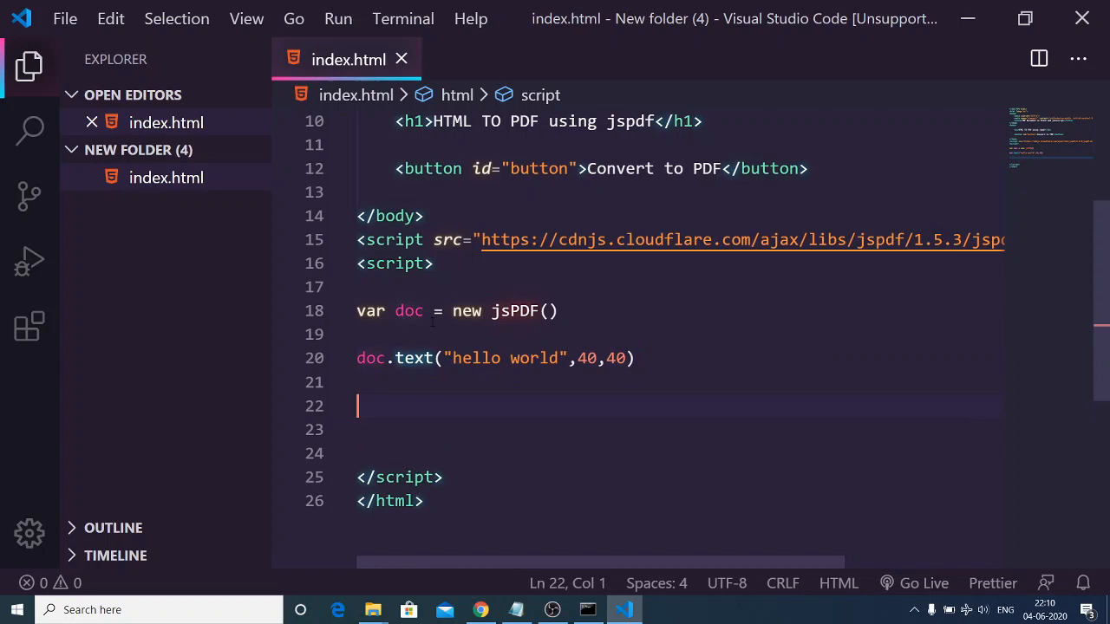
# Save the document as output.pdf with doc.save
pyautogui.write('doc.save("output/."')
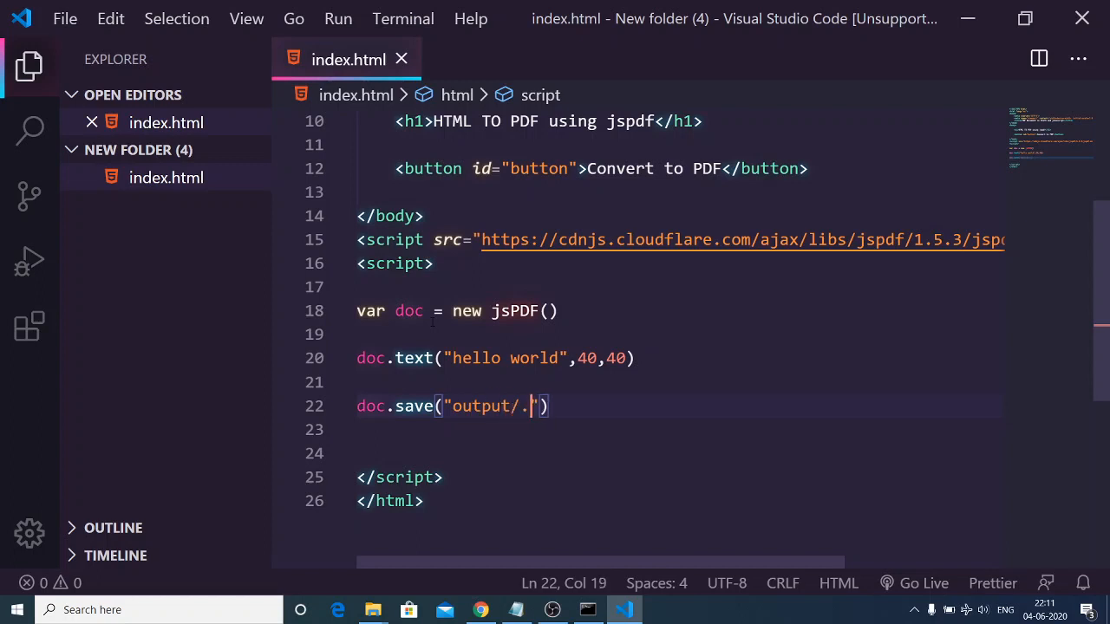
pyautogui.write('pdf')
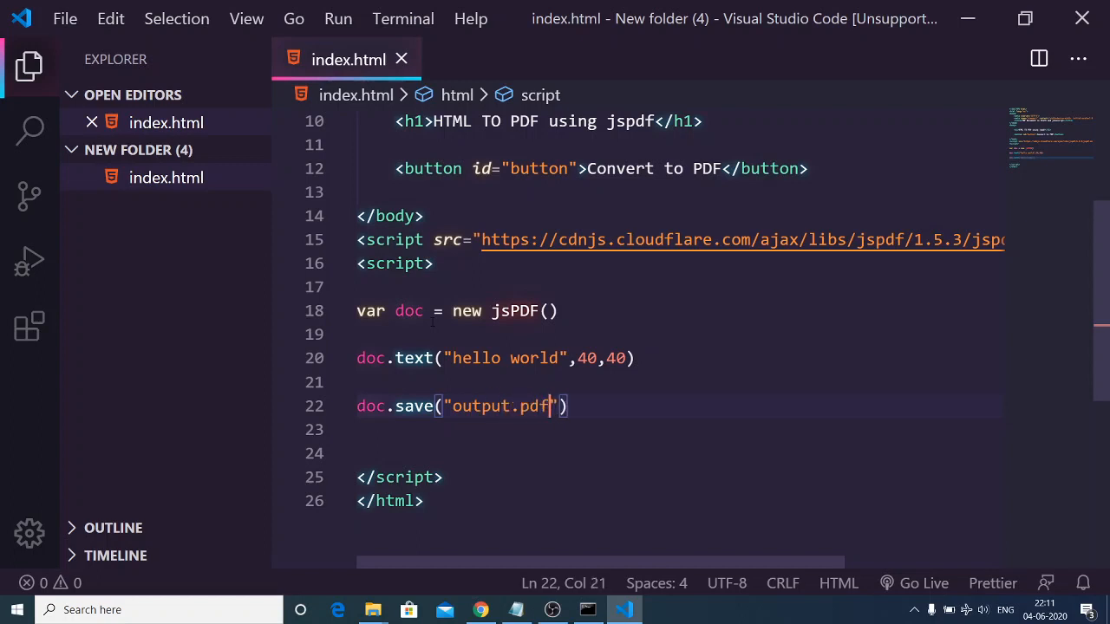
# Serve index.html with Open with Live Server on port 5500 and switch to the browser
pyautogui.rightClick(477, 406)
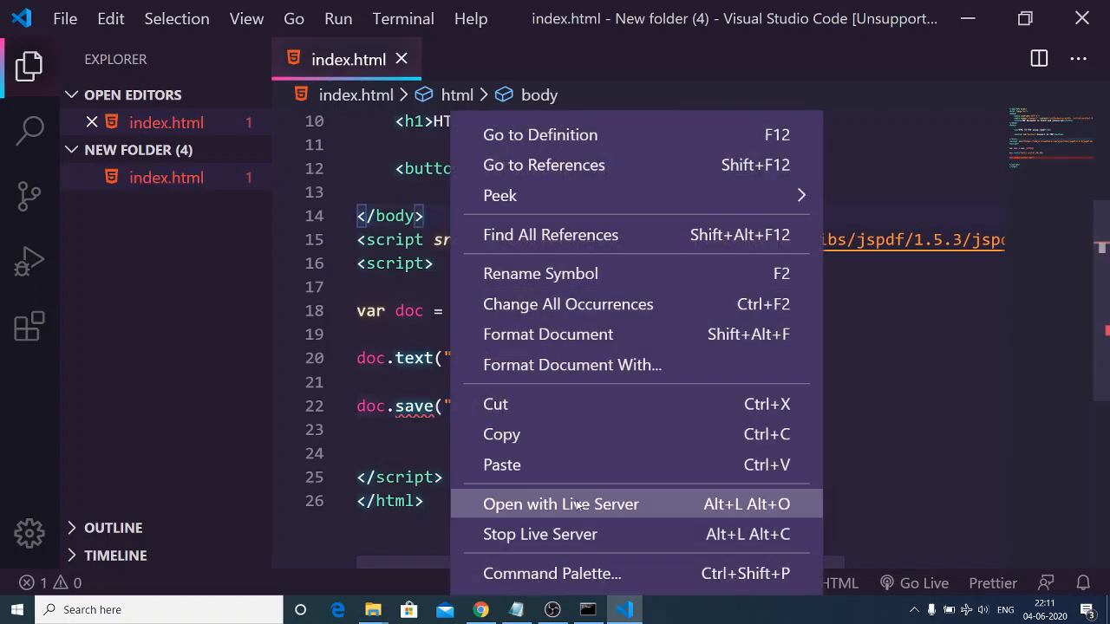
pyautogui.click(562, 503)
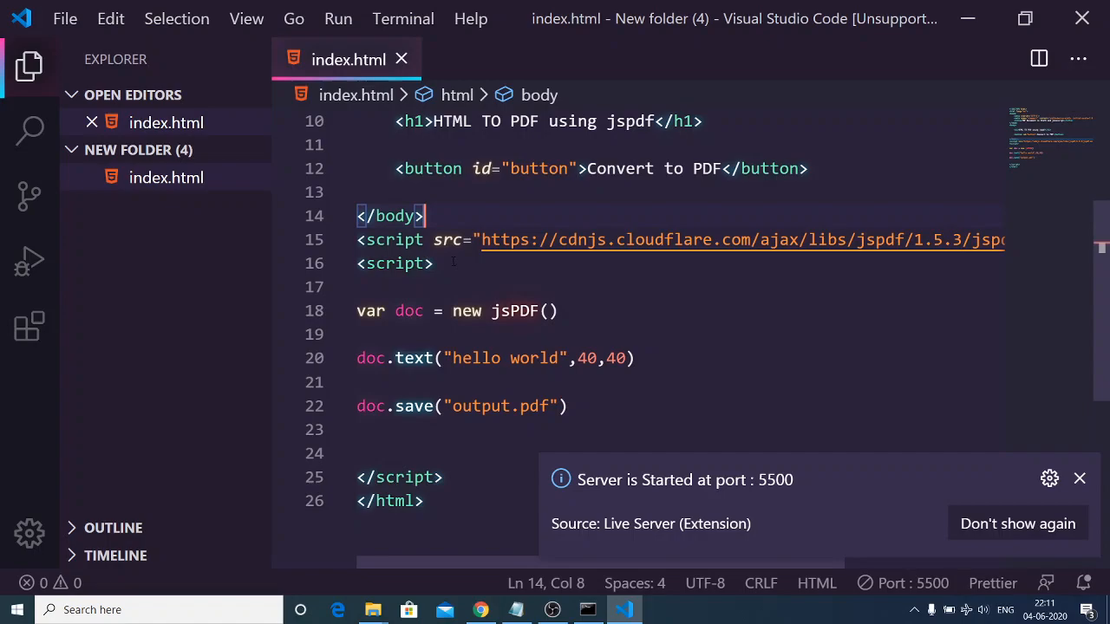
pyautogui.click(433, 263)
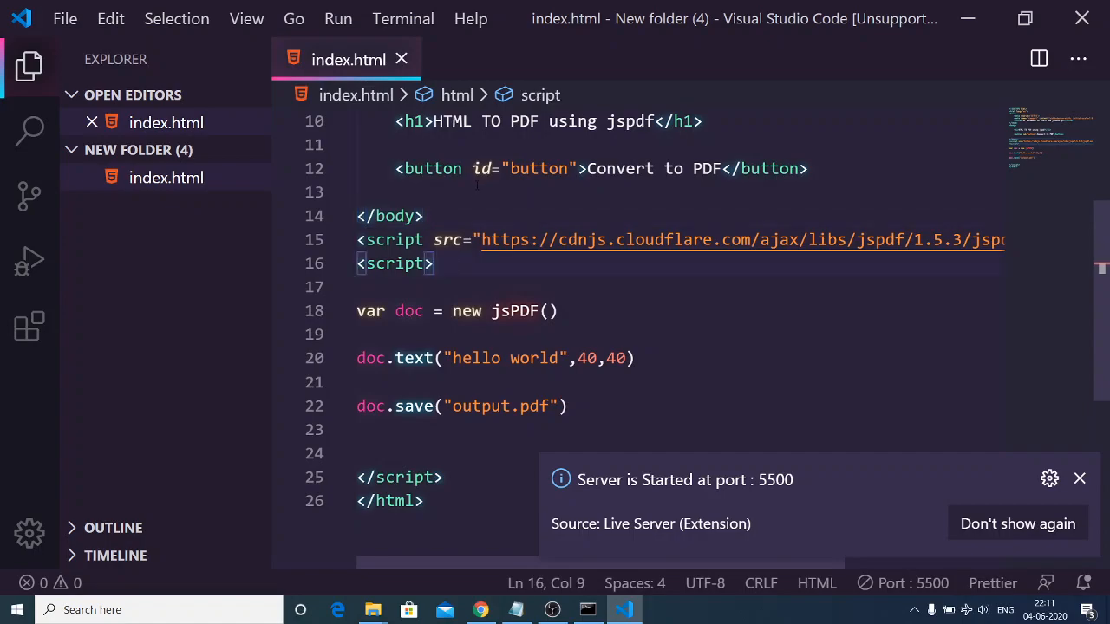
pyautogui.click(479, 611)
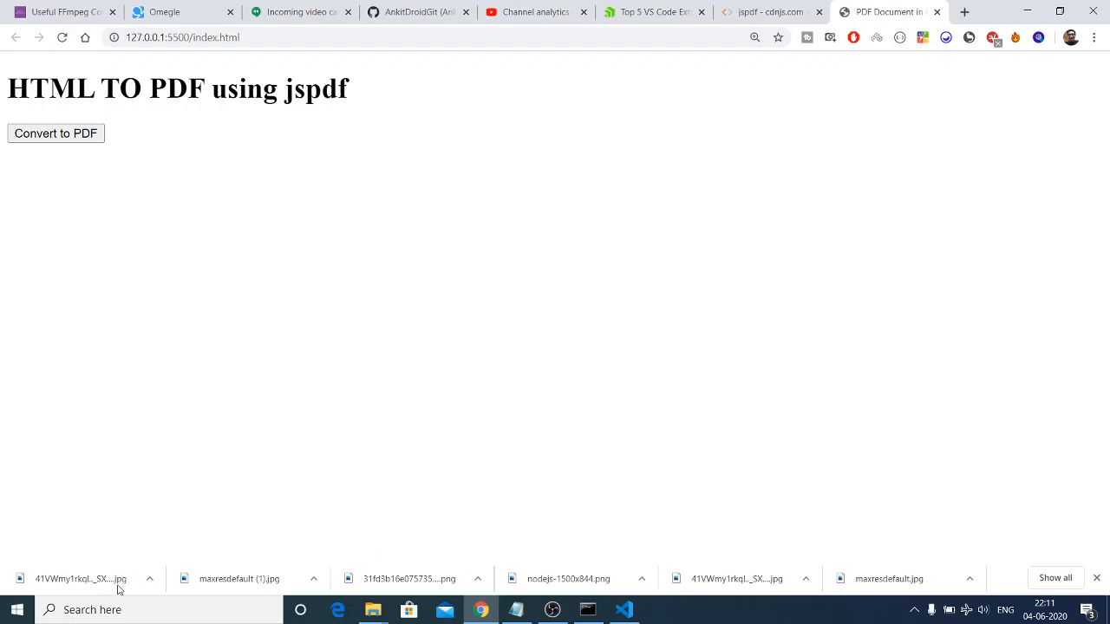
# Open the downloaded output.pdf, check its 'hello world' text, and return to the editor
pyautogui.click(56, 132)
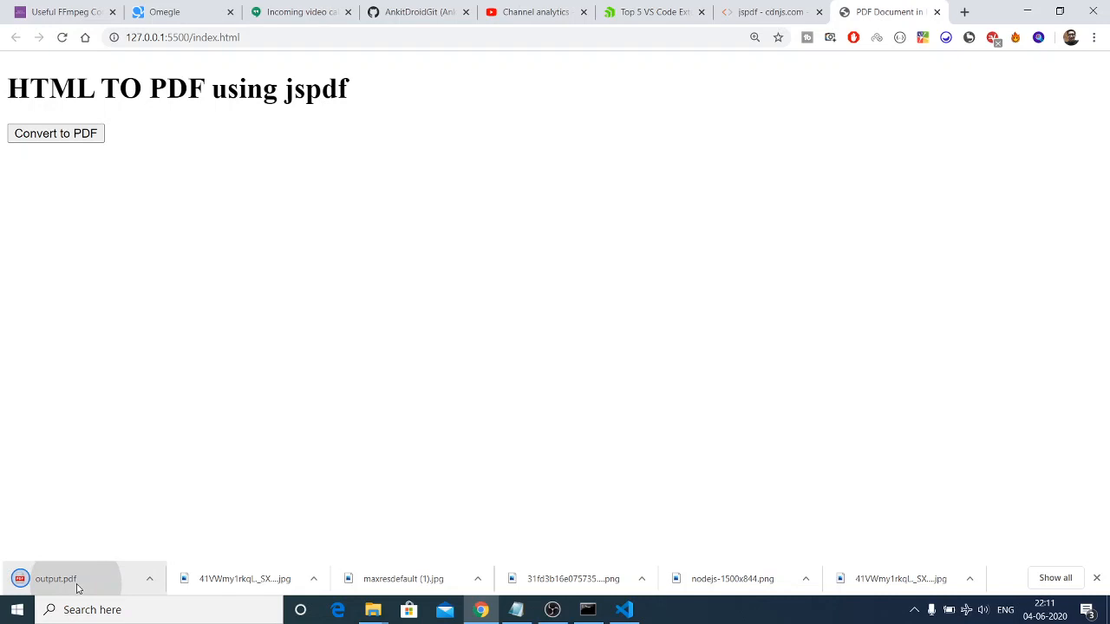
pyautogui.click(73, 579)
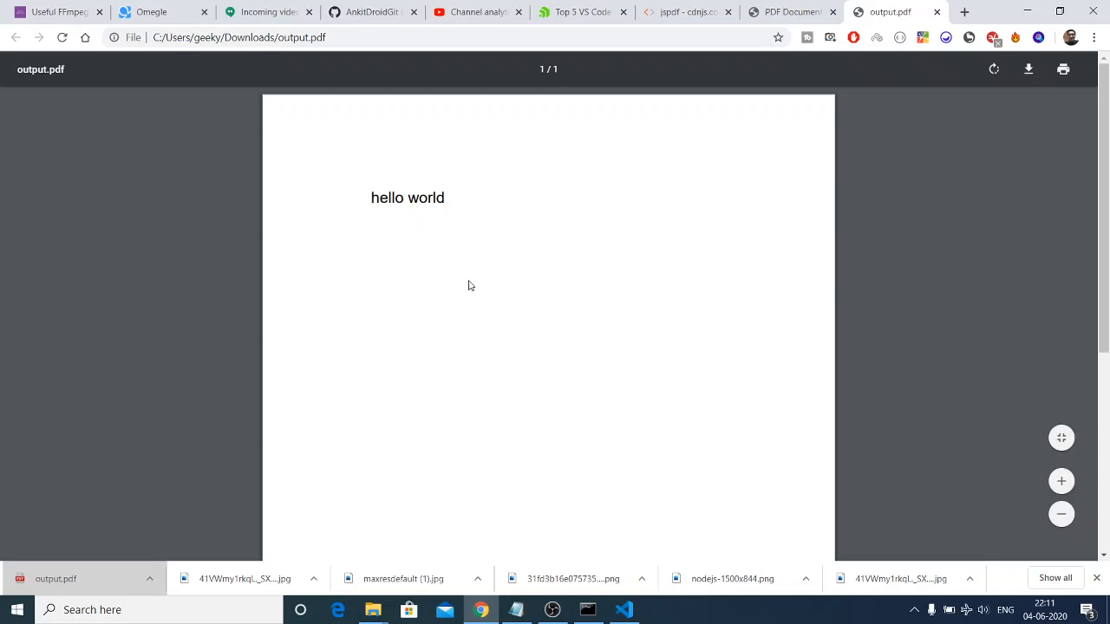
pyautogui.doubleClick(408, 198)
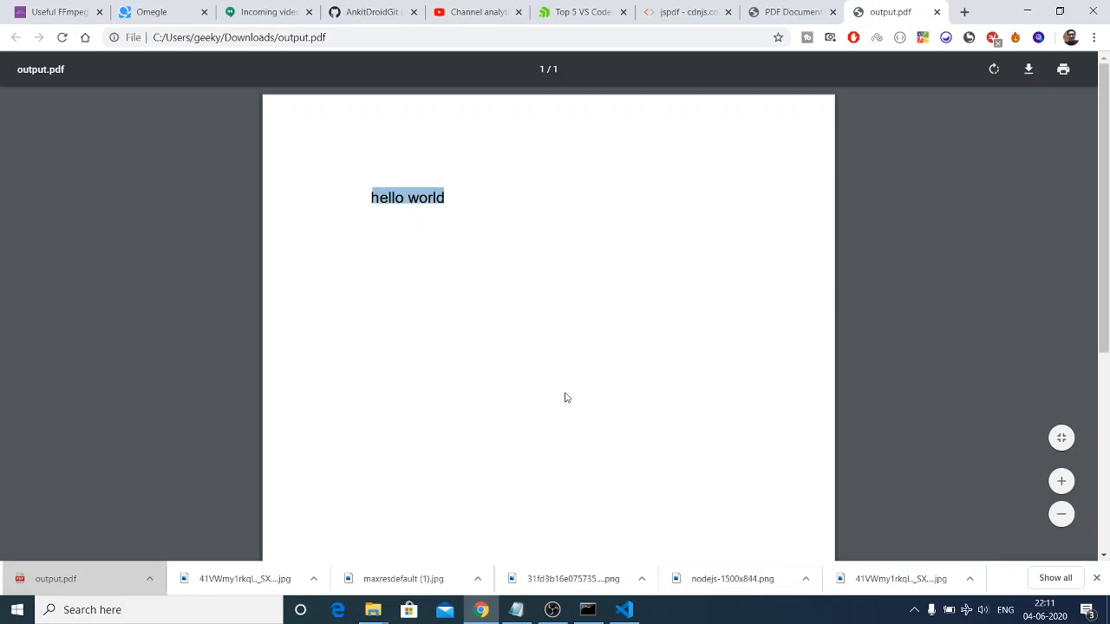
pyautogui.click(625, 610)
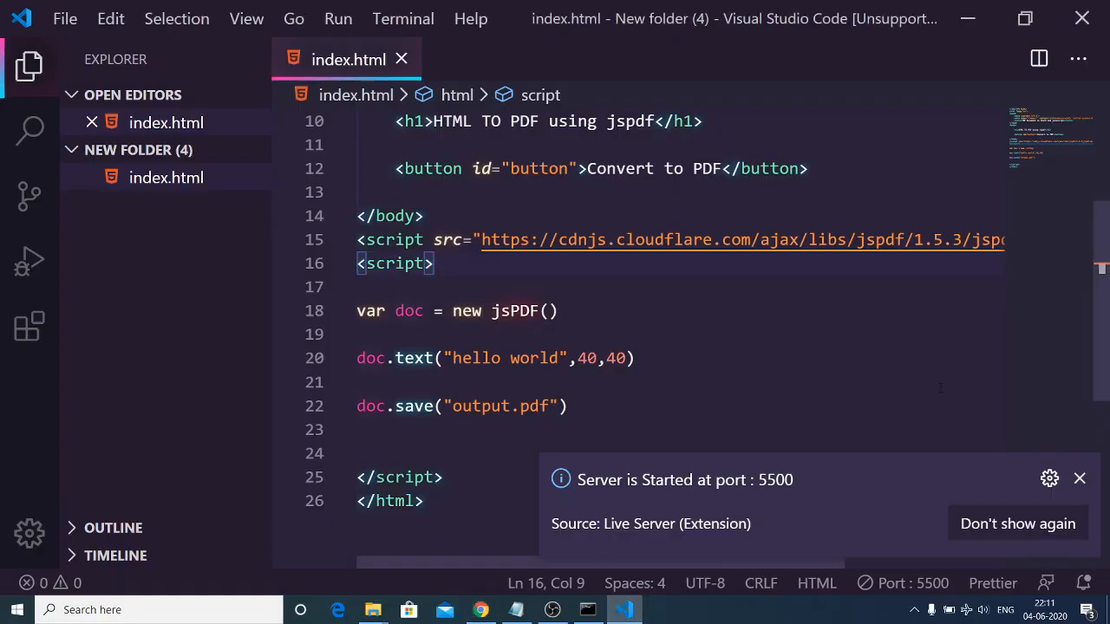
# Give the button an onclick attribute calling pdfDocument()
pyautogui.click(1079, 479)
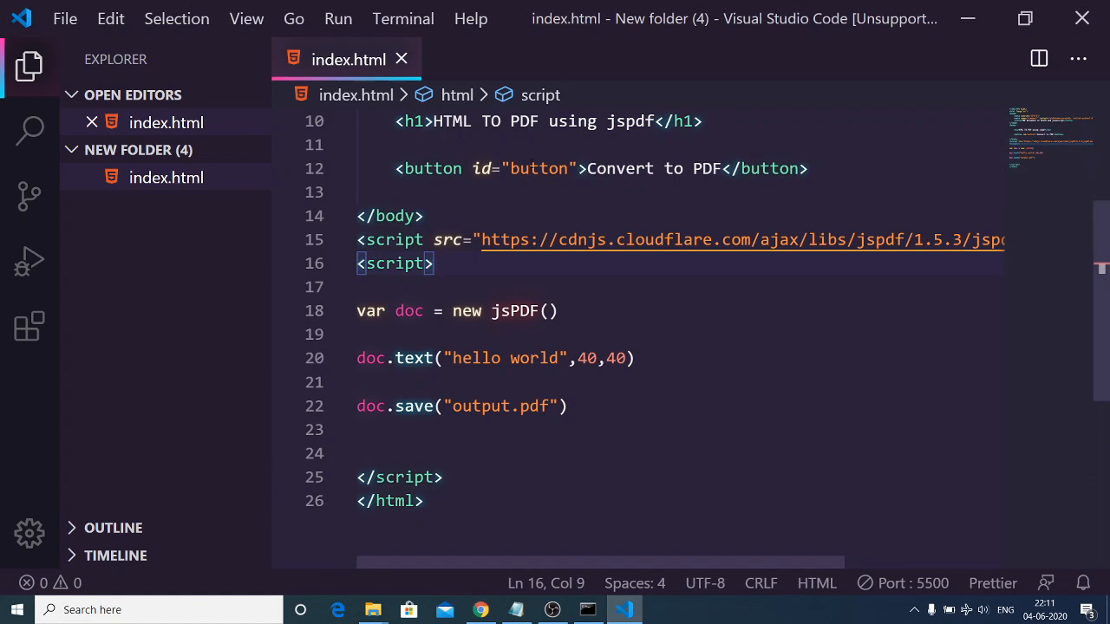
pyautogui.moveTo(428, 168)
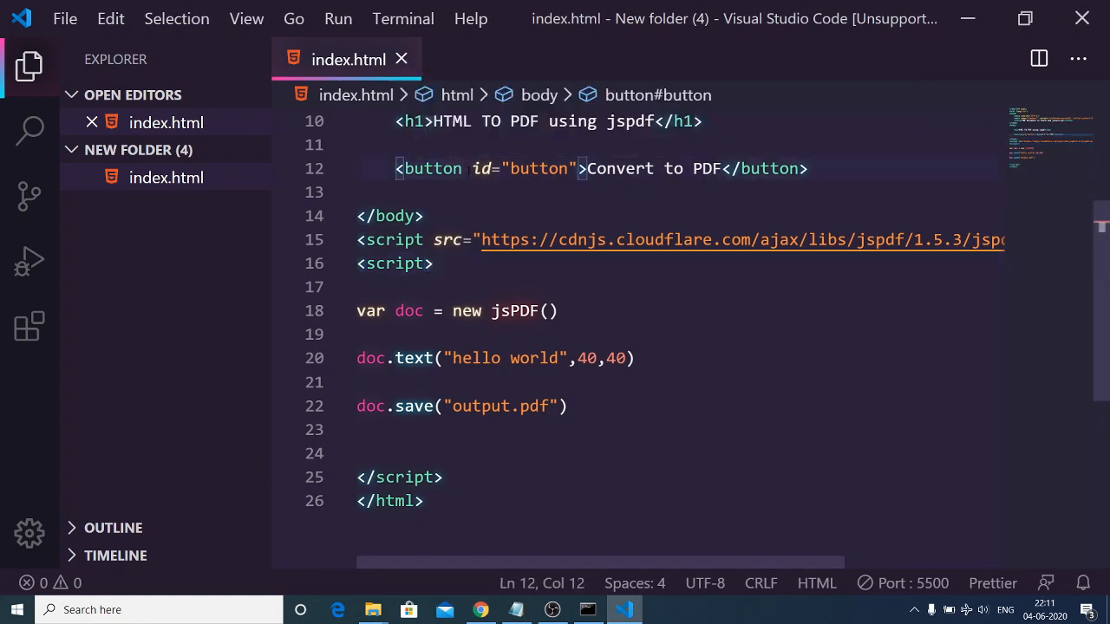
pyautogui.write('onc')
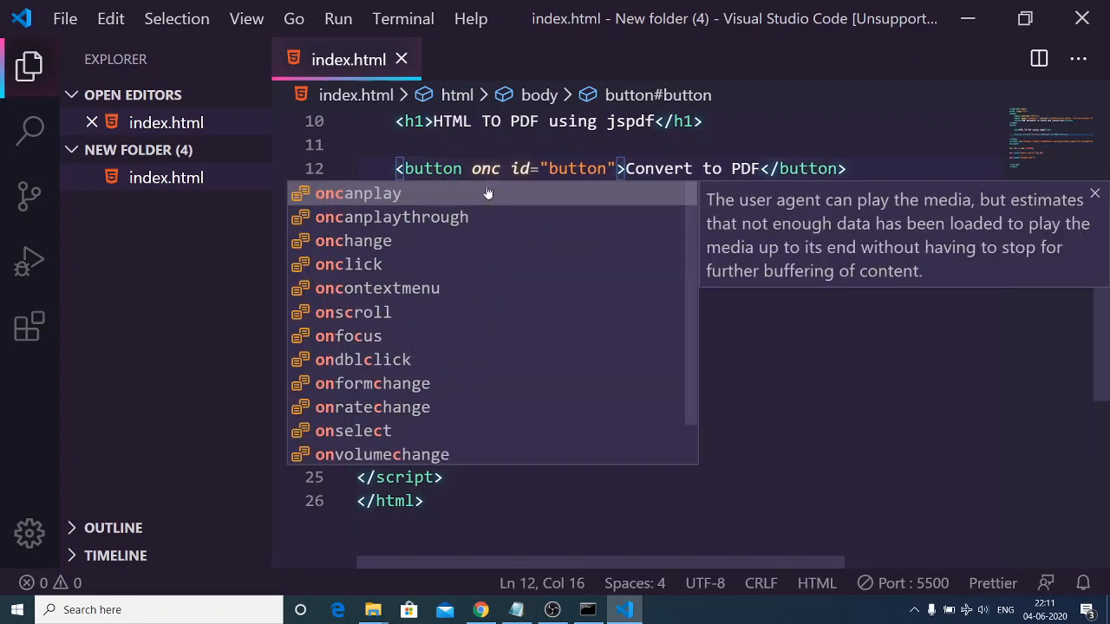
pyautogui.click(347, 264)
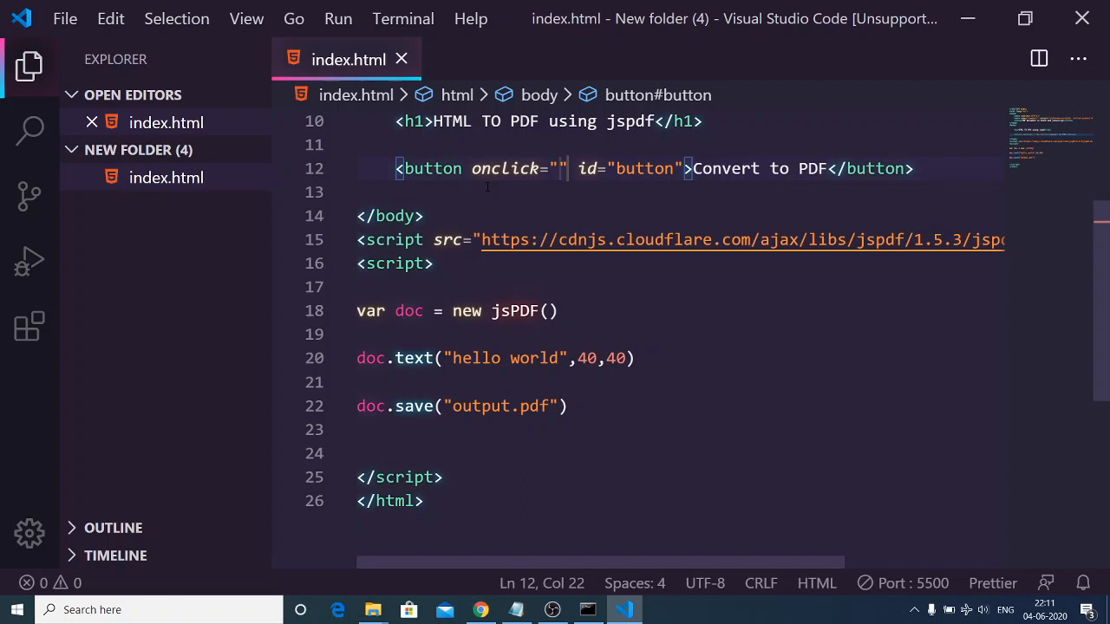
pyautogui.write('pdf')
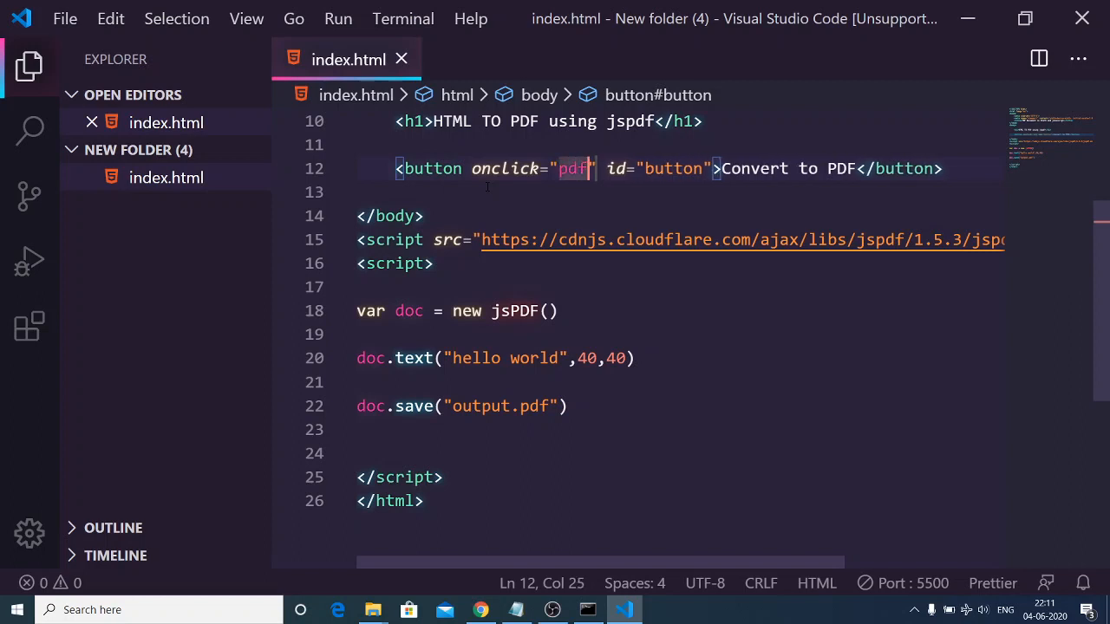
pyautogui.write('Document')
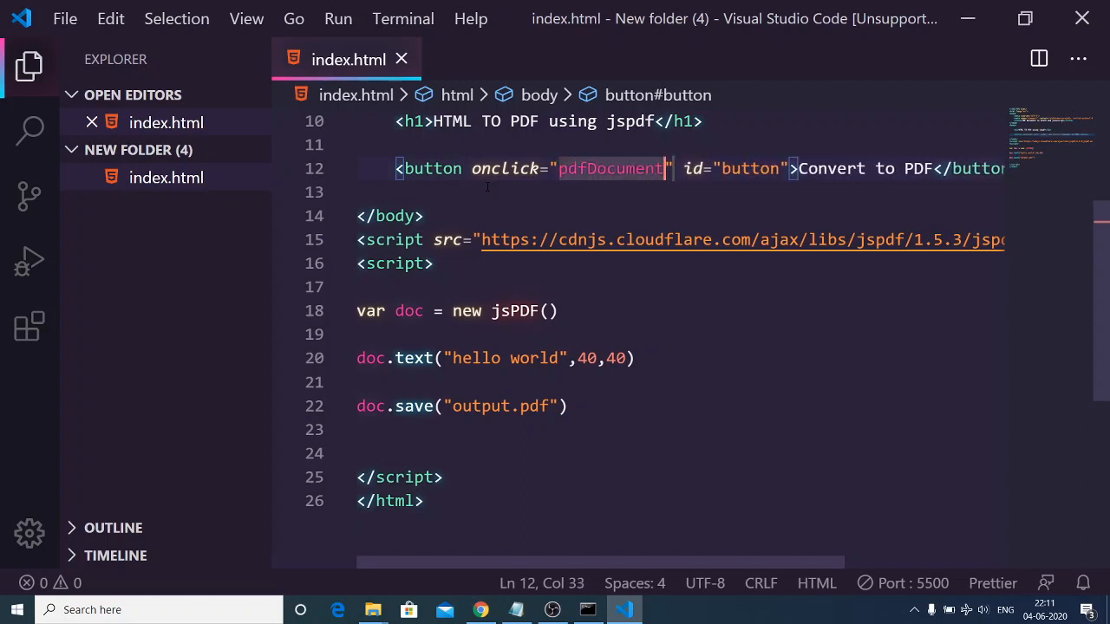
pyautogui.write('()')
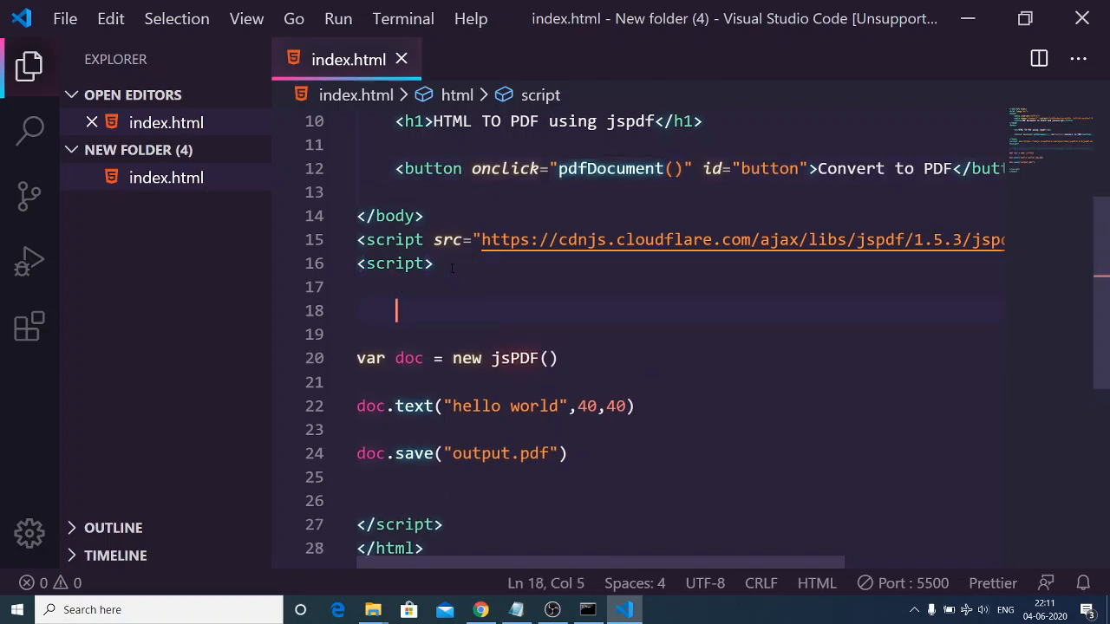
# Wrap the jsPDF code in a function pdfDocument(){ ... } block
pyautogui.write('f')
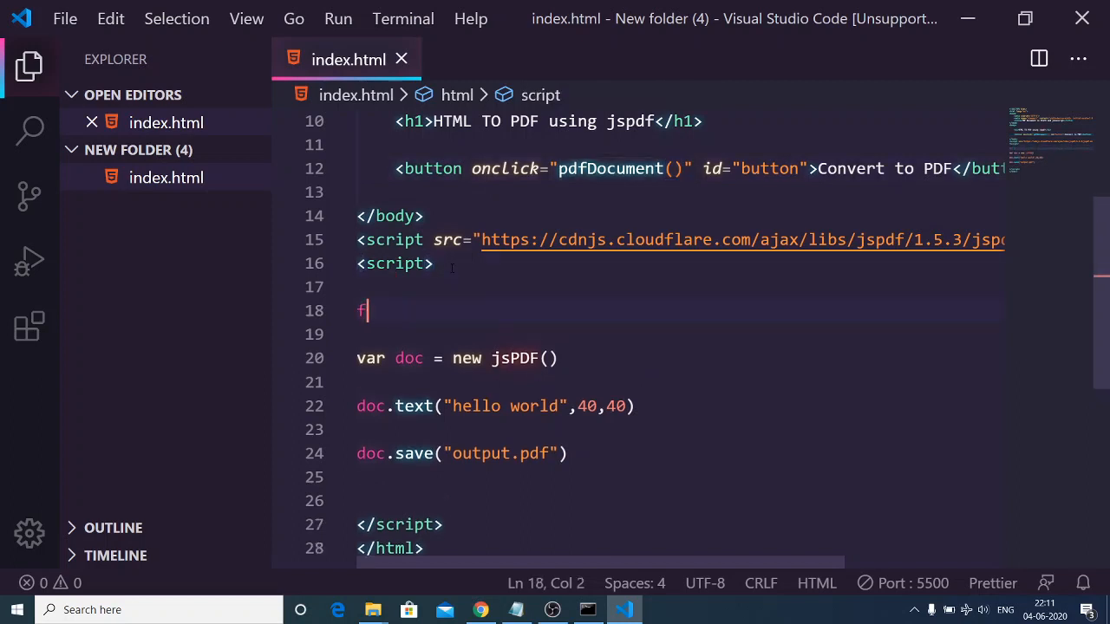
pyautogui.write('unction p')
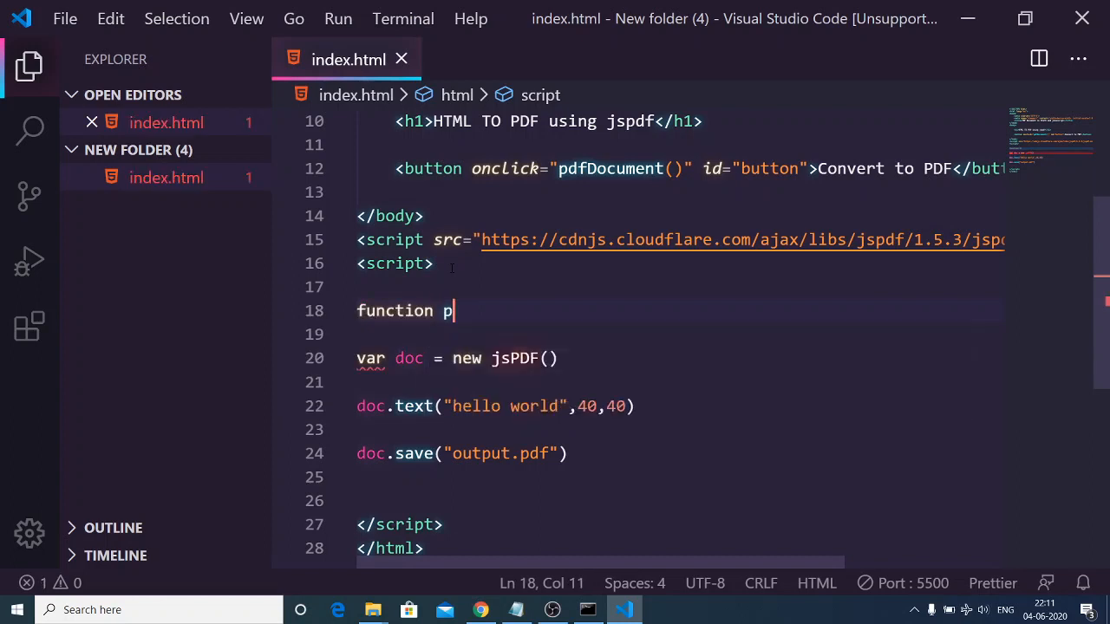
pyautogui.write('dfDocument')
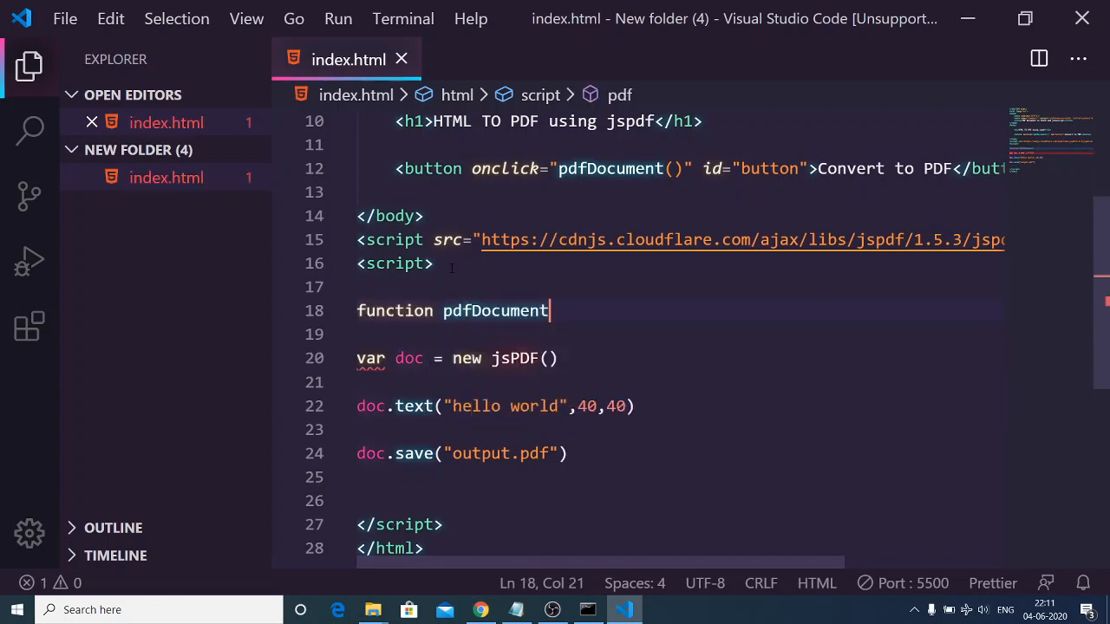
pyautogui.write('(){}')
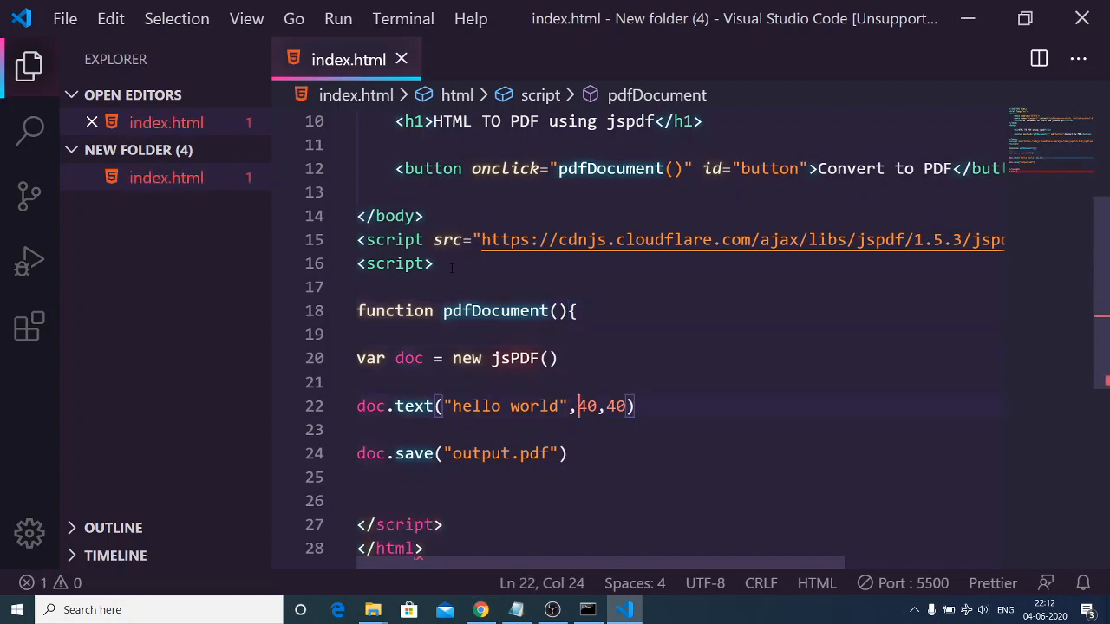
pyautogui.write('}')
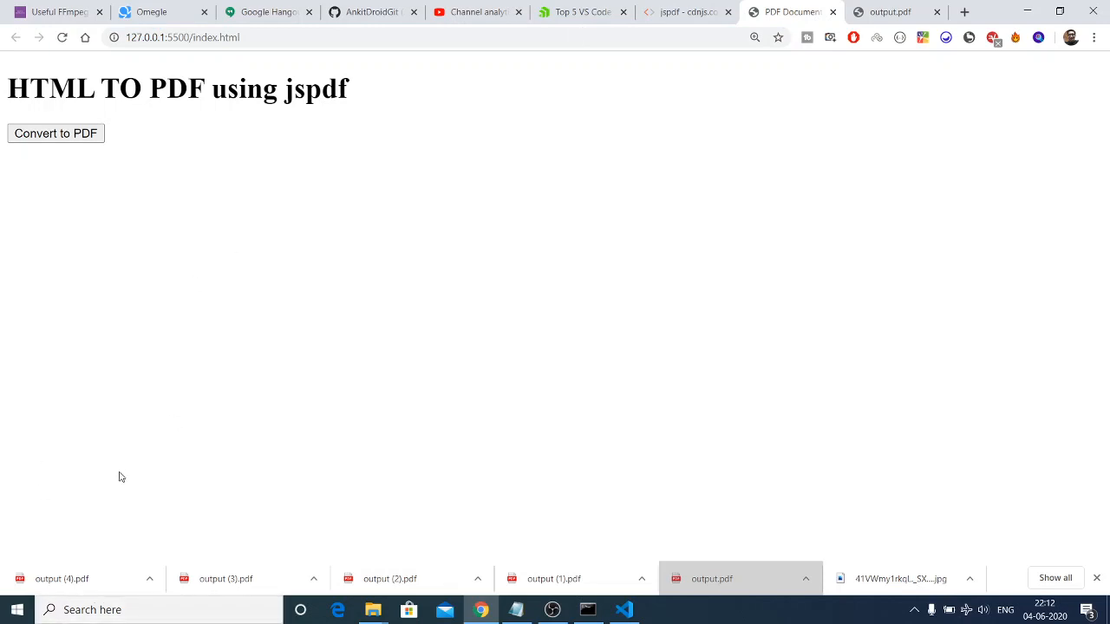
# Convert to PDF in Chrome, open the downloaded output (5).pdf showing 'hello world', return to editor
pyautogui.click(55, 132)
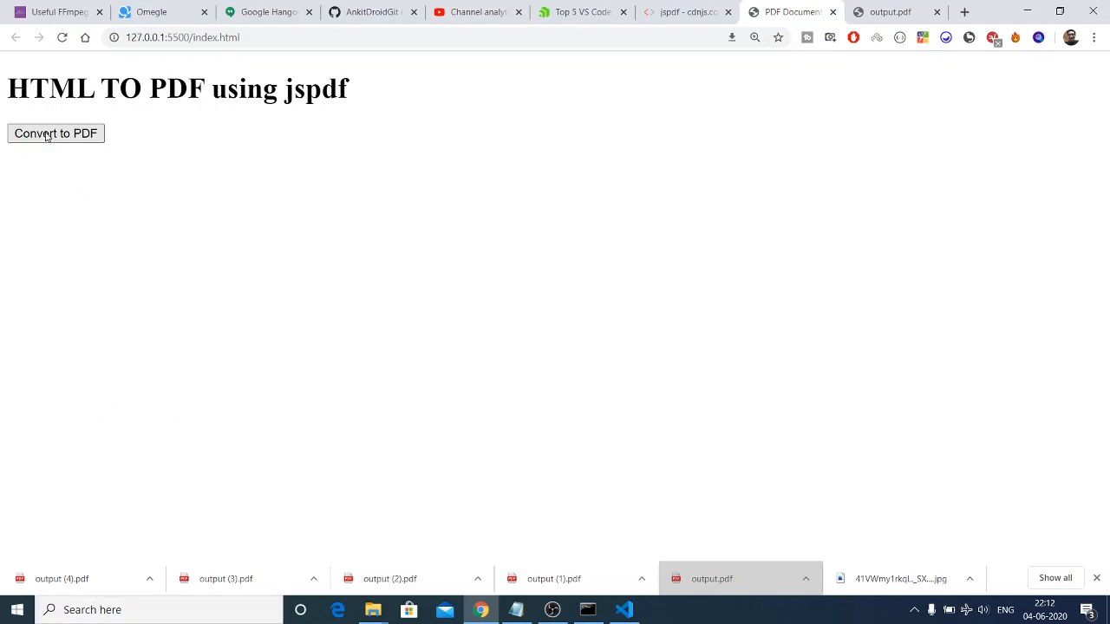
pyautogui.click(55, 134)
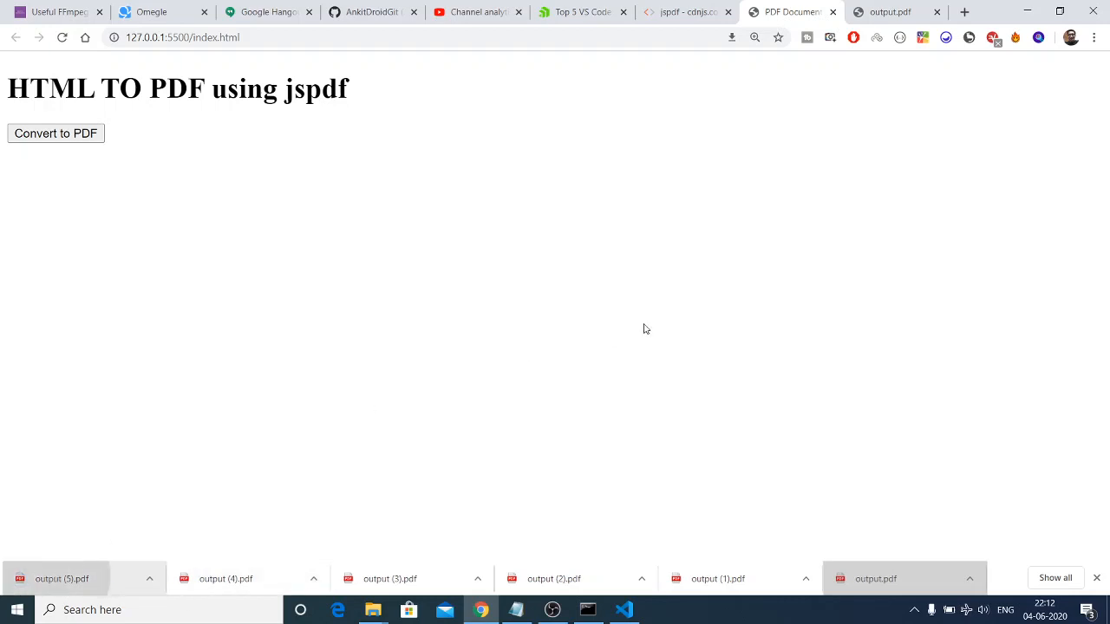
pyautogui.click(63, 579)
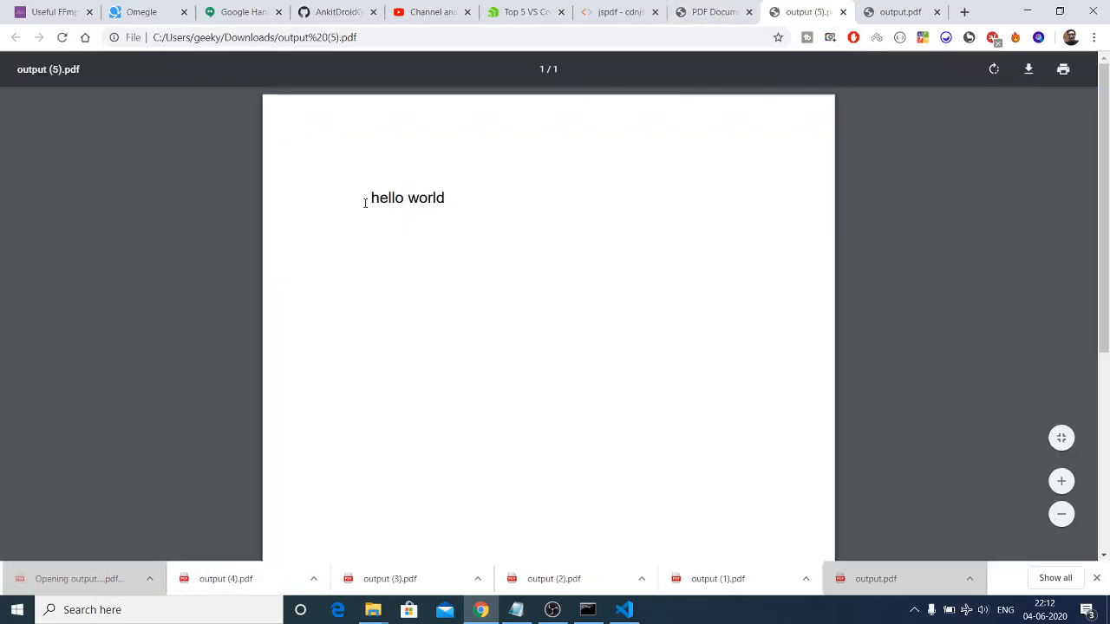
pyautogui.doubleClick(408, 198)
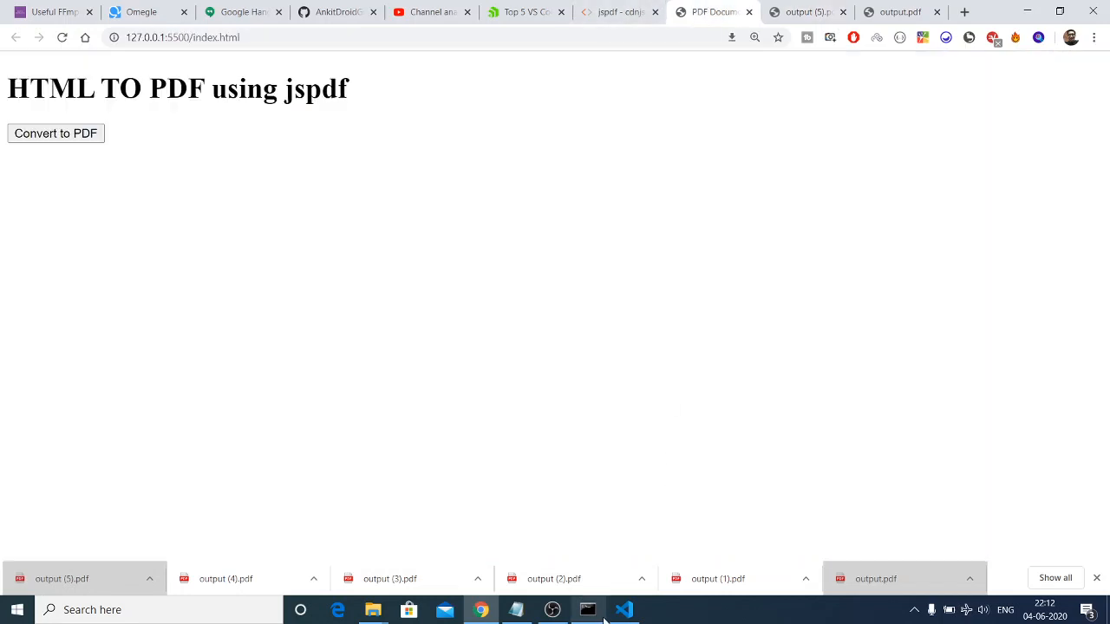
pyautogui.click(625, 611)
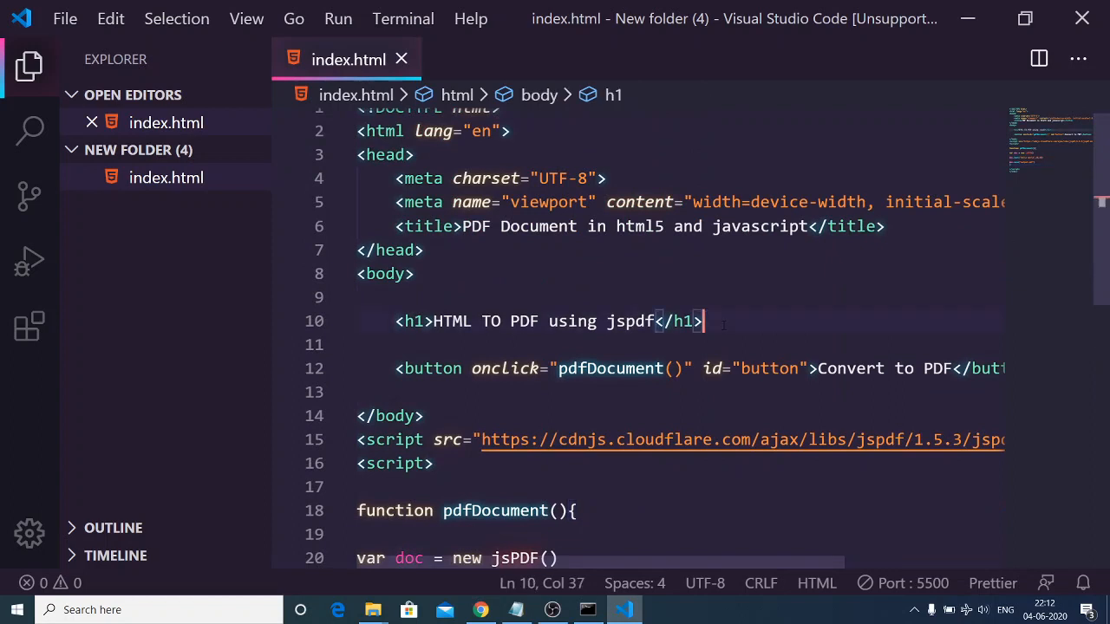
# Add a required text input with id 'text' and placeholder 'Text' above the button
pyautogui.write('input type="text" id="">')
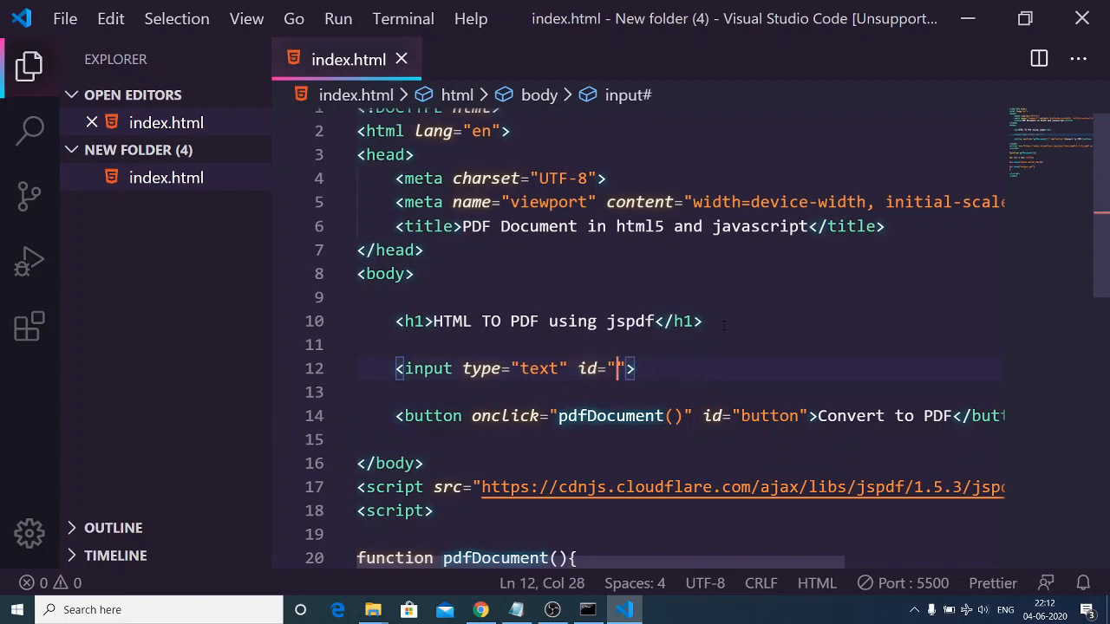
pyautogui.write('tezt')
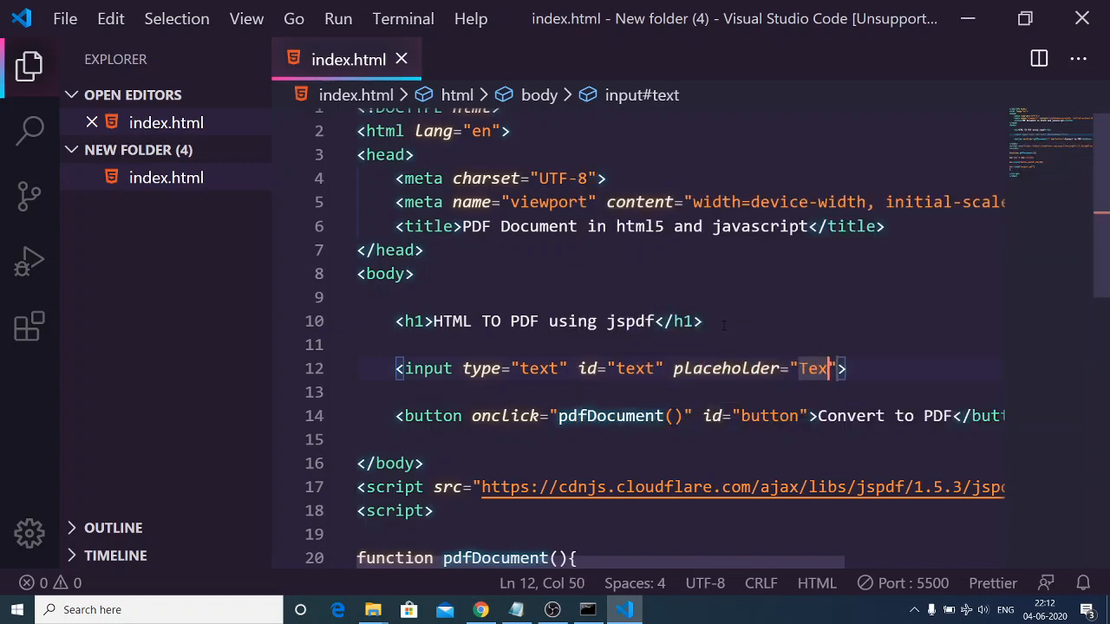
pyautogui.write('required')
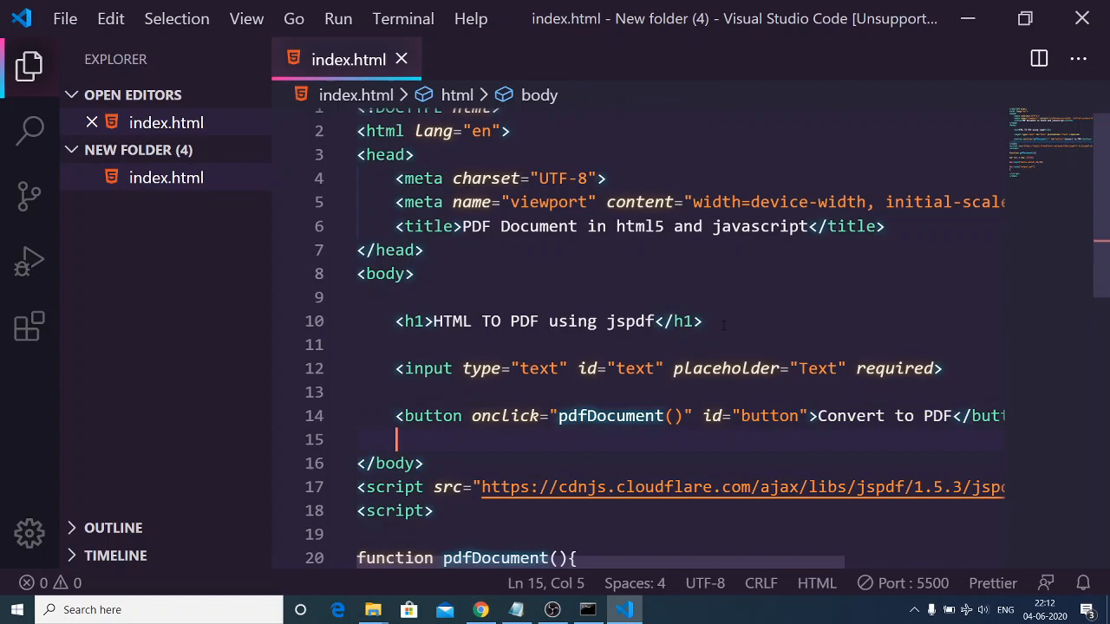
# Remove the button's inline onclick attribute and the pdfDocument function wrapper line
pyautogui.click(933, 417)
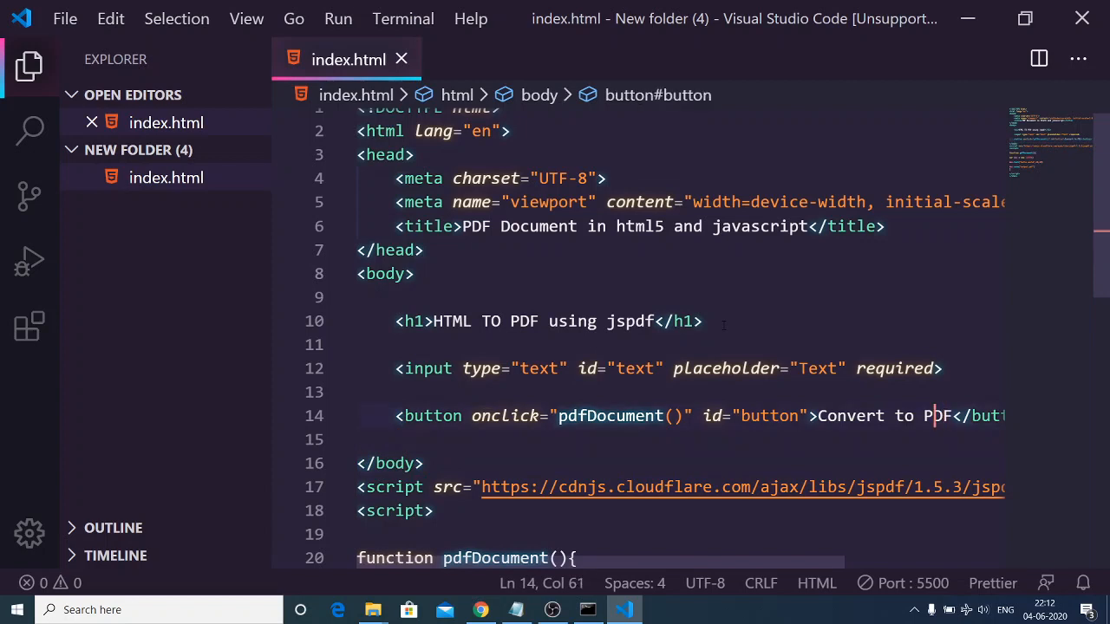
pyautogui.click(812, 416)
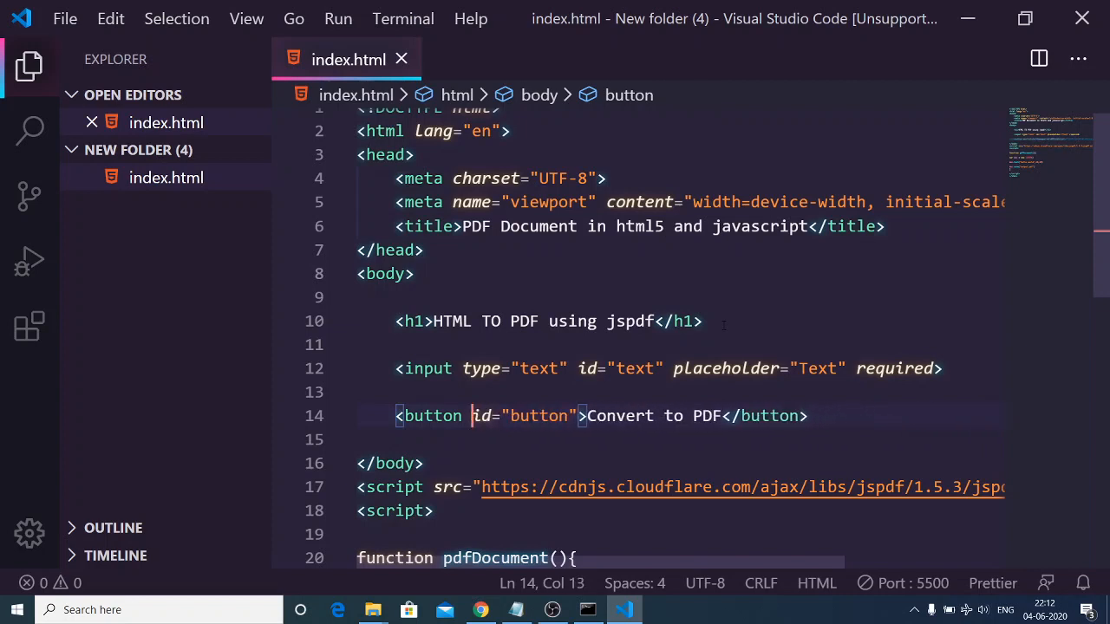
pyautogui.scroll(-3)
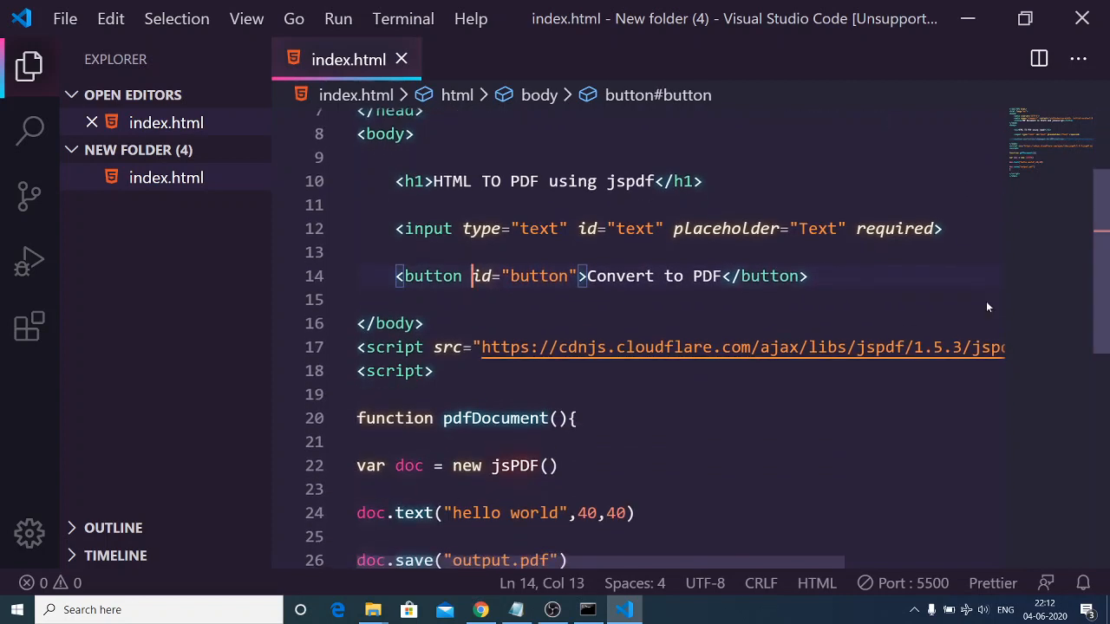
pyautogui.click(569, 418)
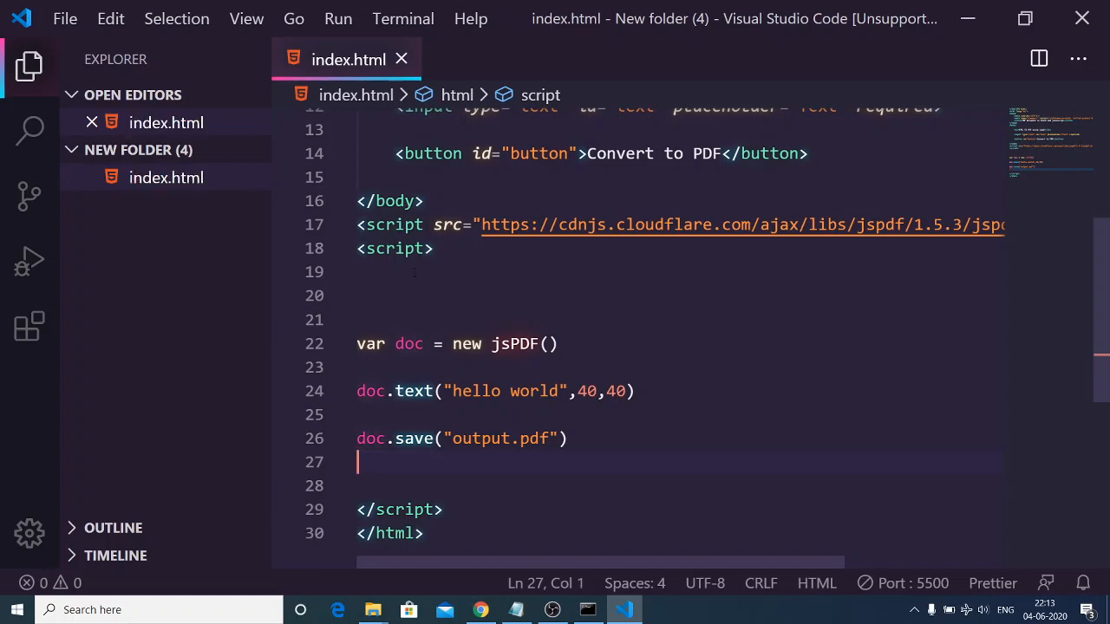
# Declare var button = document.getElementById("button") in the script
pyautogui.write('v')
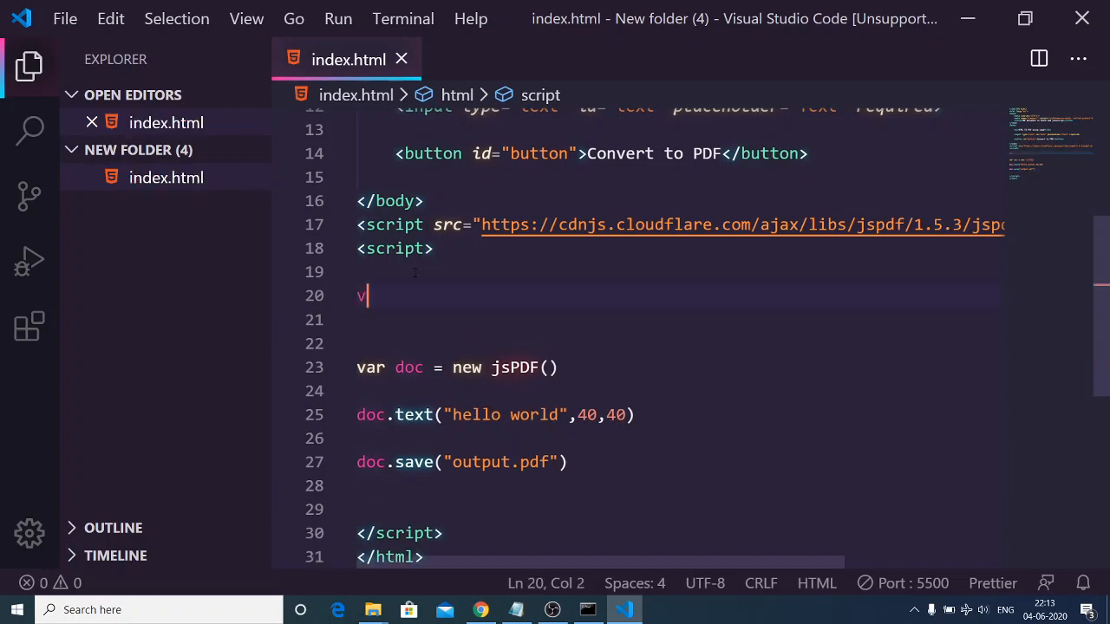
pyautogui.write('ar button = d')
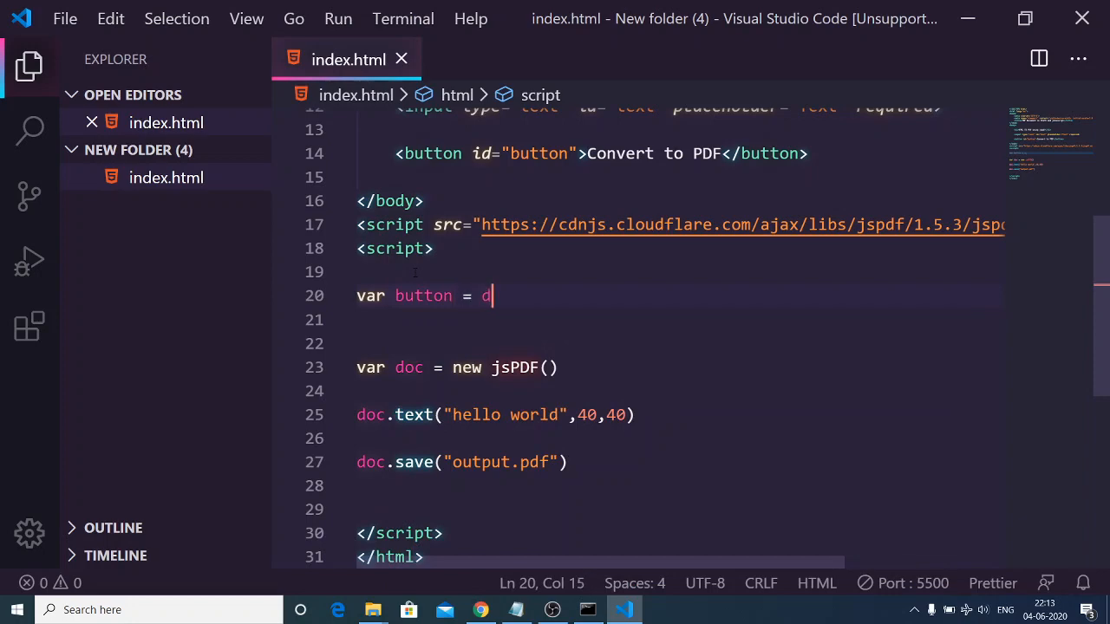
pyautogui.write('ocument.gete')
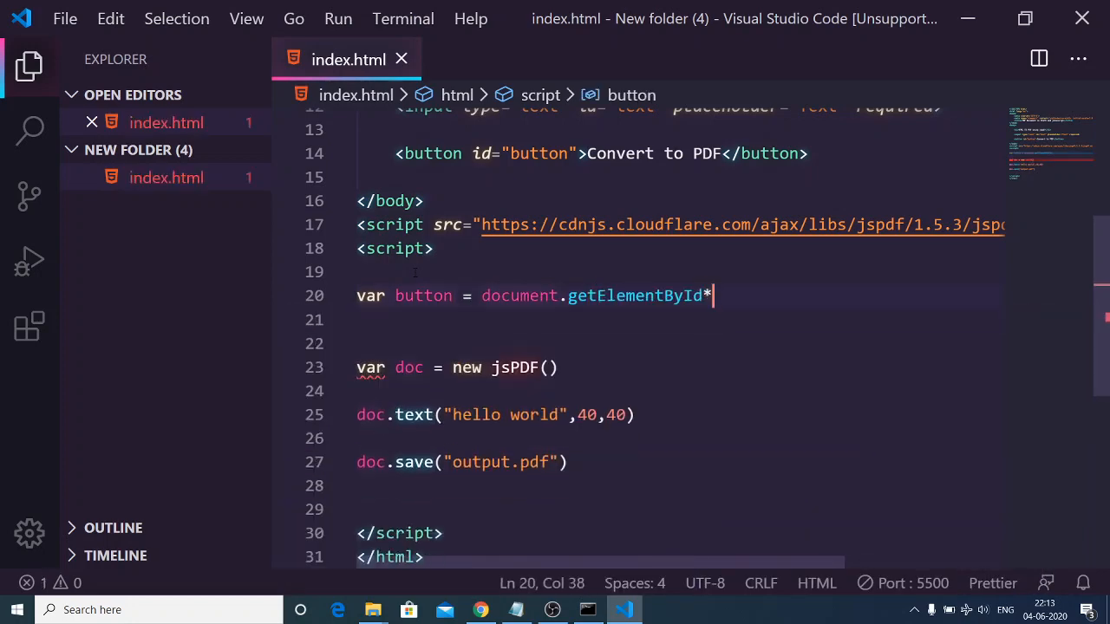
pyautogui.press('Backspace')
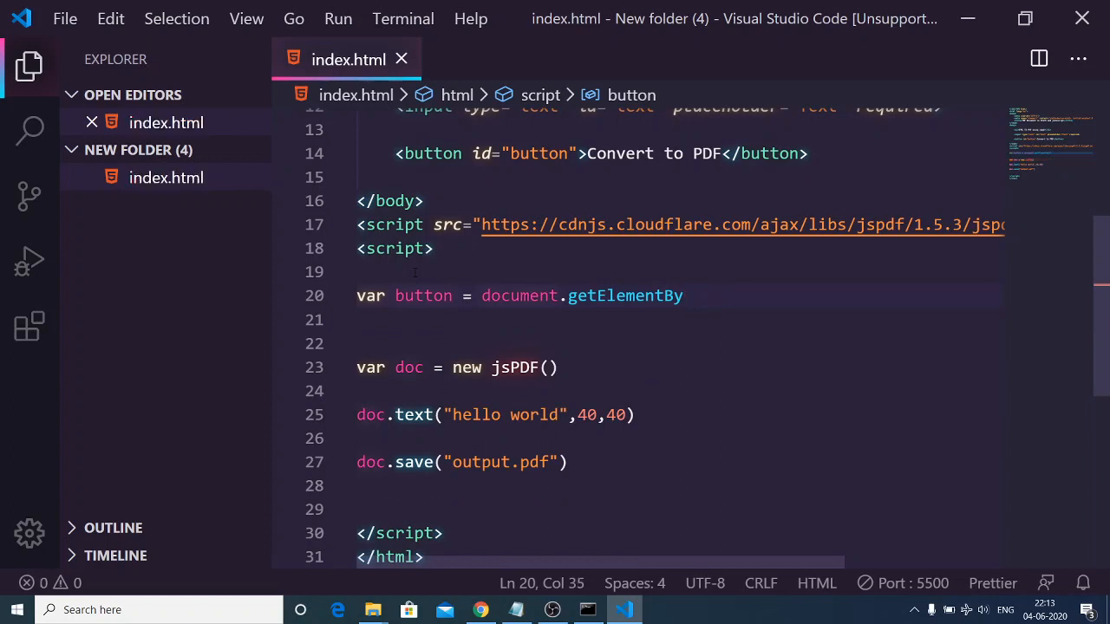
pyautogui.write('Id(')
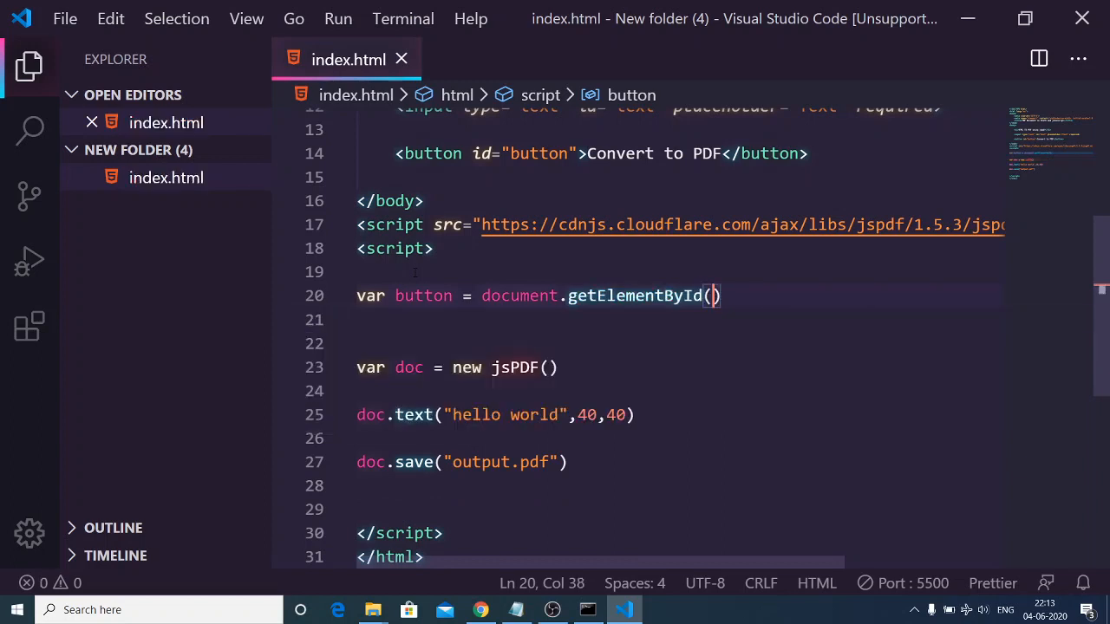
pyautogui.write('""')
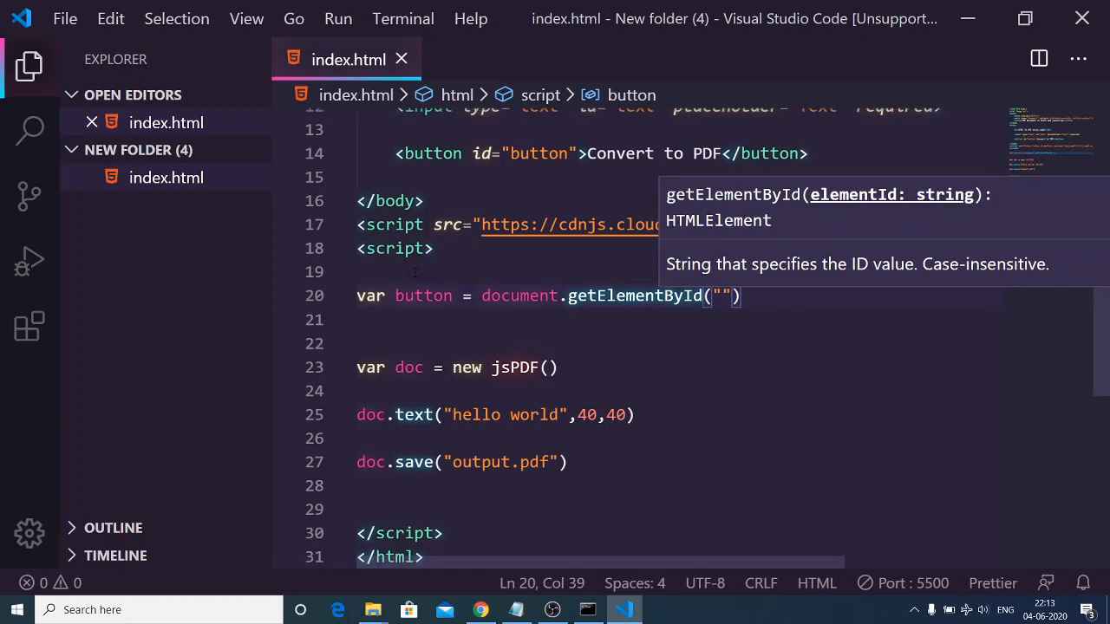
pyautogui.write('button')
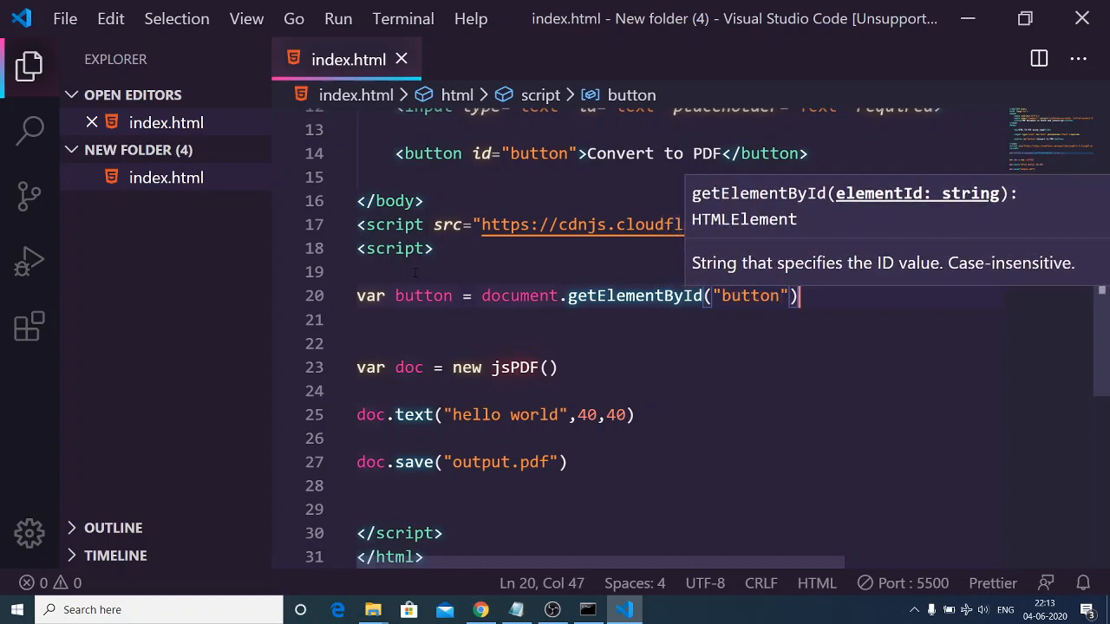
# Assign button.onclick an arrow function () => { wrapping the jsPDF code
pyautogui.write('button.')
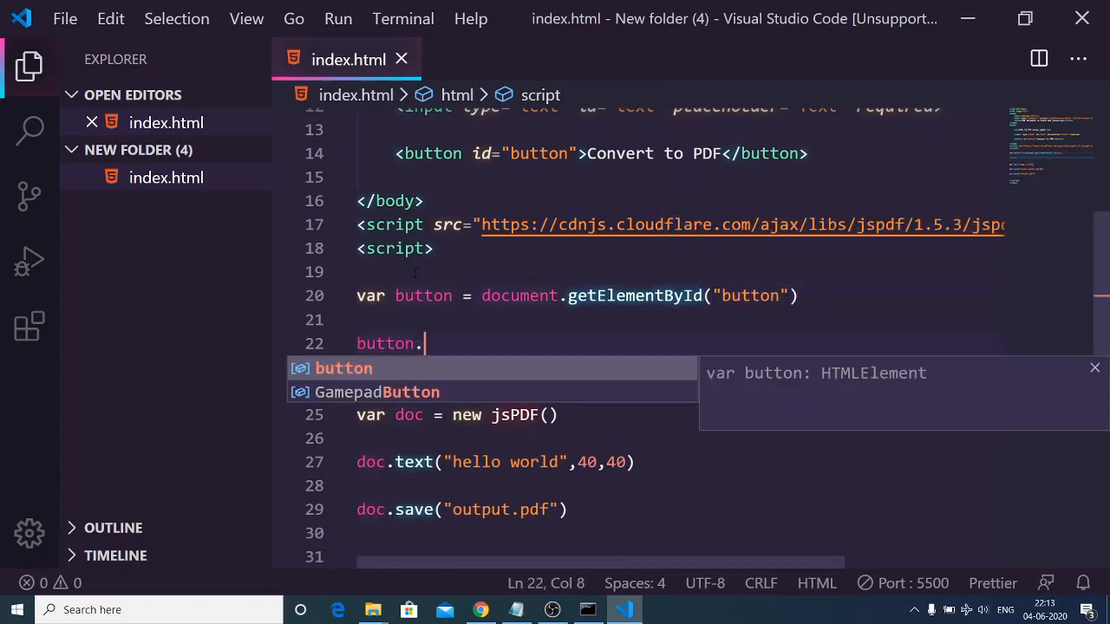
pyautogui.write('onclick')
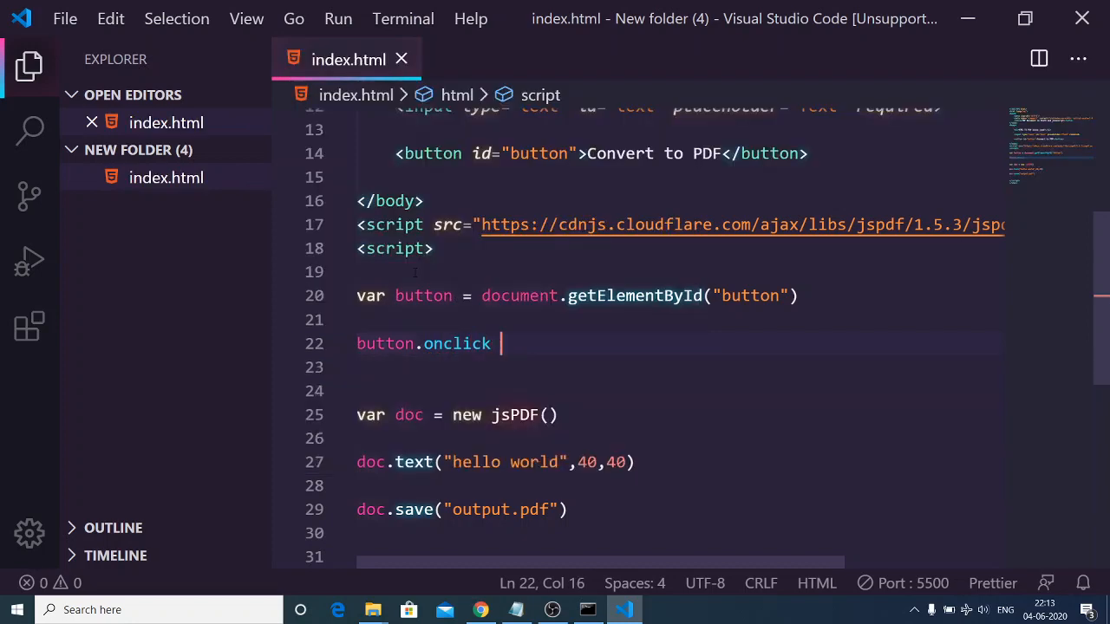
pyautogui.write('=')
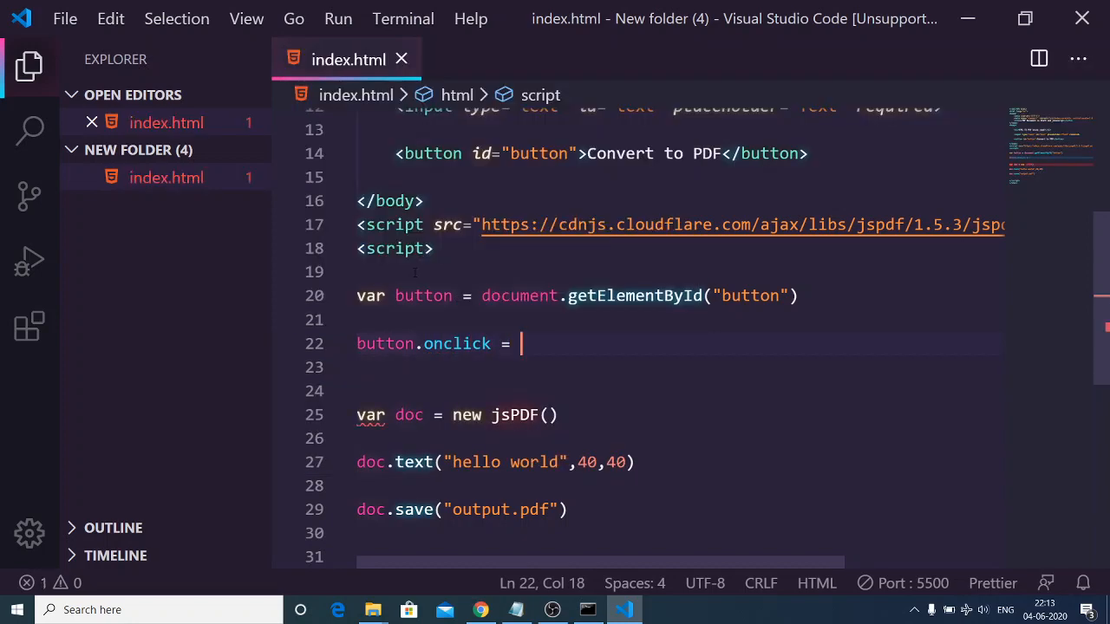
pyautogui.write('() =>')
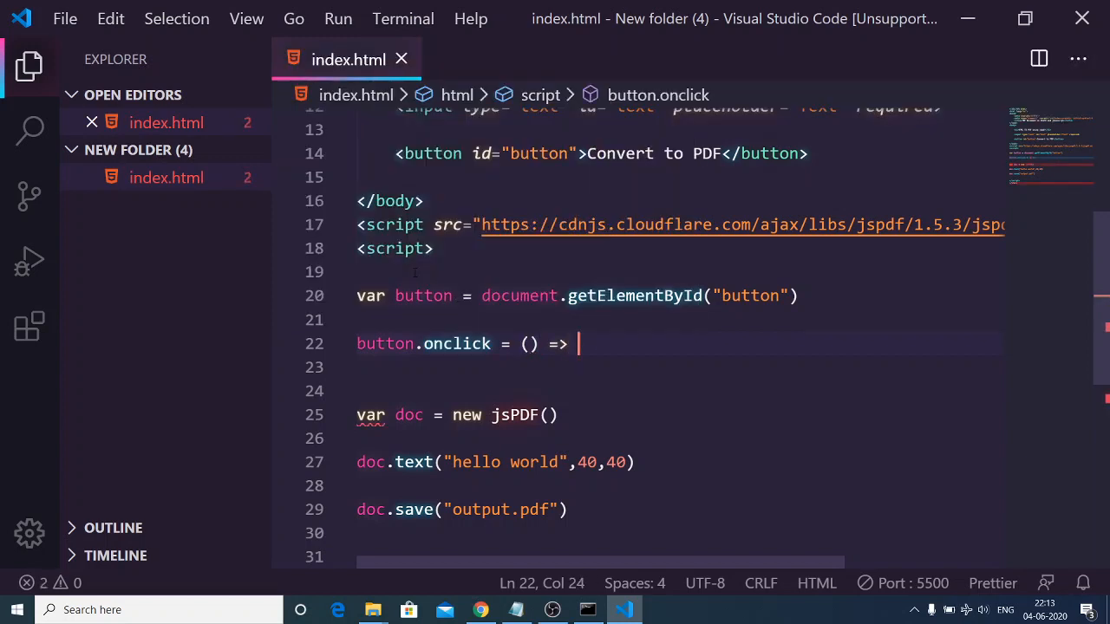
pyautogui.write('{')
pyautogui.click(682, 556)
pyautogui.write('}')
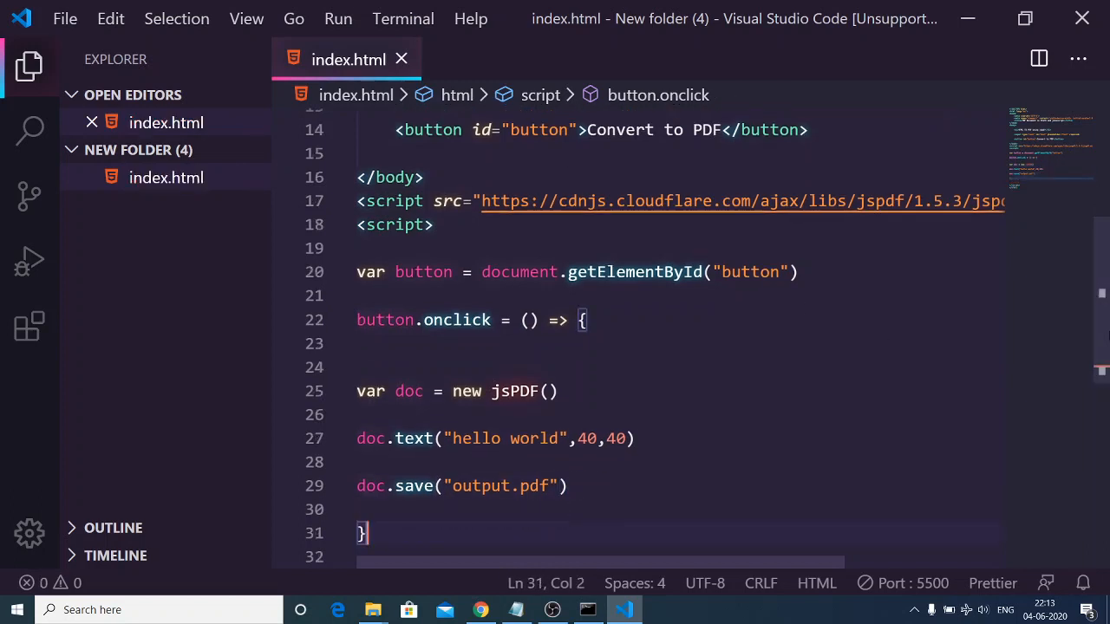
pyautogui.scroll(3)
pyautogui.write('var')
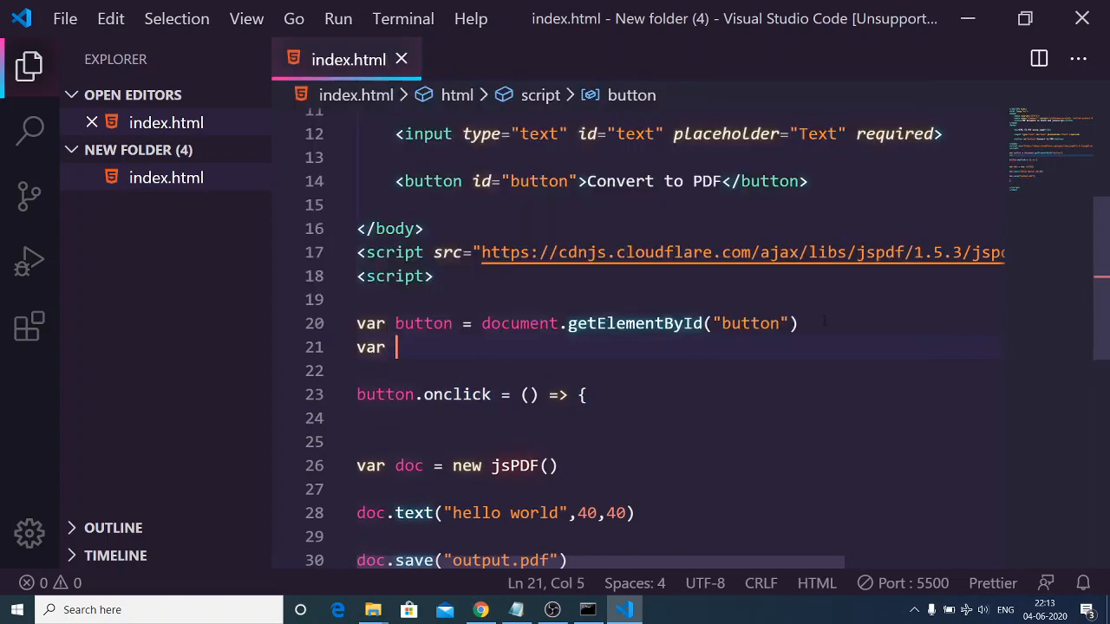
# Declare var text = document.getElementById("text").value and drop the hello world string from doc.text
pyautogui.write('text')
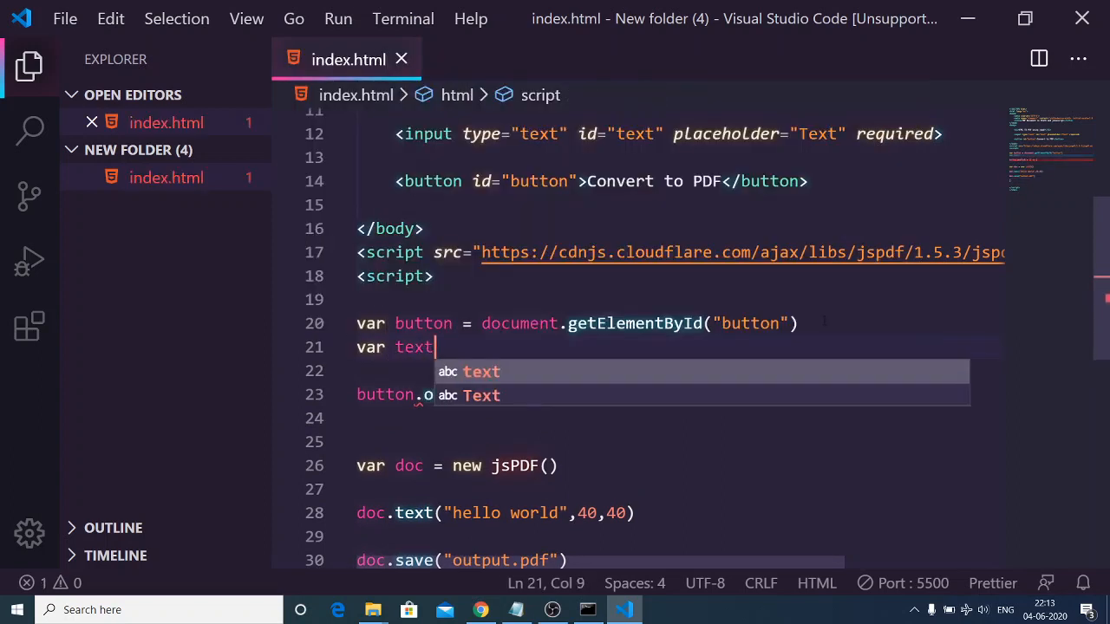
pyautogui.write('= document.getElementById(')
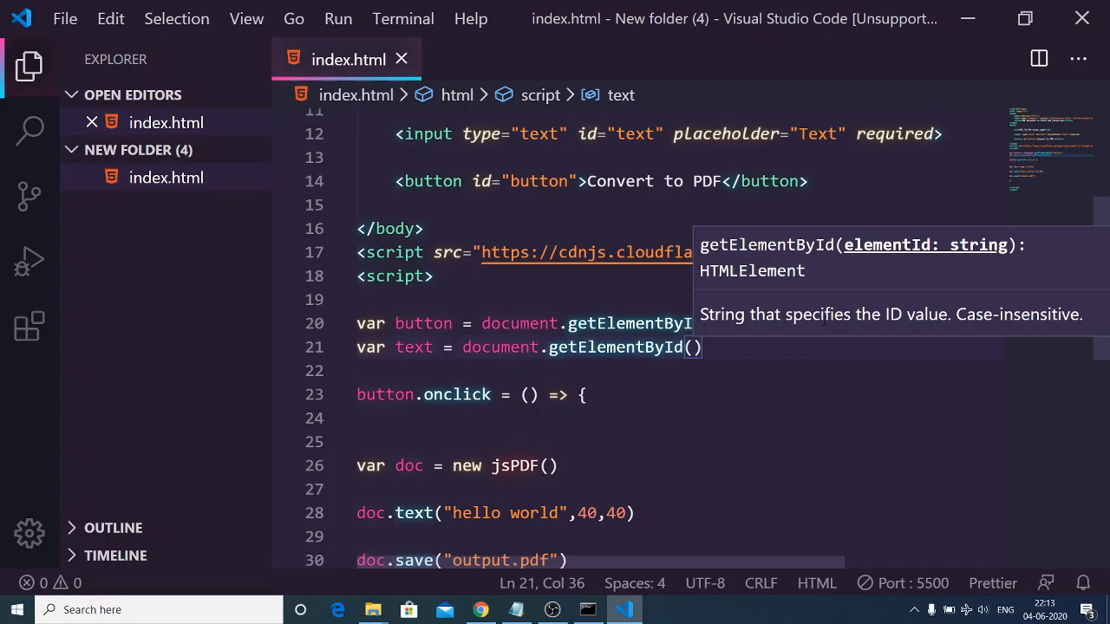
pyautogui.write('""')
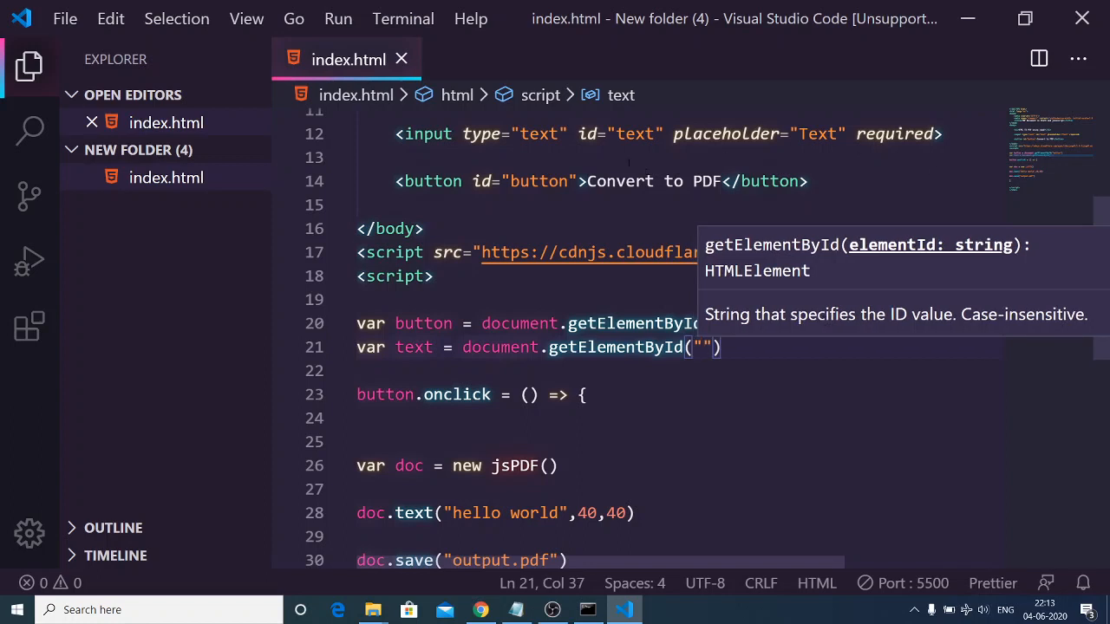
pyautogui.write('text')
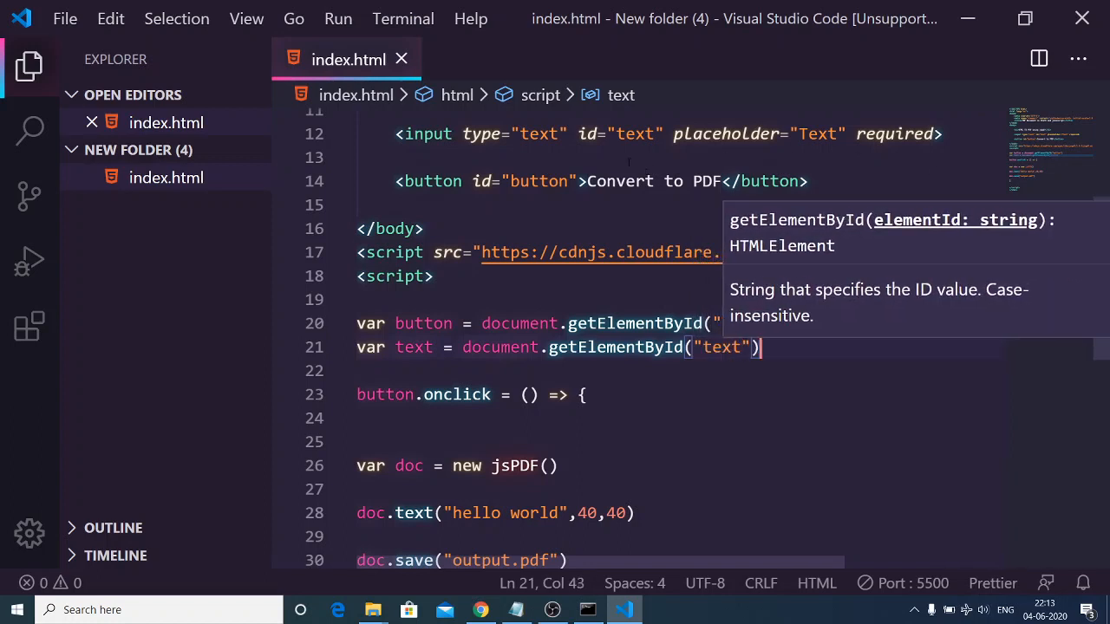
pyautogui.write('.value')
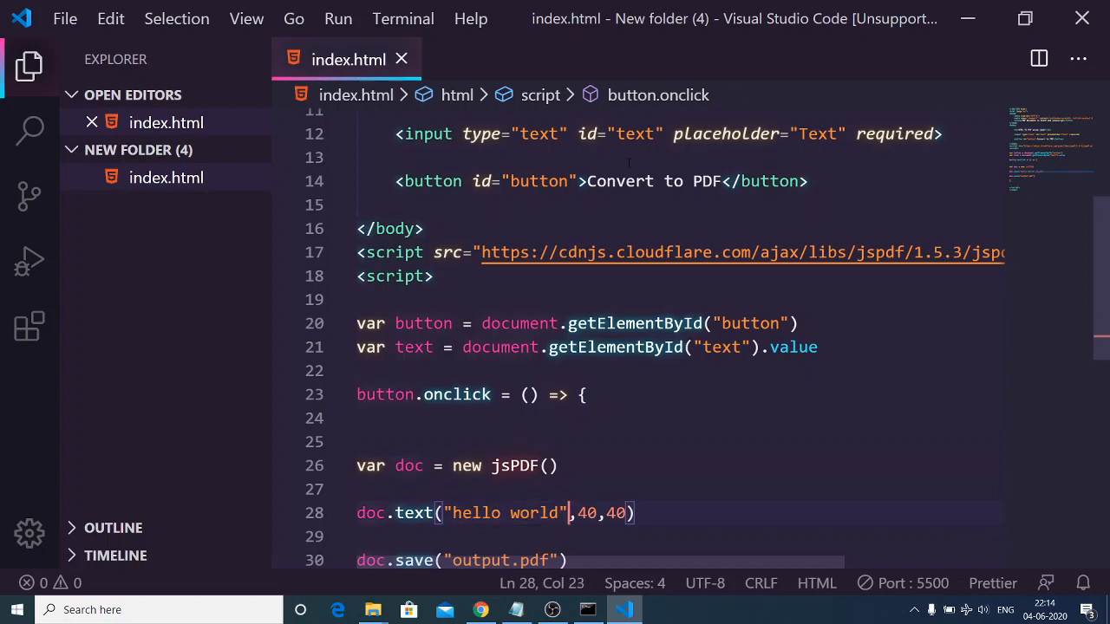
pyautogui.press('Backspace')
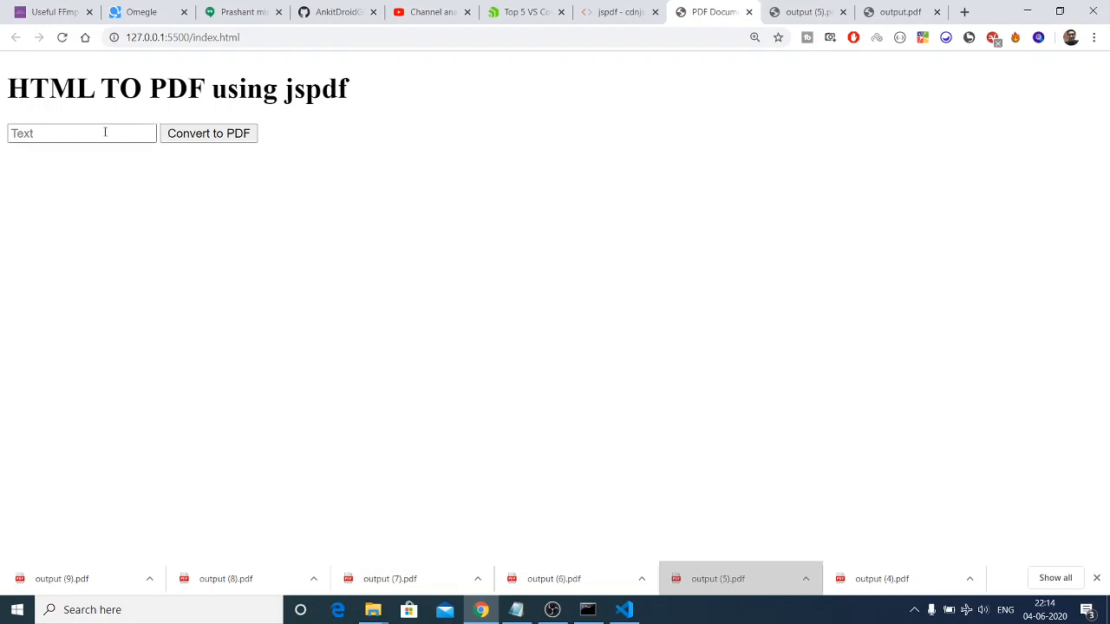
# Enter sample text, convert it to PDF and find output (10).pdf blank, then return to the editor
pyautogui.write('gtfdfgdfdfgdf')
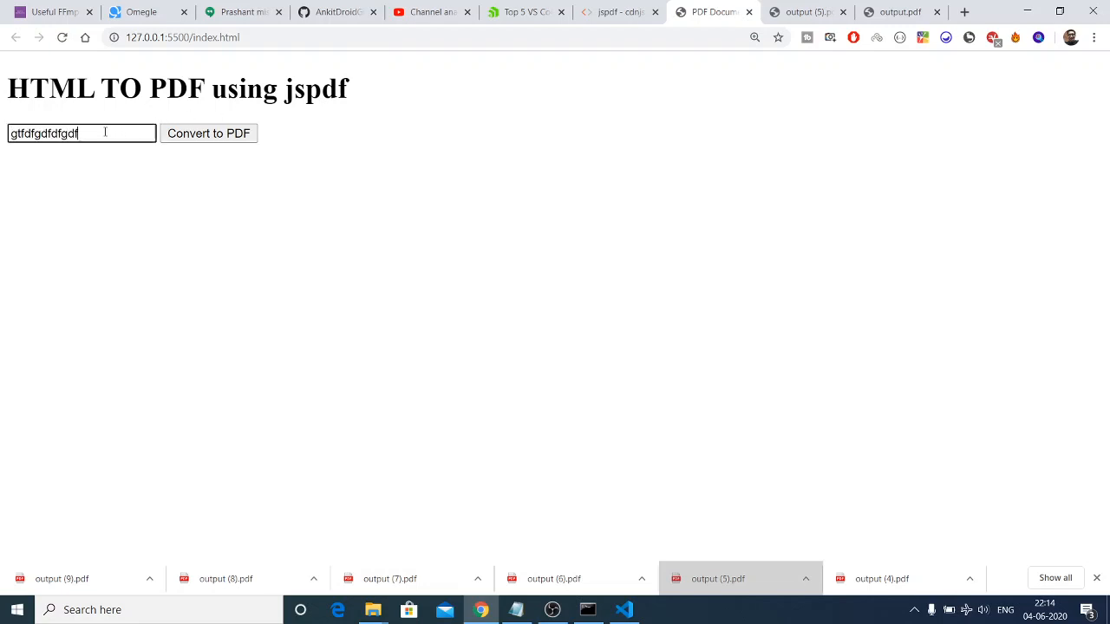
pyautogui.write('gdfg')
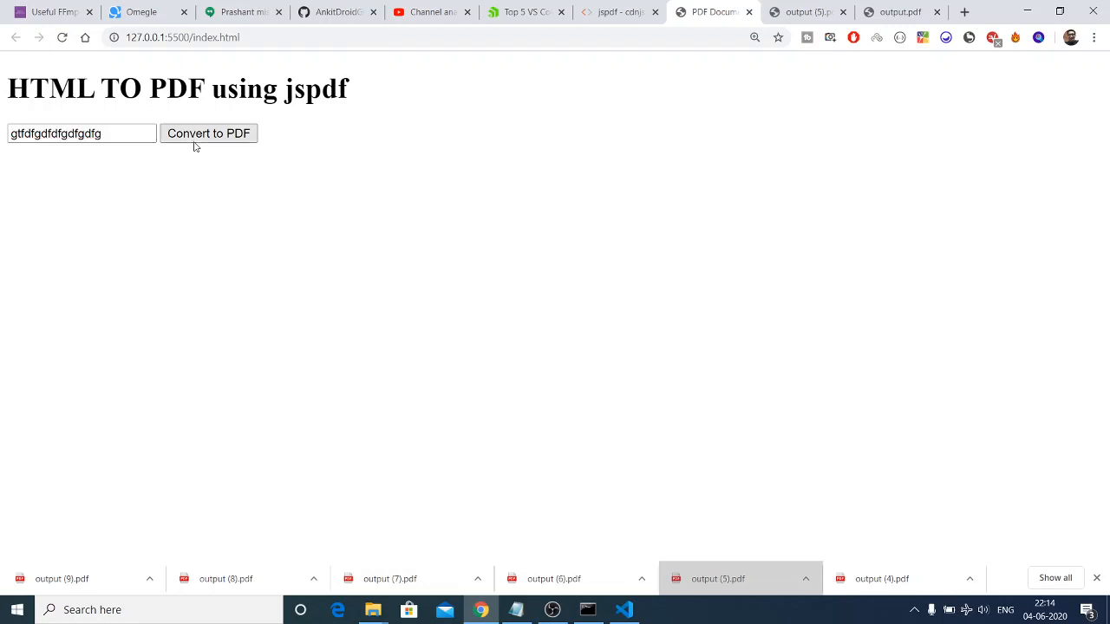
pyautogui.click(208, 132)
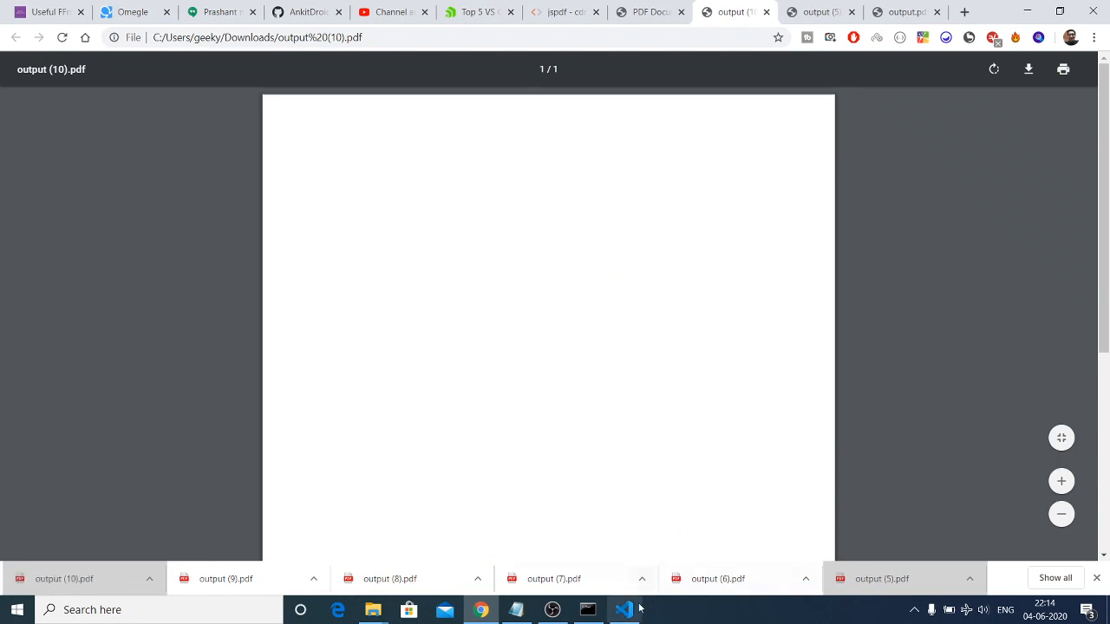
pyautogui.click(624, 610)
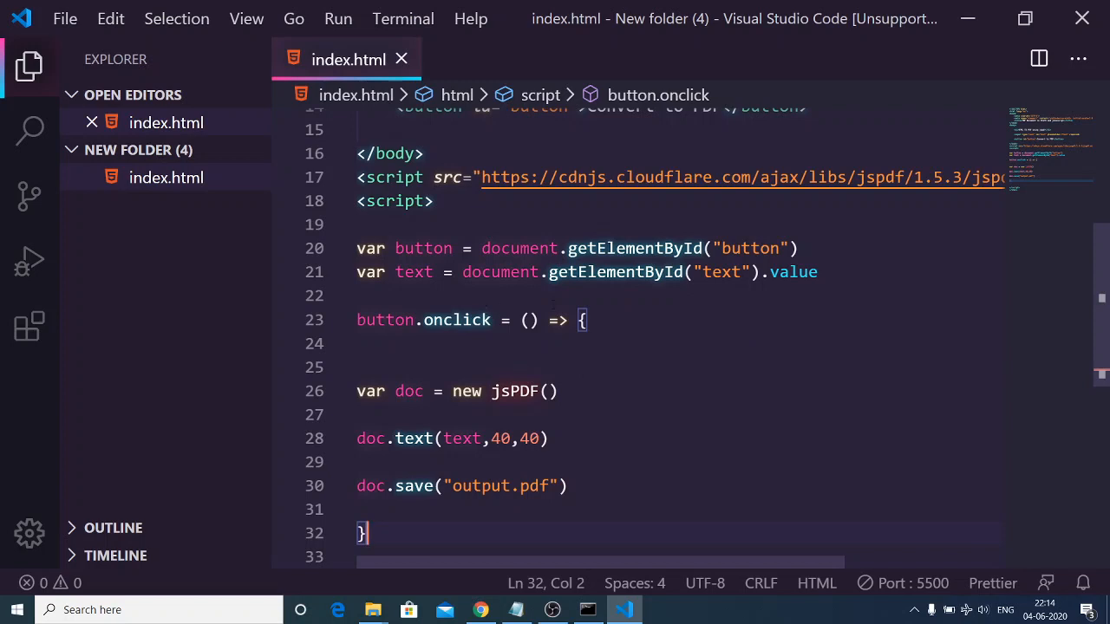
# Try an alert call near the text variable line while checking why the value is empty
pyautogui.click(815, 271)
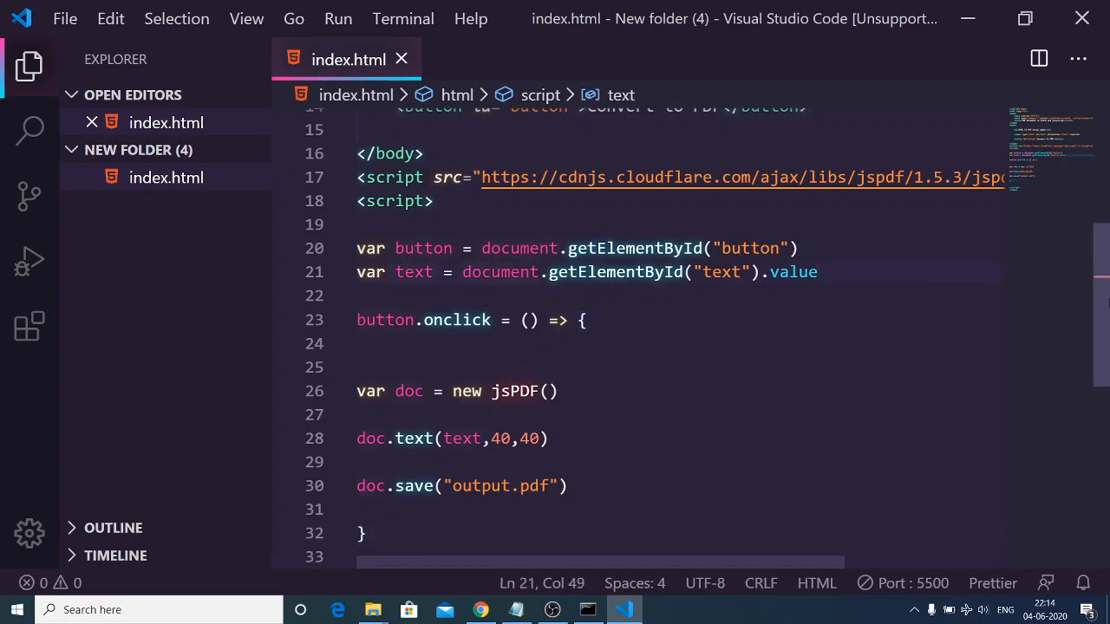
pyautogui.scroll(3)
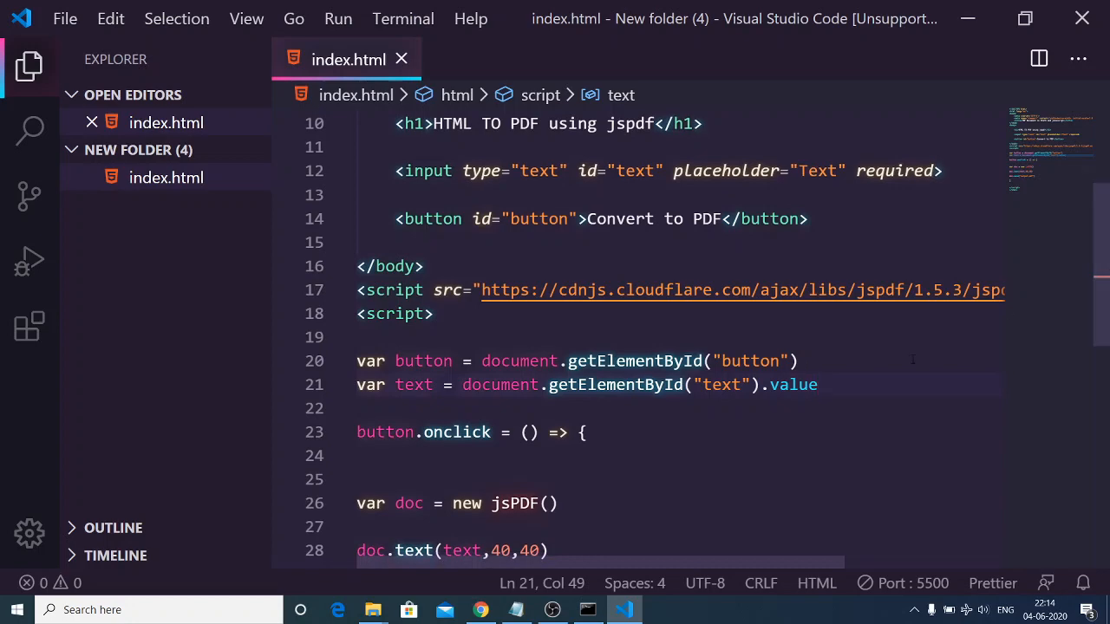
pyautogui.write('al')
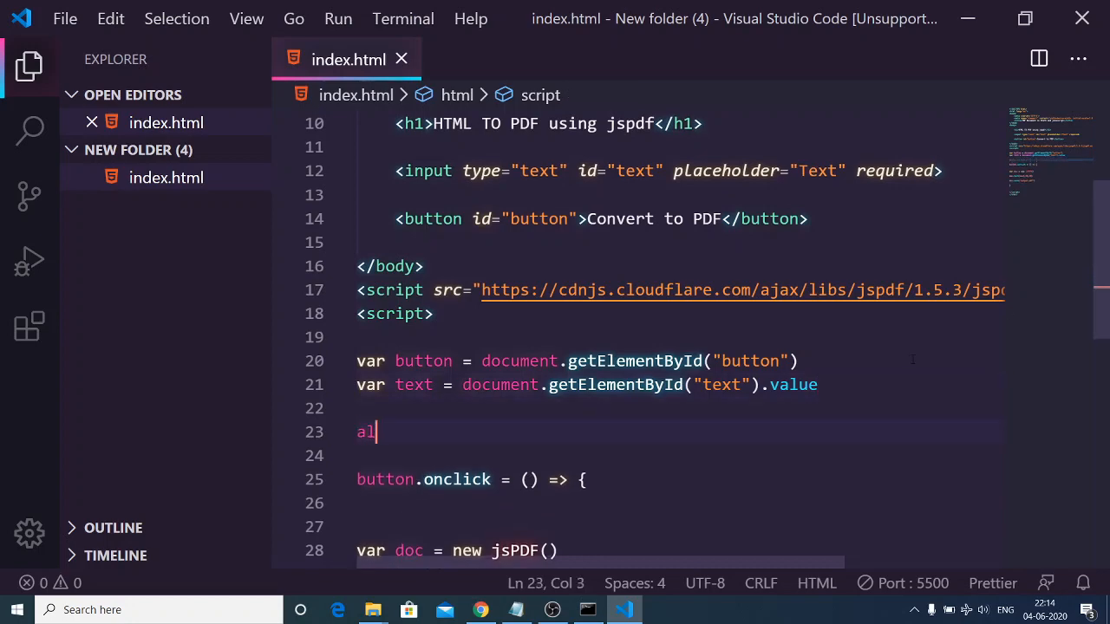
pyautogui.press('BackSpace')
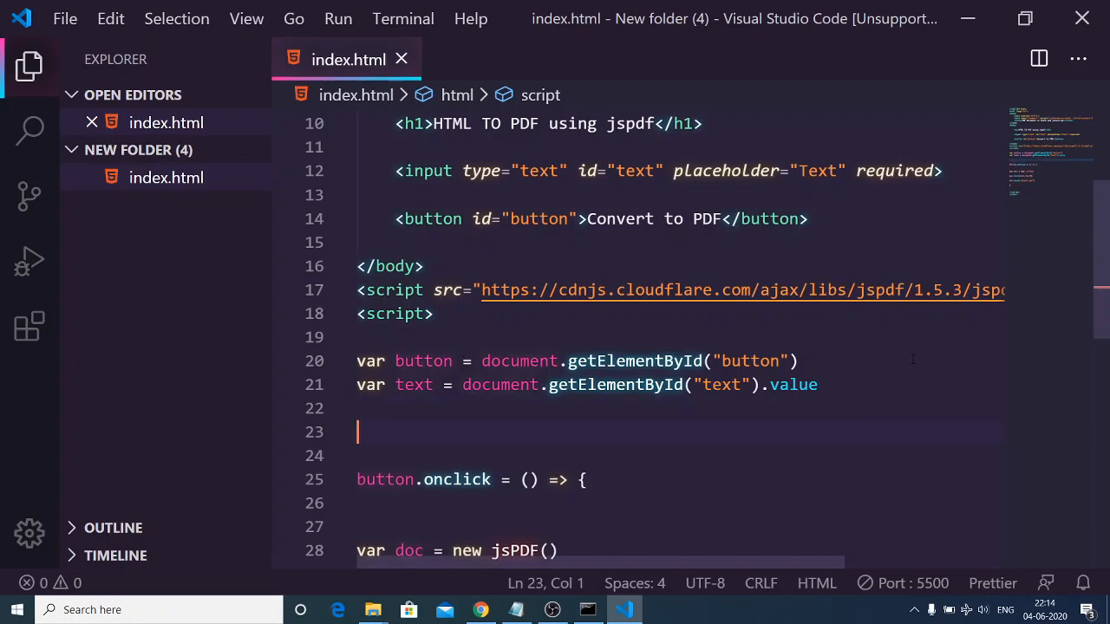
pyautogui.write('alert')
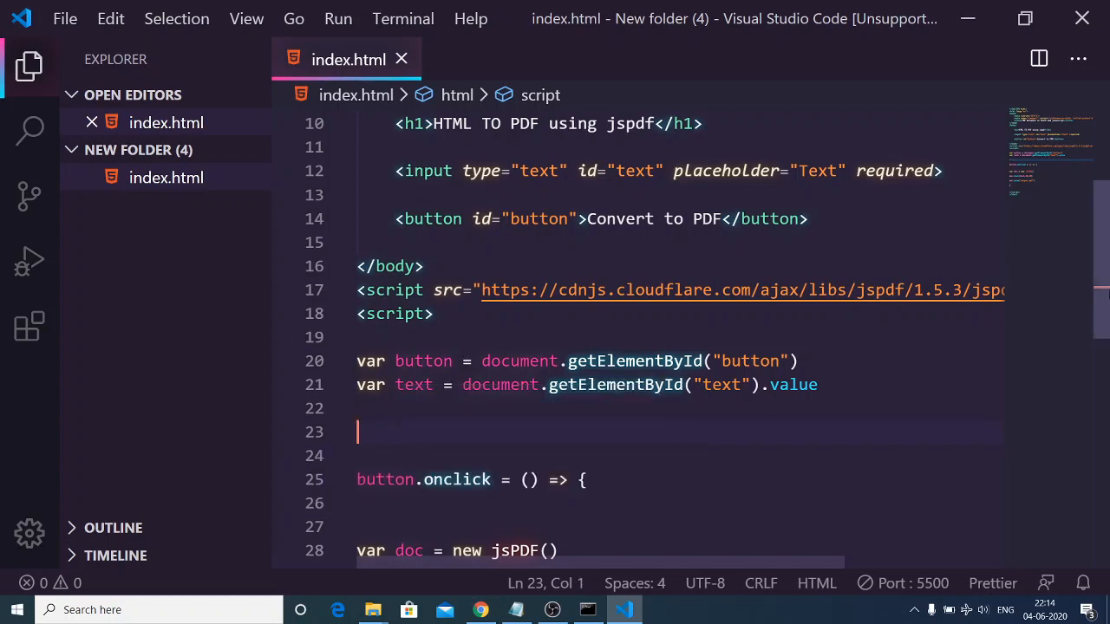
pyautogui.scroll(-3)
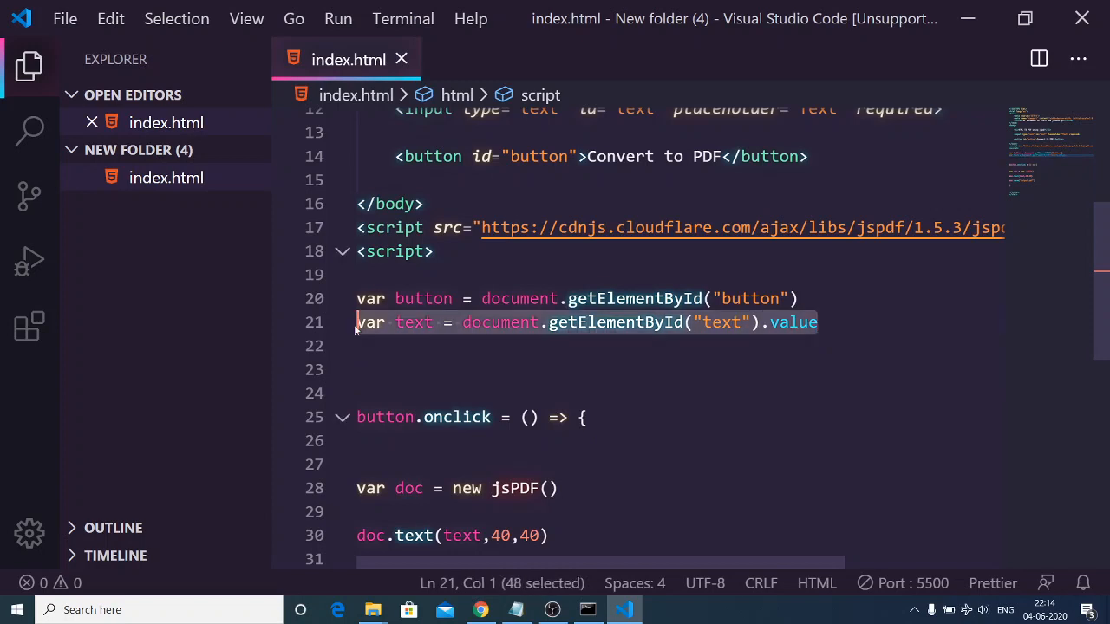
# Move the var text = ...value line inside the onclick handler and switch to Chrome
pyautogui.press('Delete')
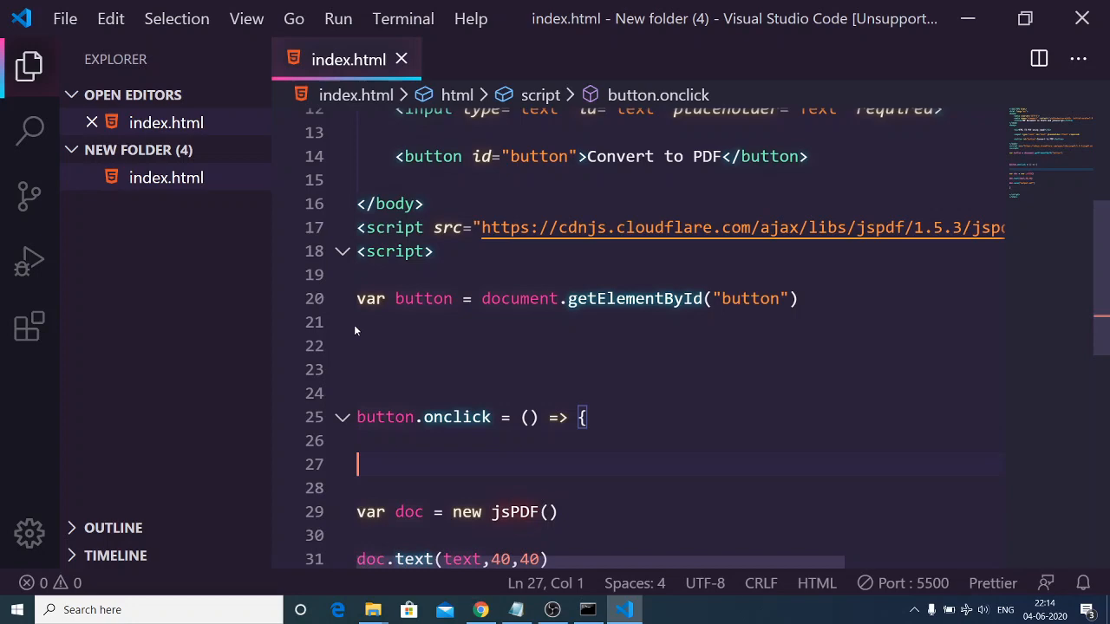
pyautogui.write('var text = document.getElementById("text").value')
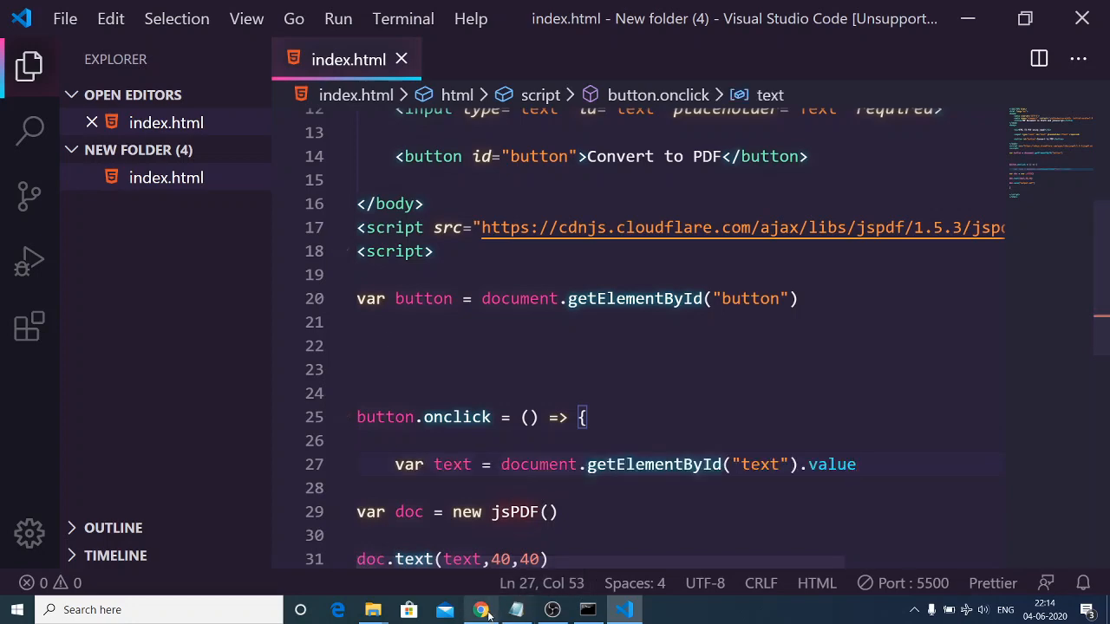
pyautogui.click(481, 610)
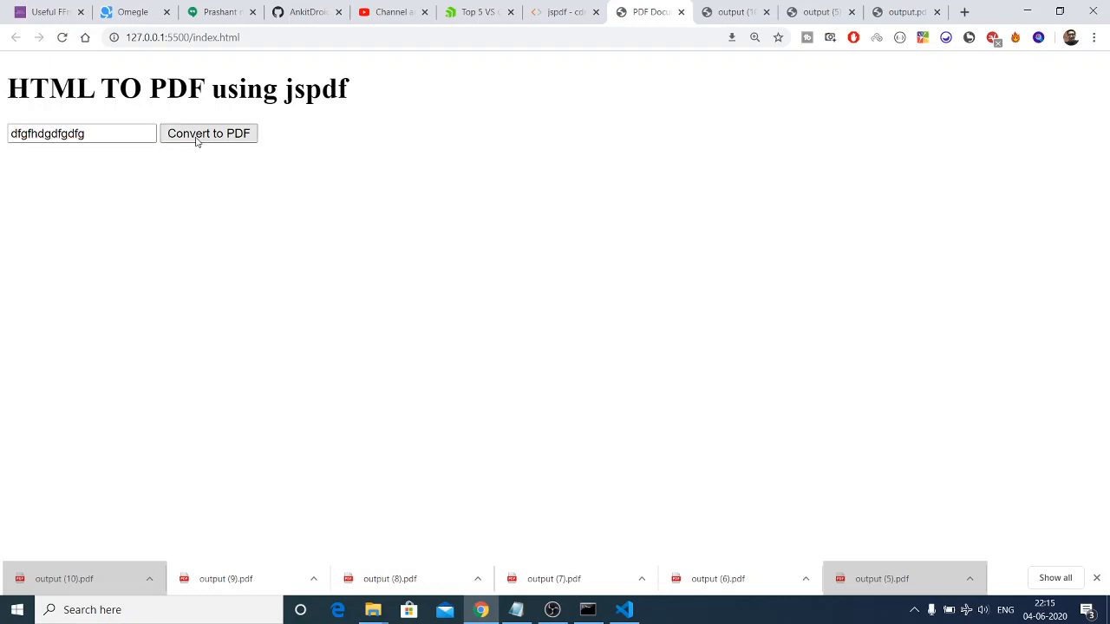
# Convert the entered text again and confirm output (11).pdf shows dfgfhdgdfgdfg
pyautogui.click(208, 131)
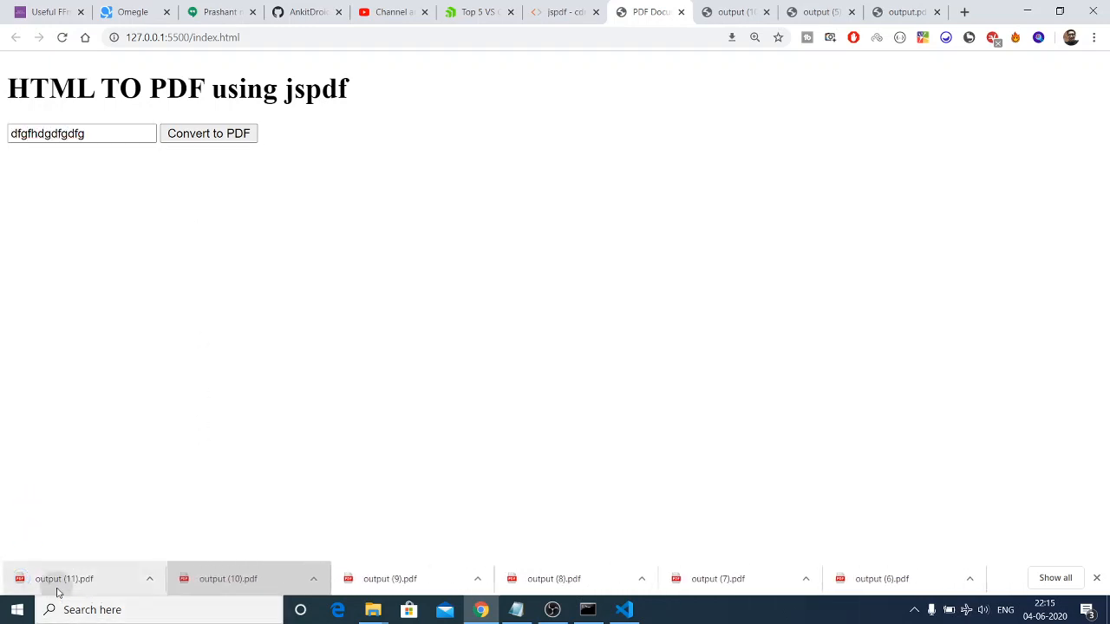
pyautogui.click(84, 580)
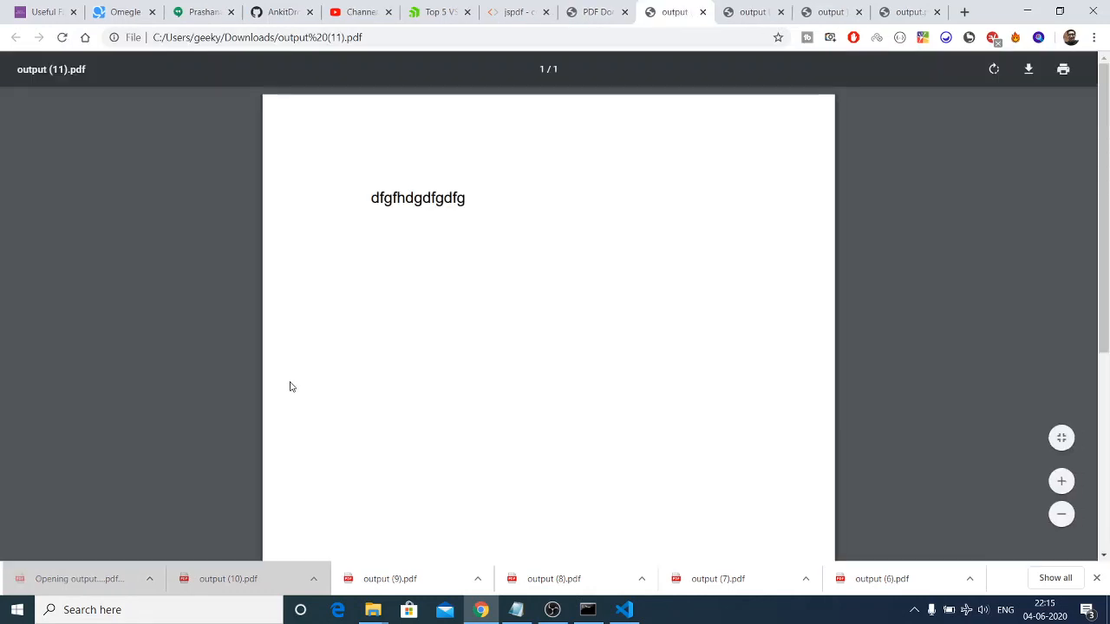
pyautogui.doubleClick(416, 198)
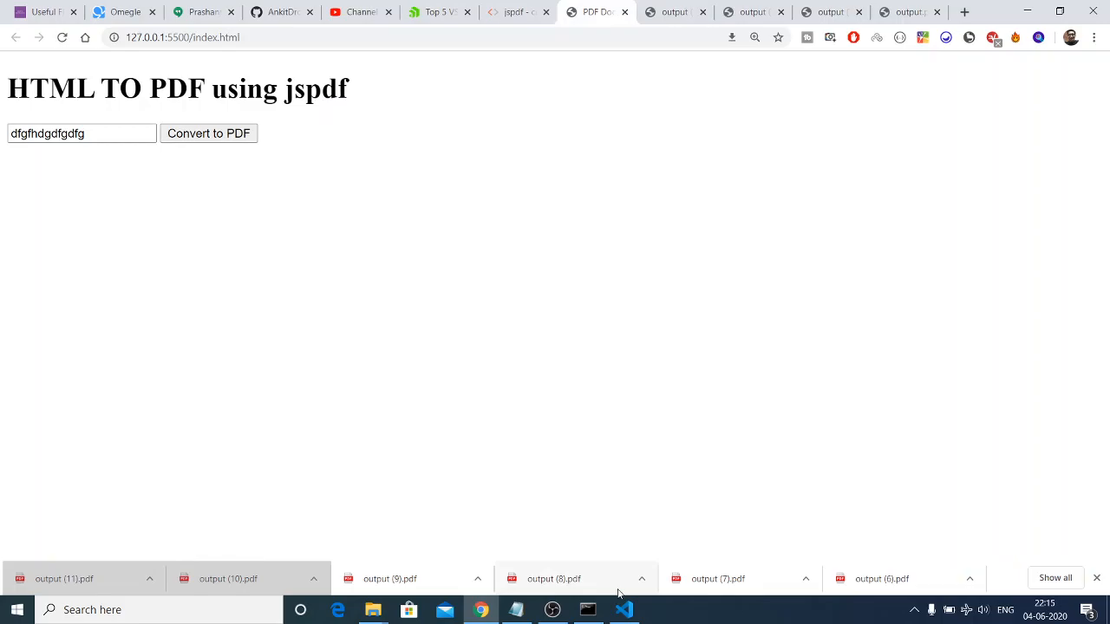
pyautogui.click(624, 610)
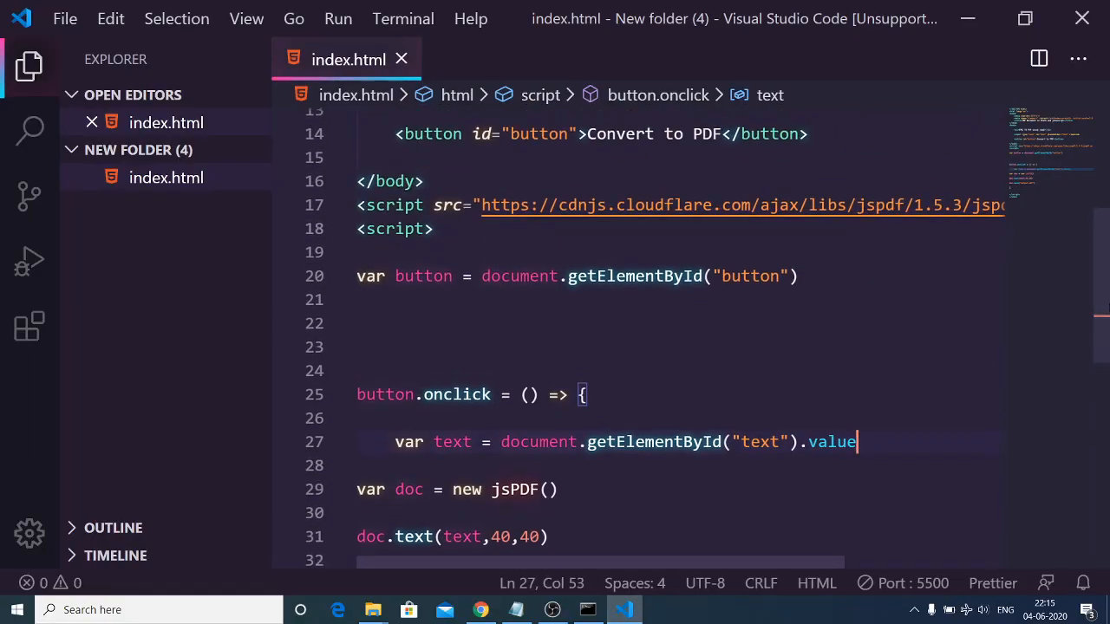
# Add a second text input with id="filename", placeholder="filename" and the required attribute
pyautogui.scroll(3)
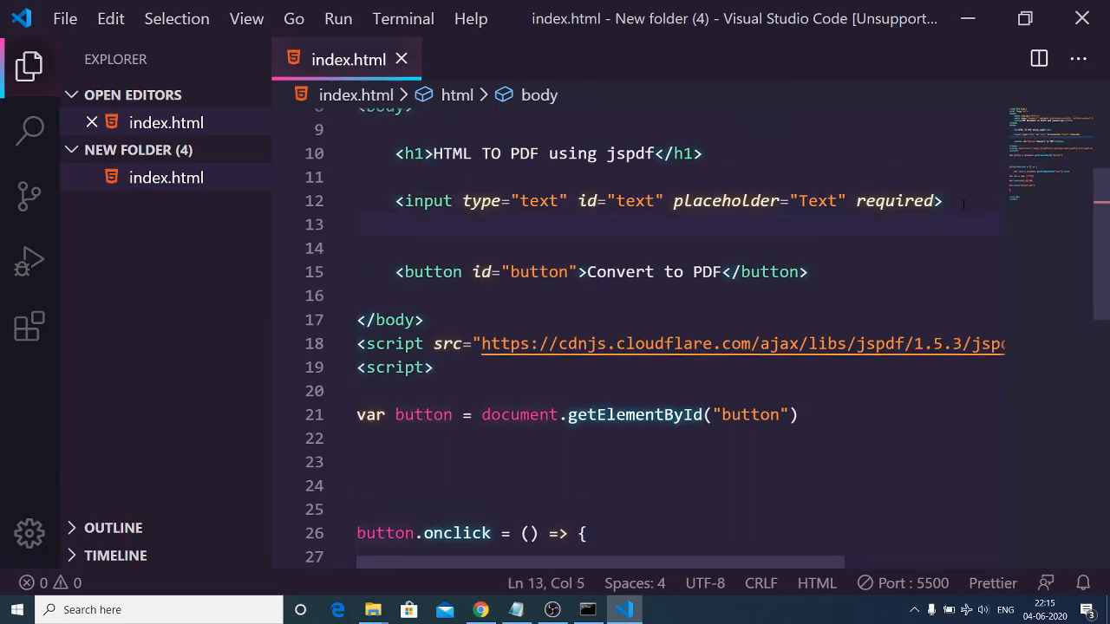
pyautogui.write('<input type="text">')
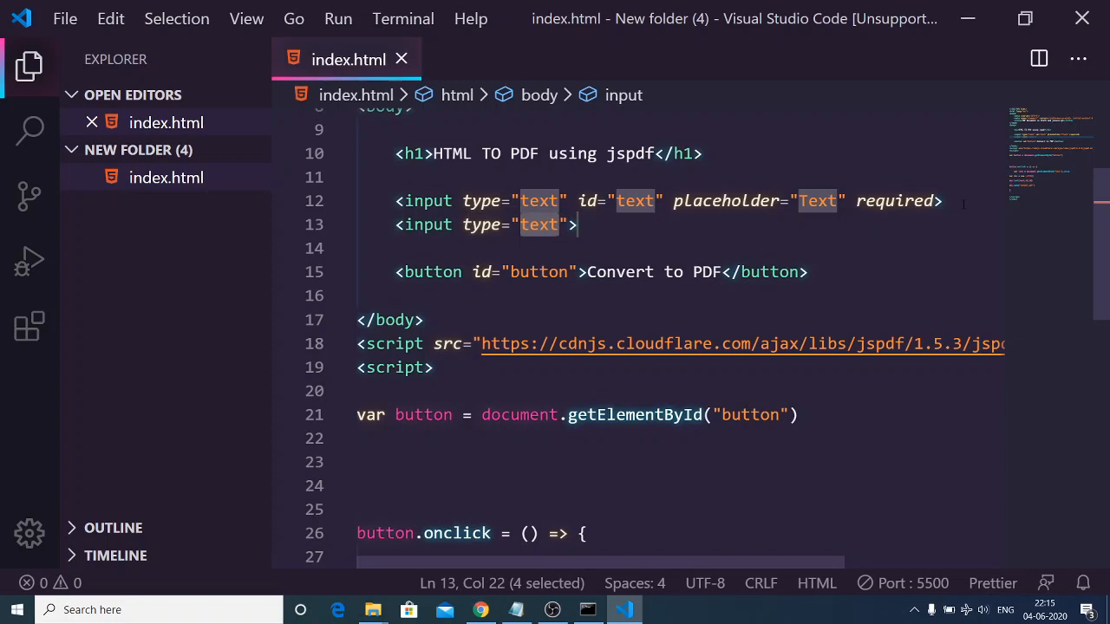
pyautogui.click(576, 226)
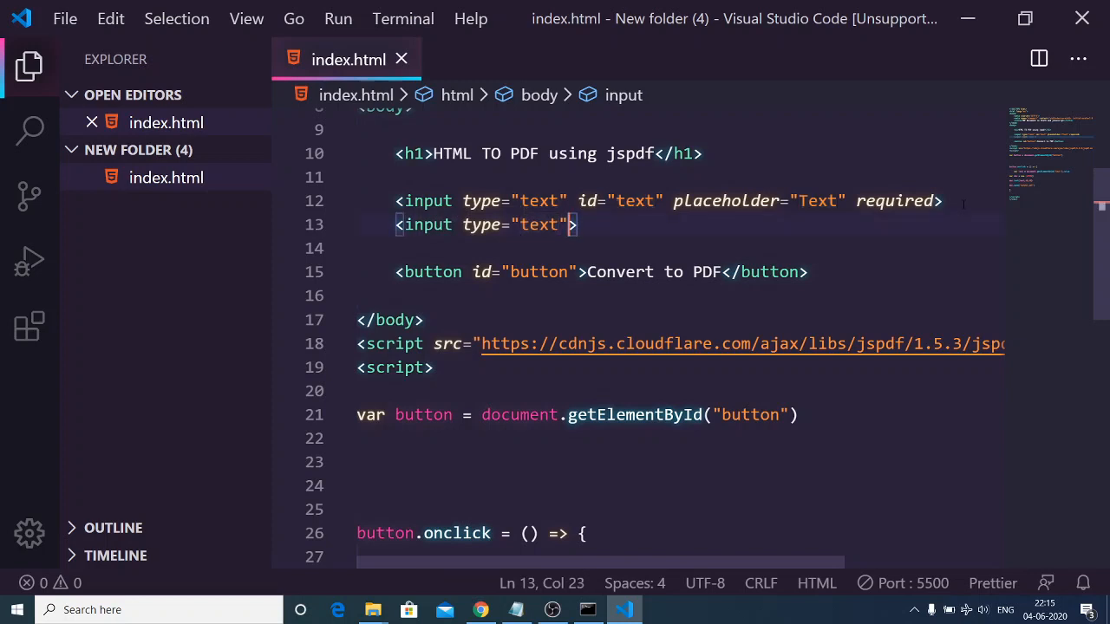
pyautogui.write('id="file"')
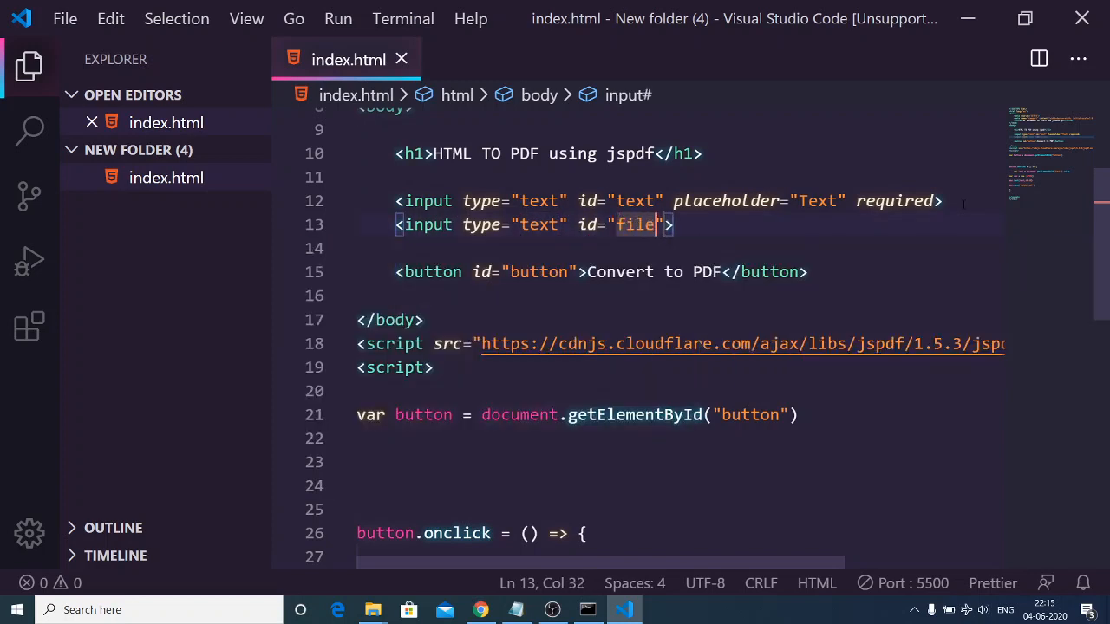
pyautogui.write('name')
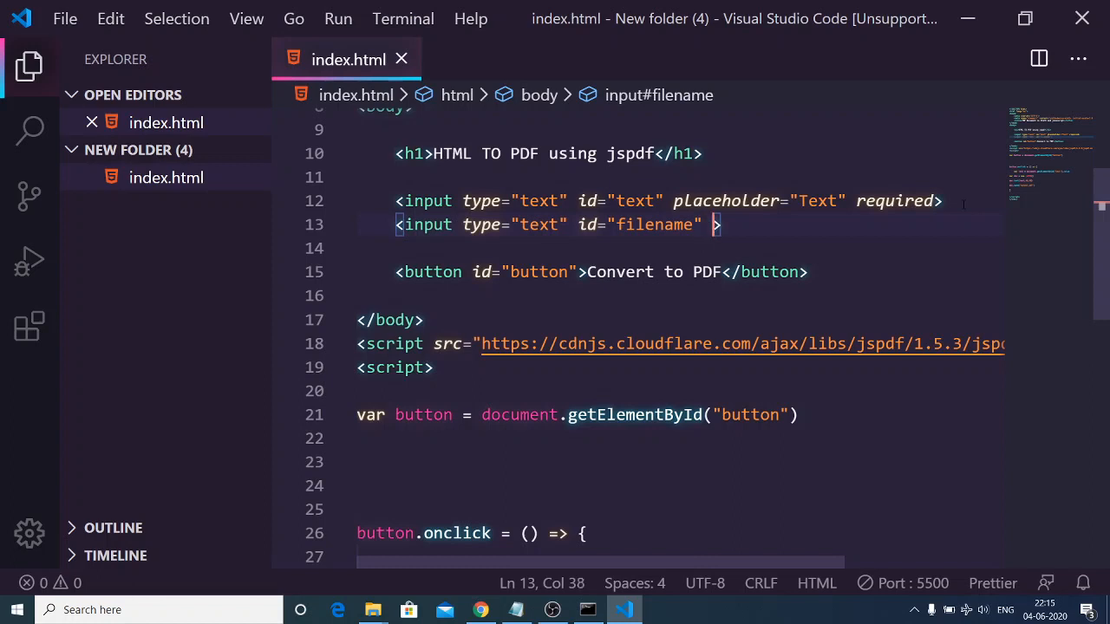
pyautogui.write('placeholder="filena')
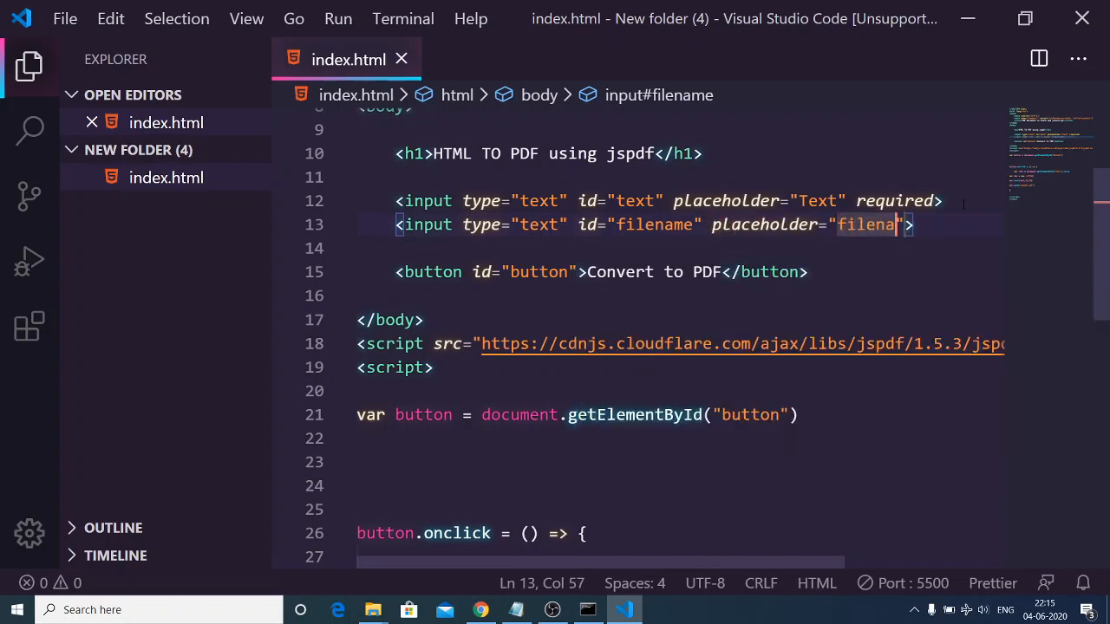
pyautogui.write('required')
pyautogui.write('v')
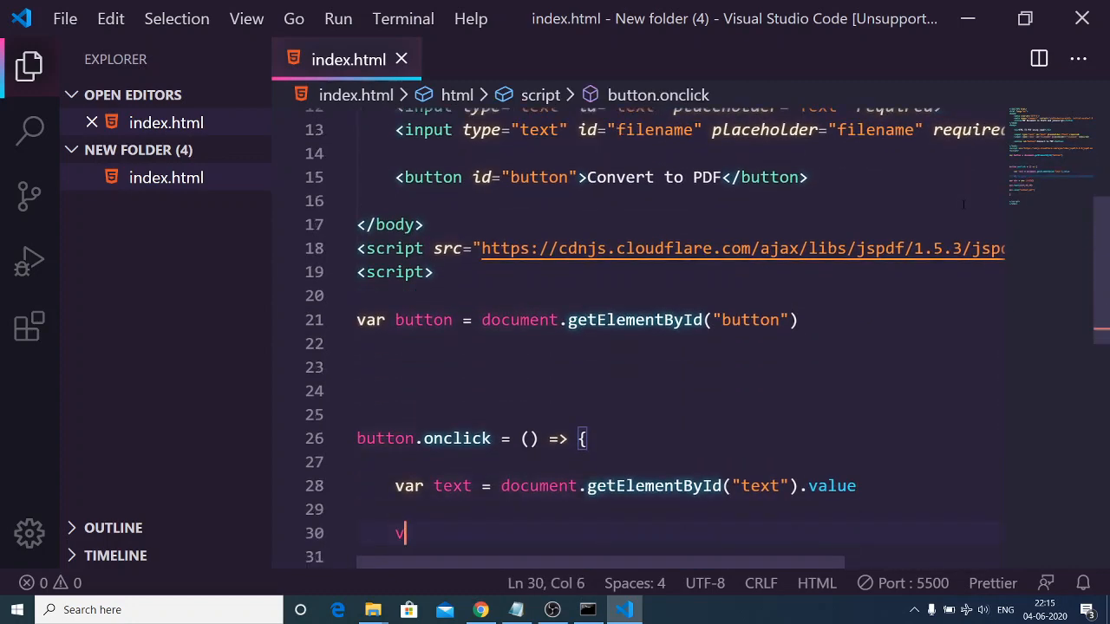
# Declare var filename = document.getElementById("filename").value and save the PDF as doc.save(filename)
pyautogui.write('ar filename=')
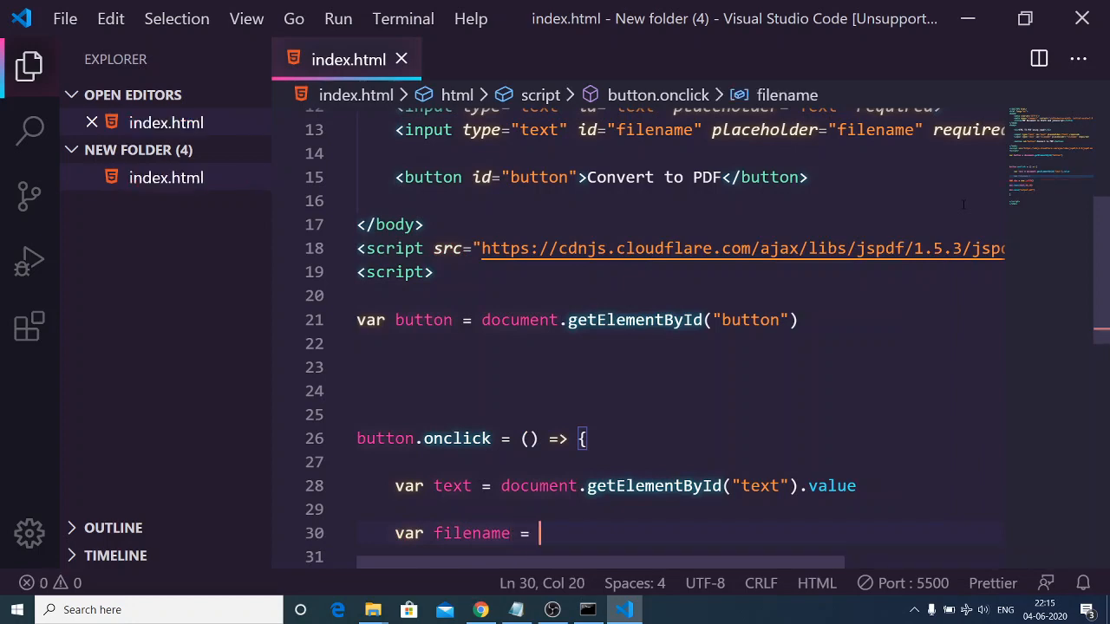
pyautogui.write('document.getElementById(')
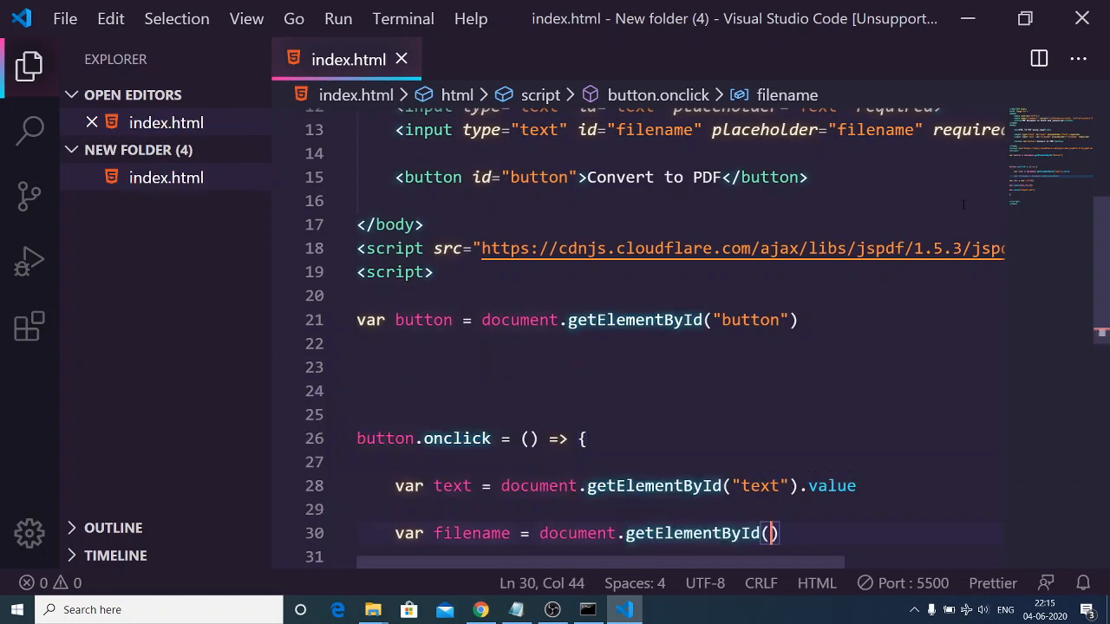
pyautogui.write('""')
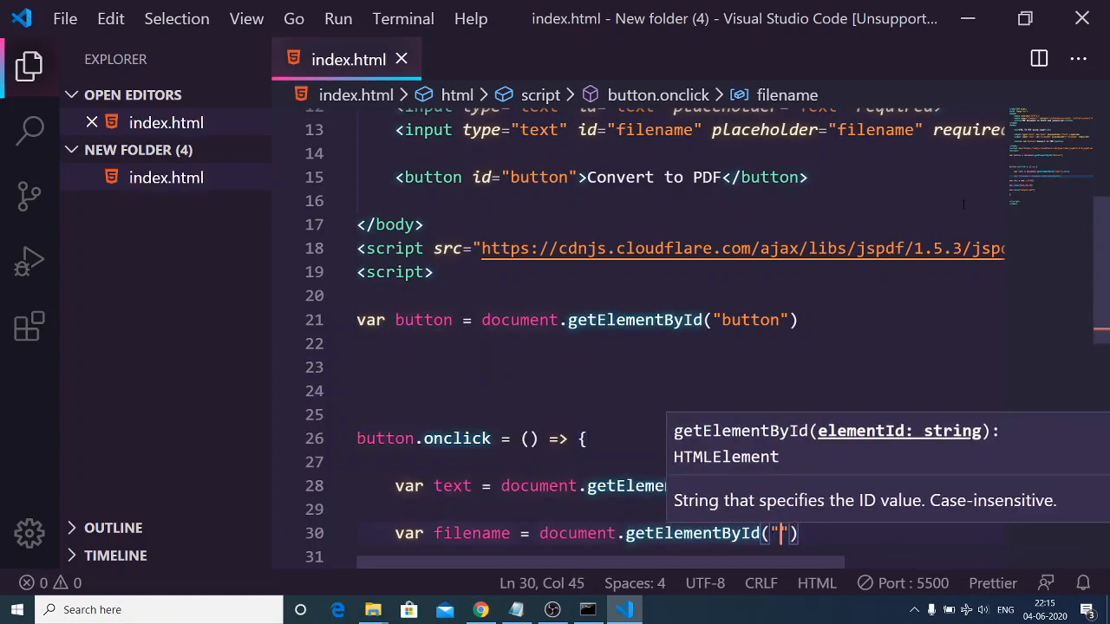
pyautogui.write('filename')
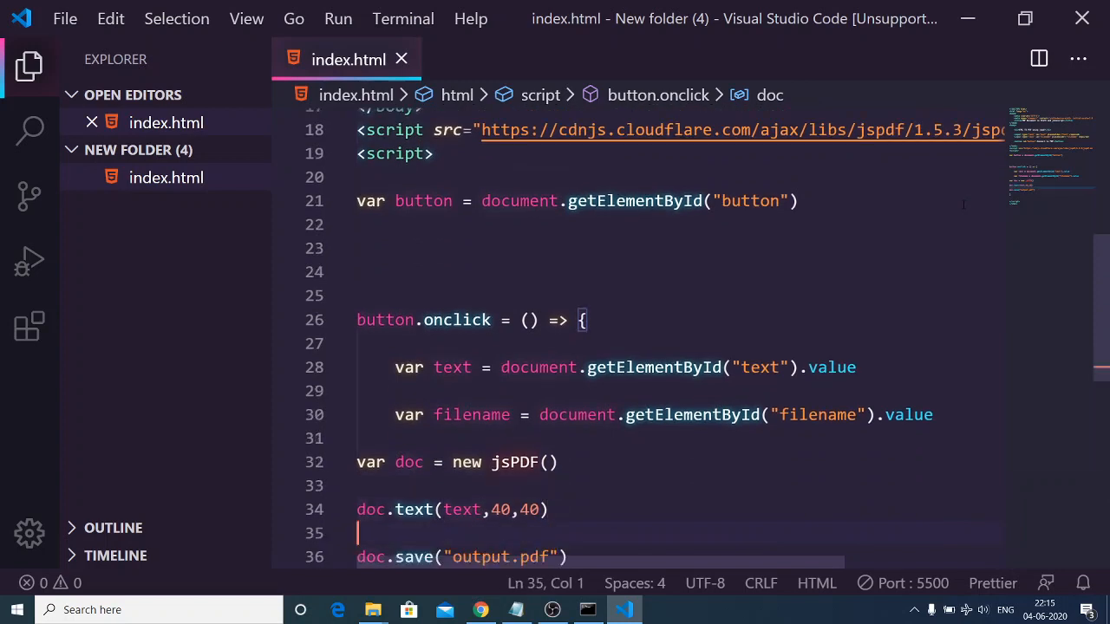
pyautogui.scroll(-3)
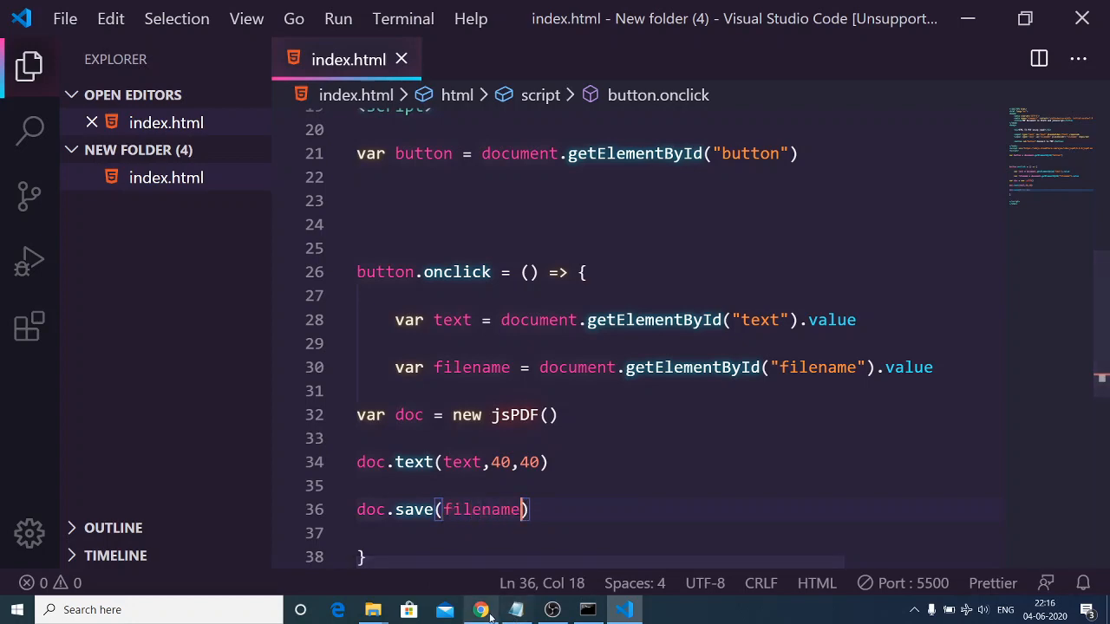
pyautogui.click(479, 611)
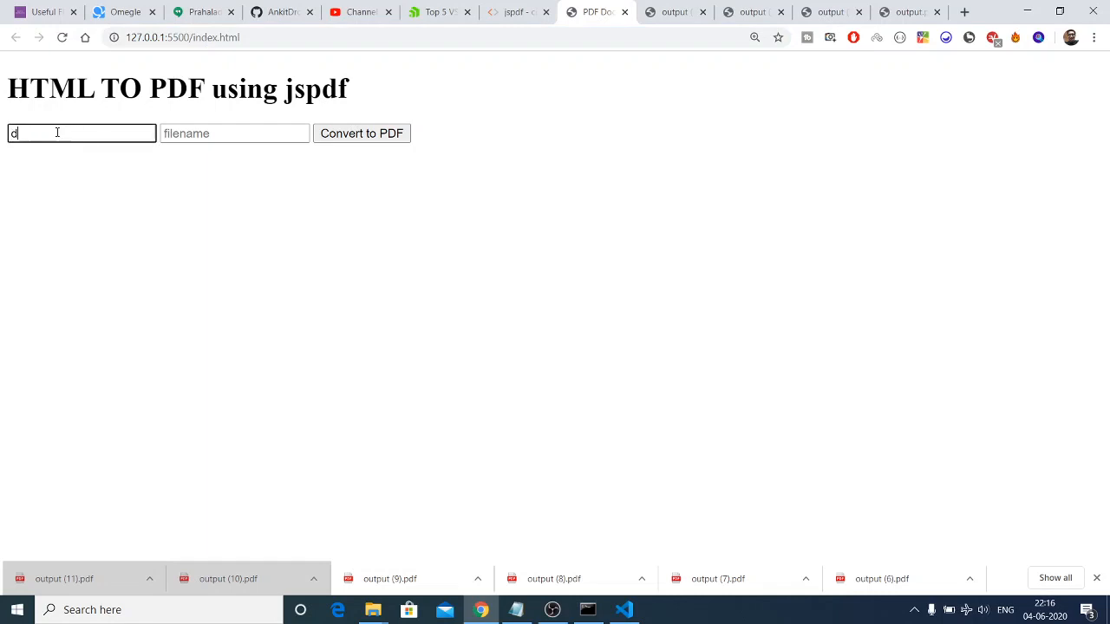
# Convert text with the filename empty and open the resulting generated.pdf to check its contents
pyautogui.write('tgdfgdgdfgdfgdf')
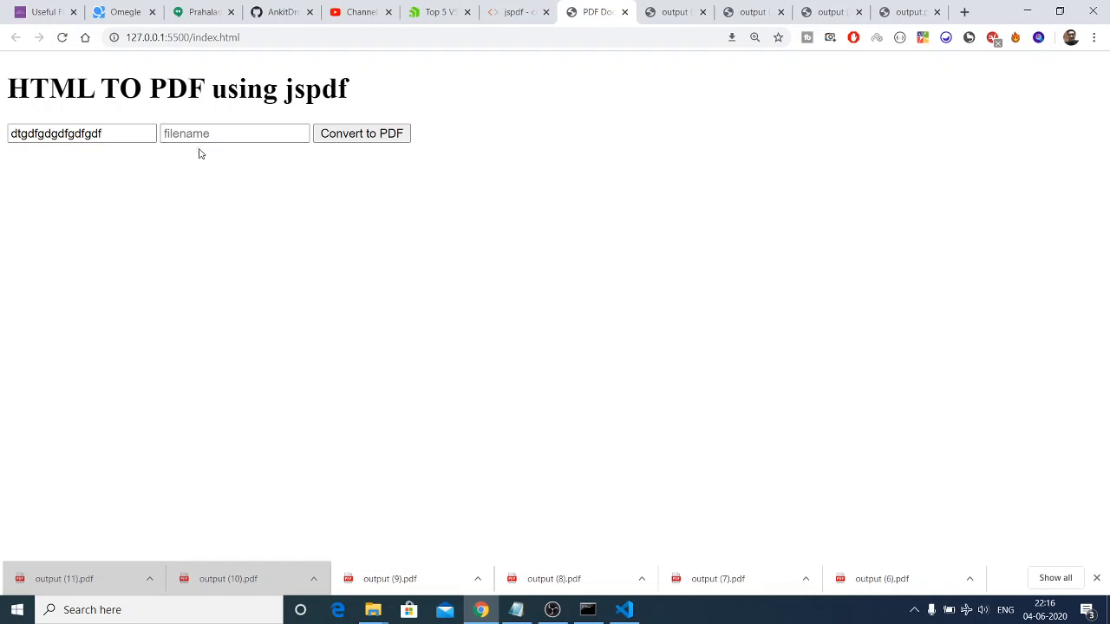
pyautogui.click(361, 132)
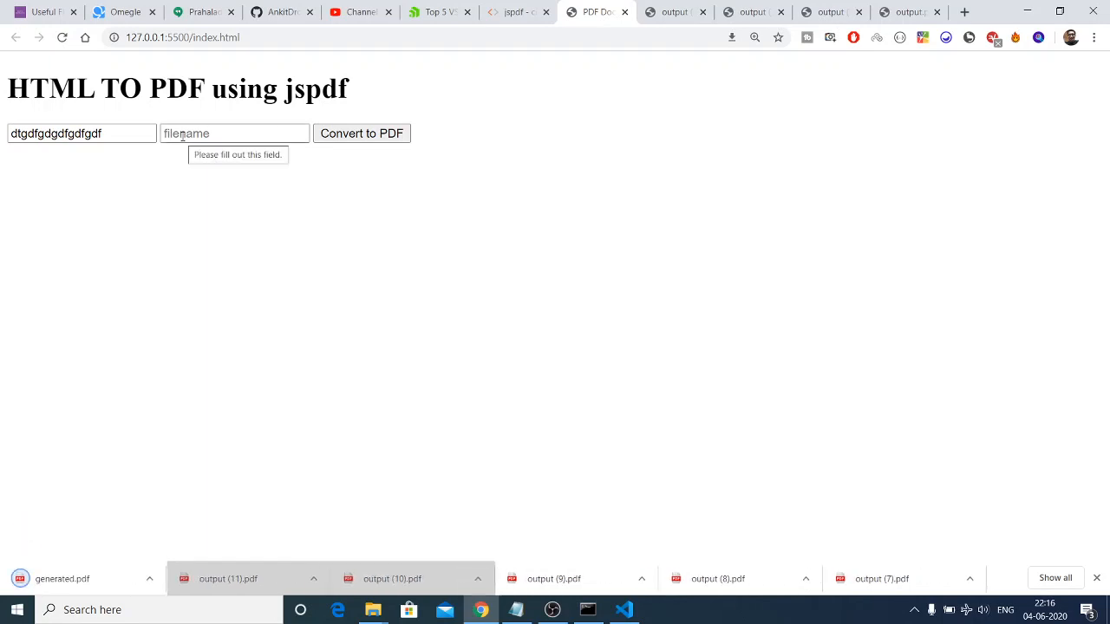
pyautogui.click(118, 454)
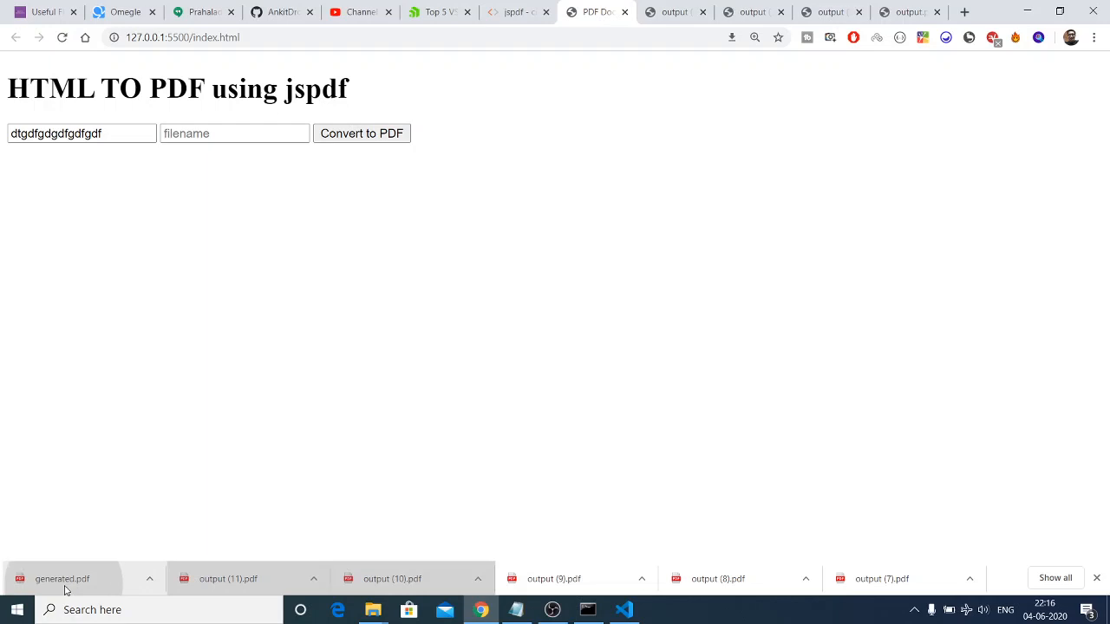
pyautogui.click(62, 580)
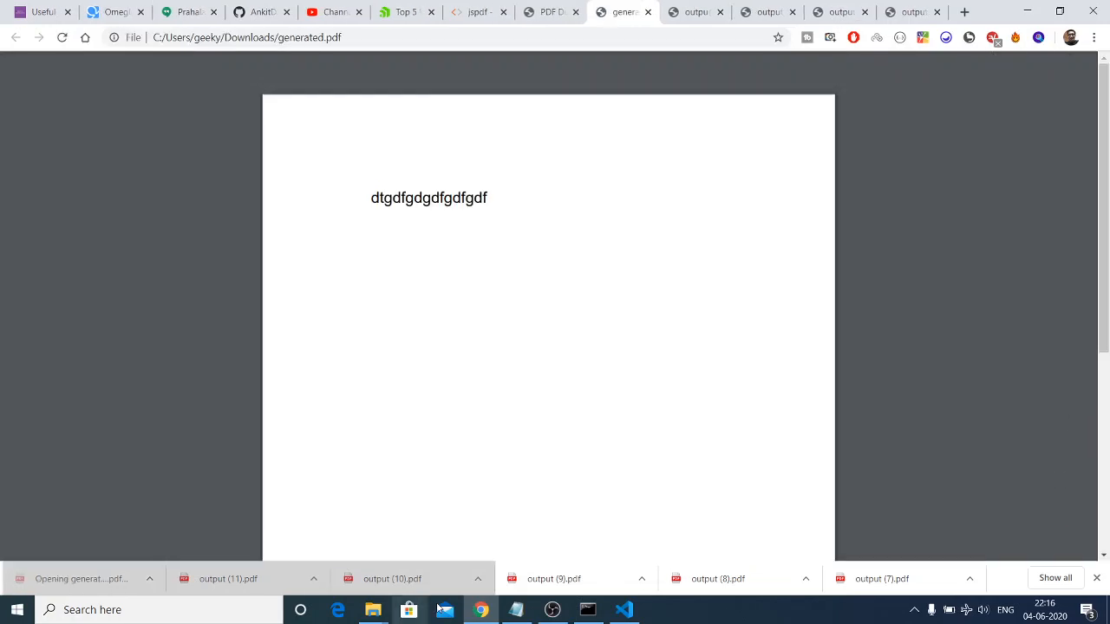
pyautogui.click(625, 610)
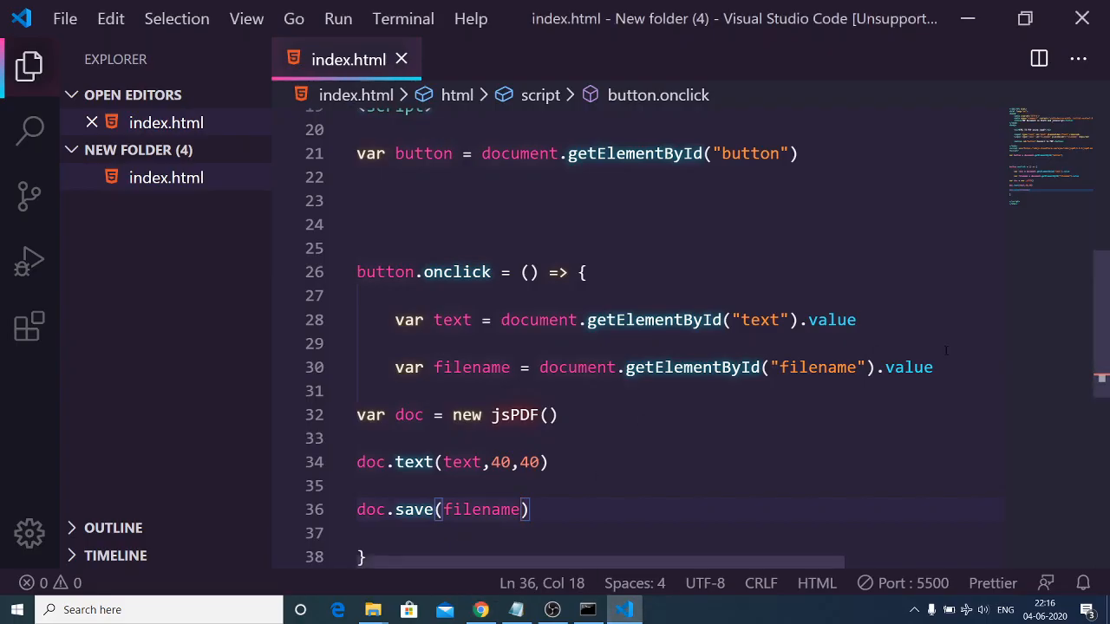
pyautogui.scroll(3)
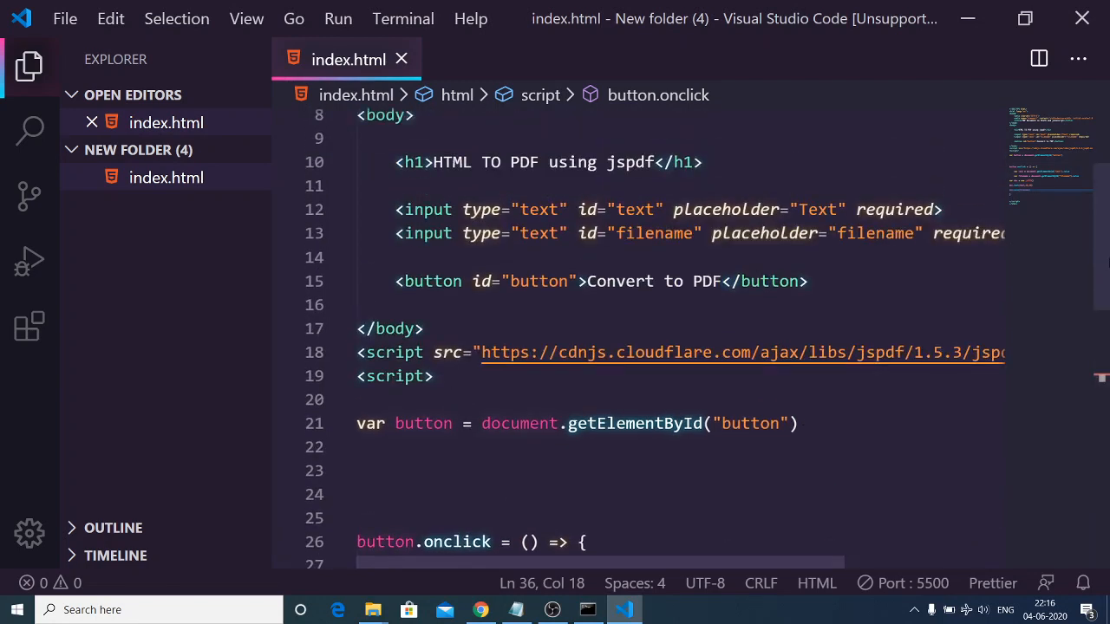
pyautogui.scroll(-3)
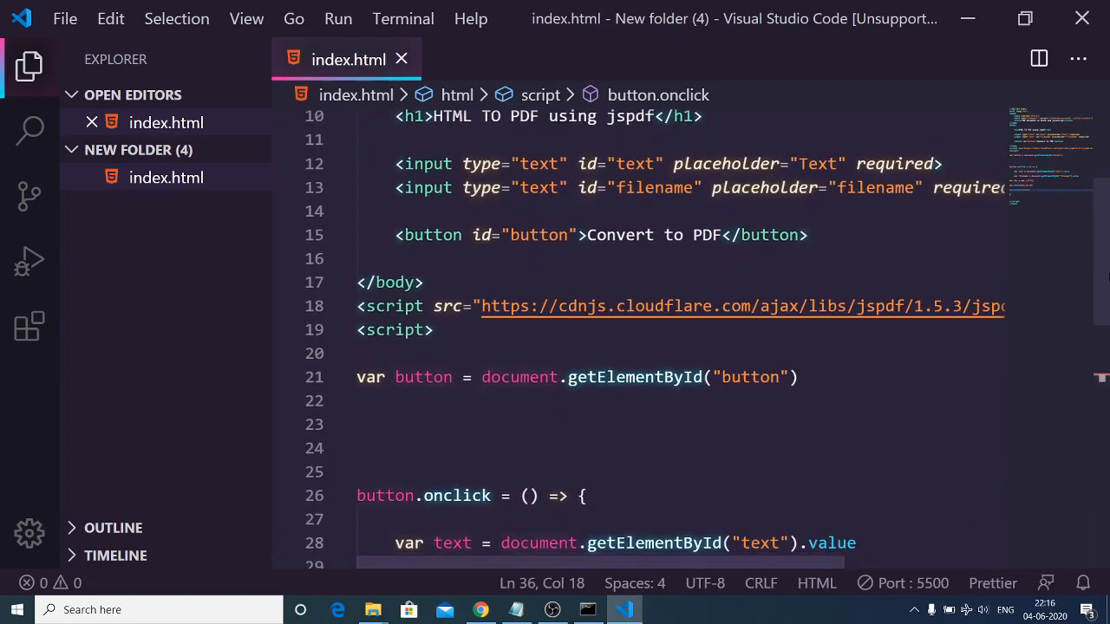
pyautogui.scroll(3)
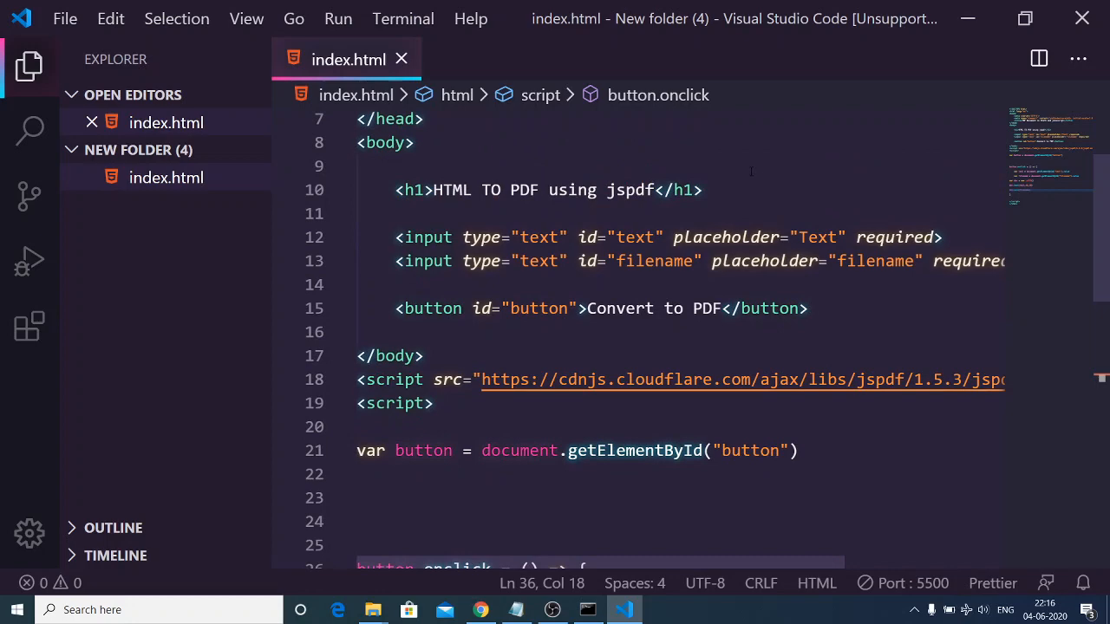
pyautogui.scroll(-3)
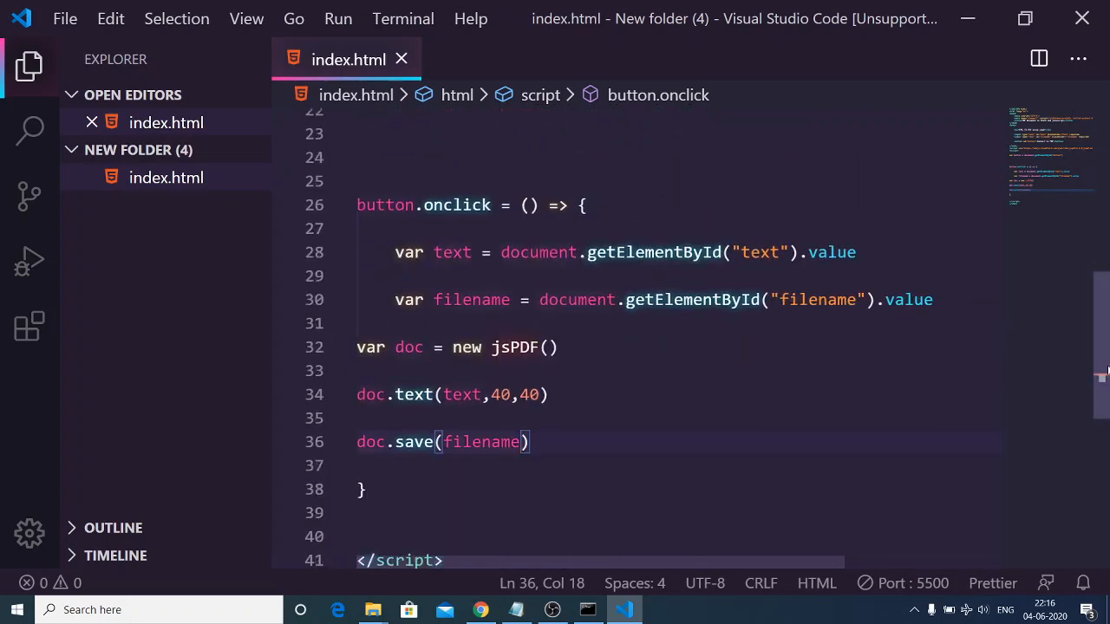
pyautogui.click(483, 610)
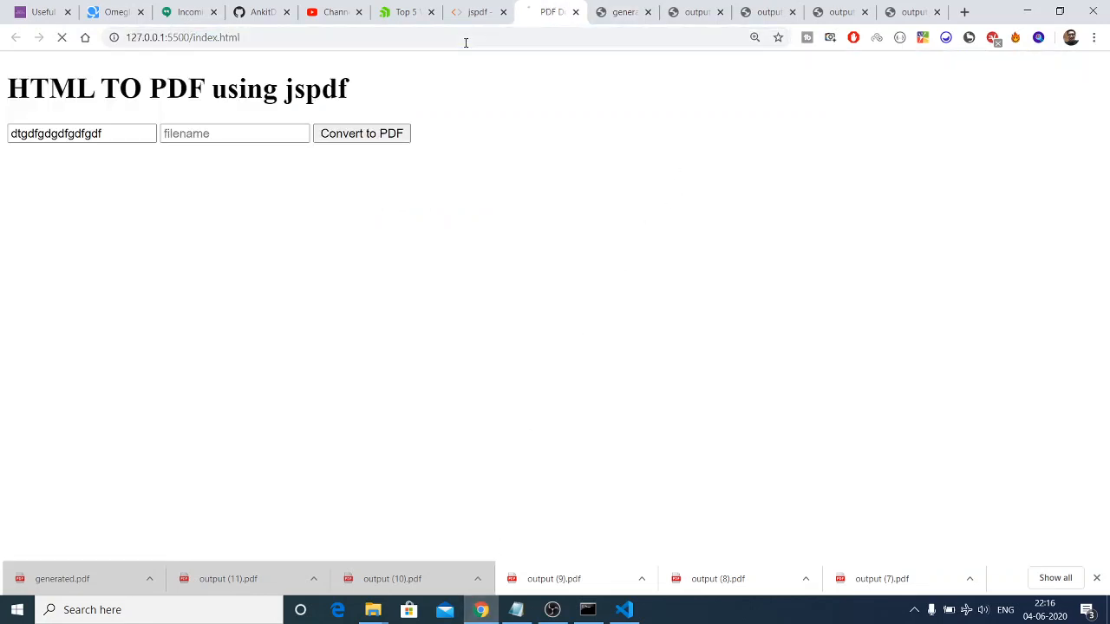
# Enter dgfdfgdfgf with filename.pdf, convert it and confirm filename.pdf contains the typed text
pyautogui.write('dgfdfg')
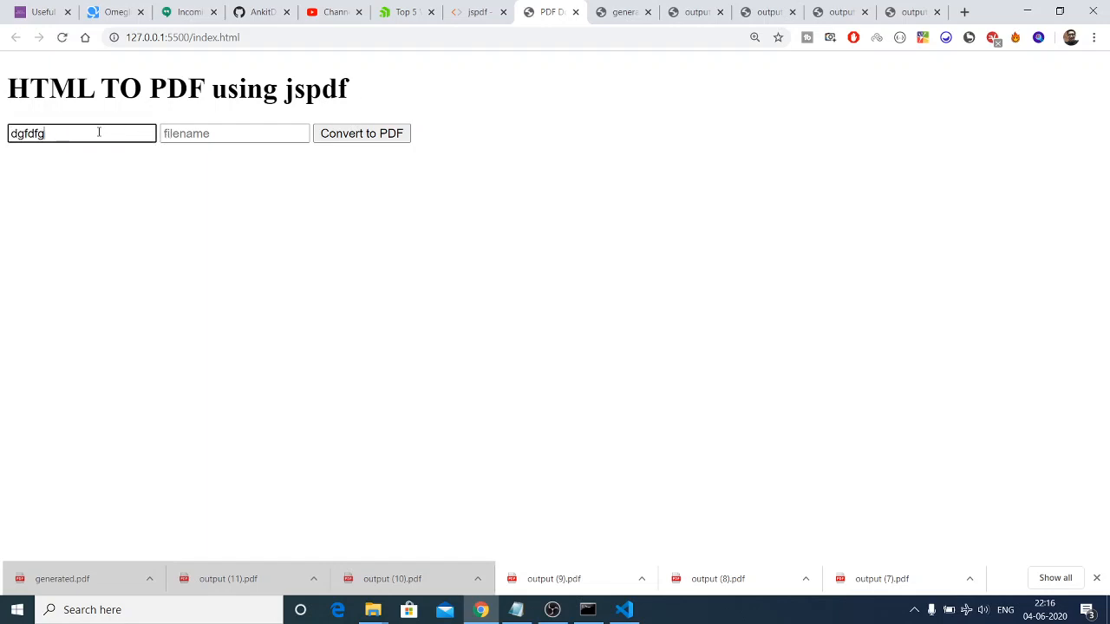
pyautogui.write('dfgf')
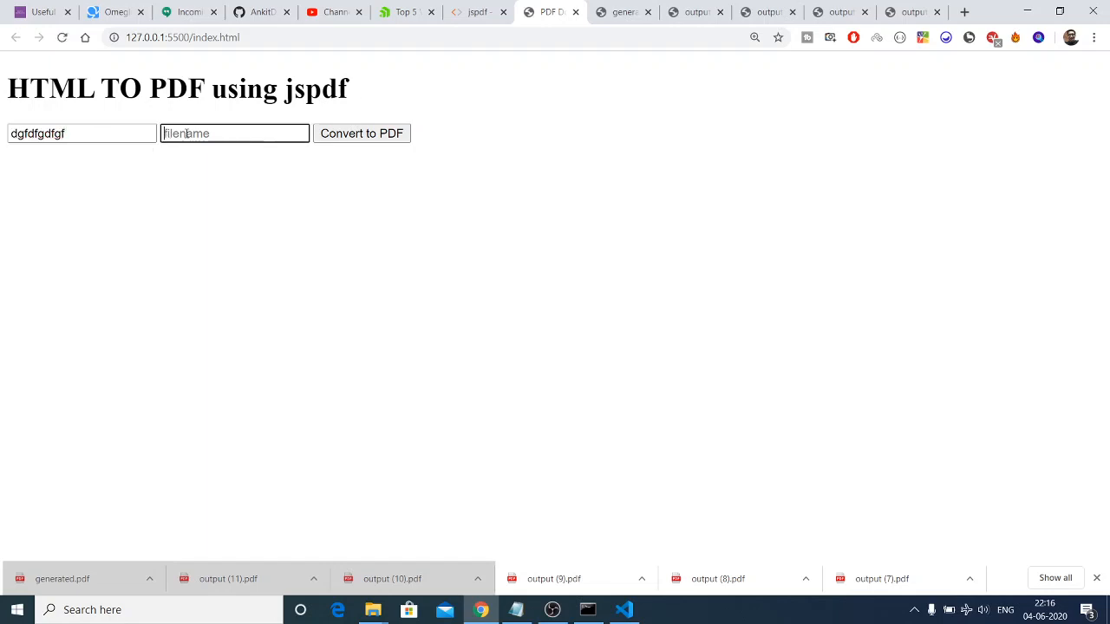
pyautogui.write('filename')
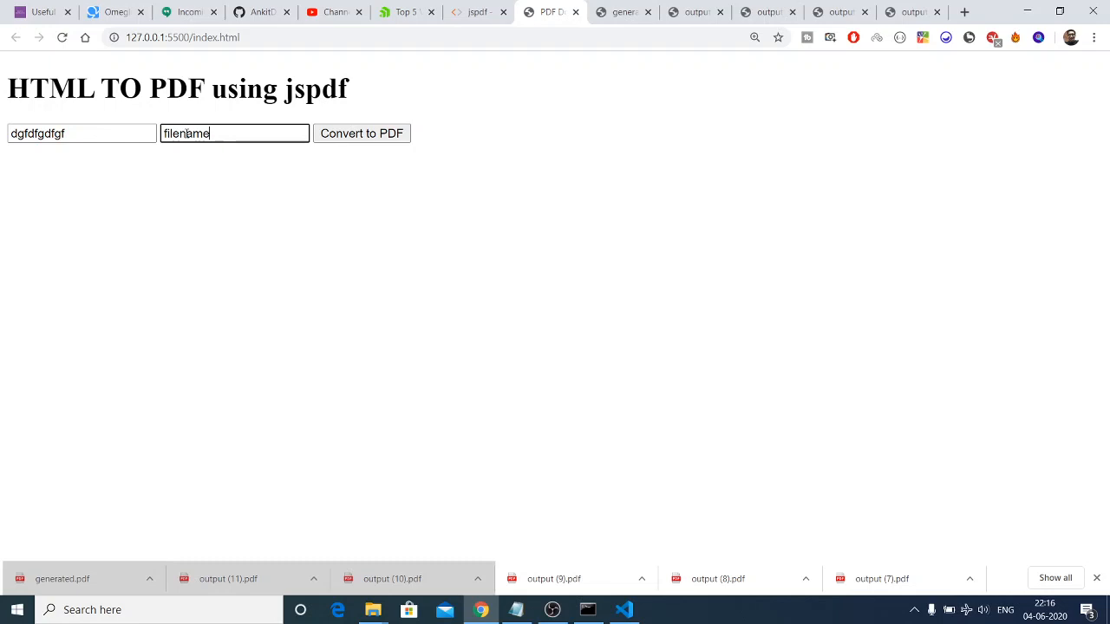
pyautogui.write('.pdf')
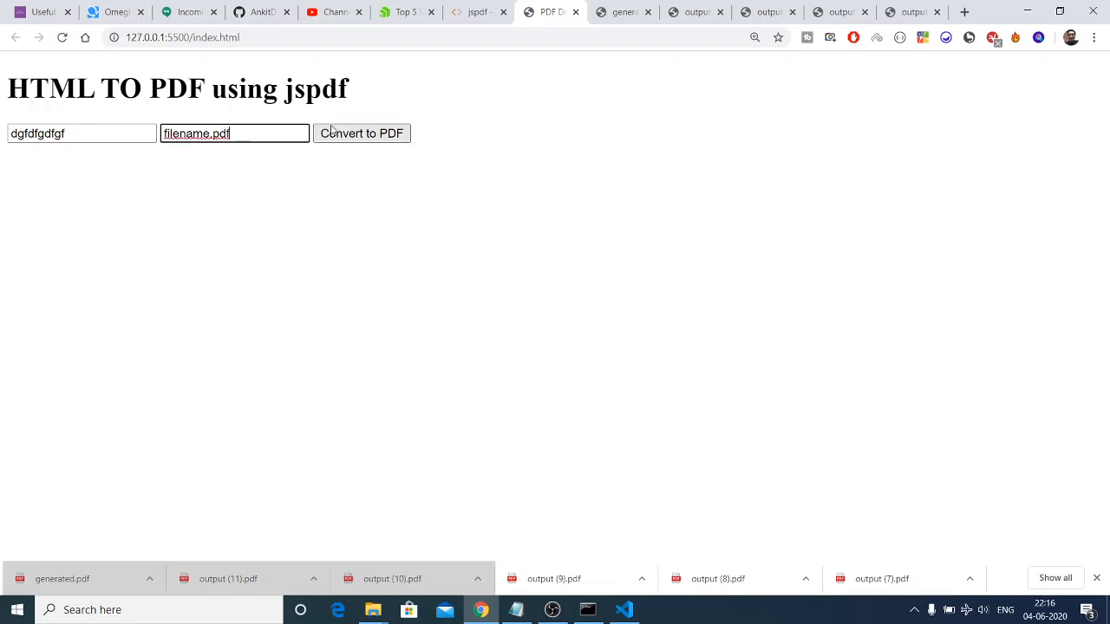
pyautogui.click(361, 132)
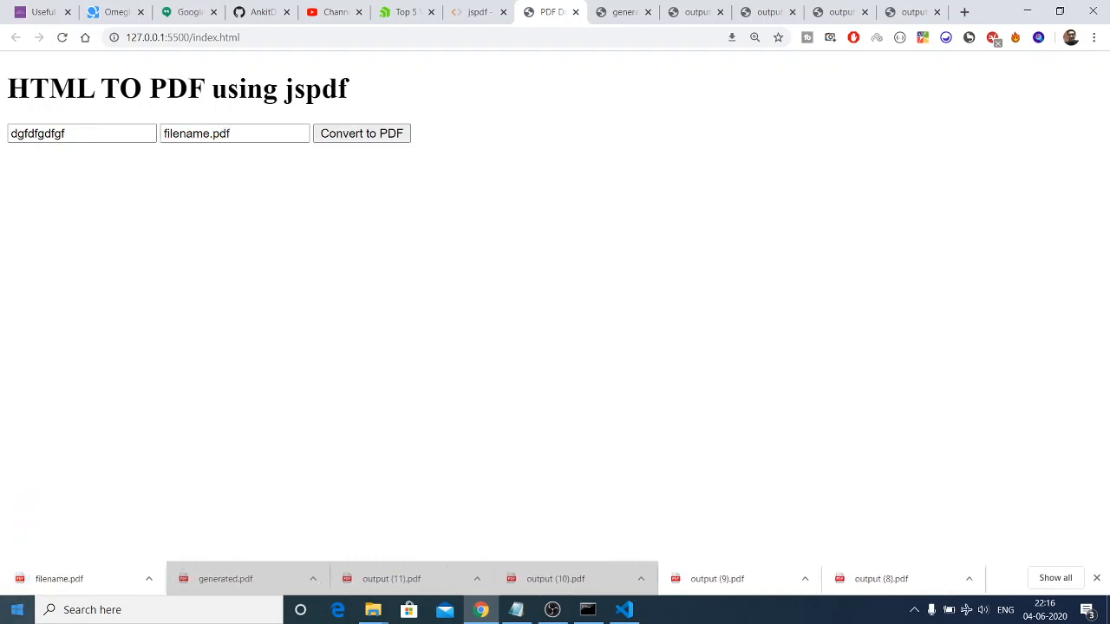
pyautogui.moveTo(59, 580)
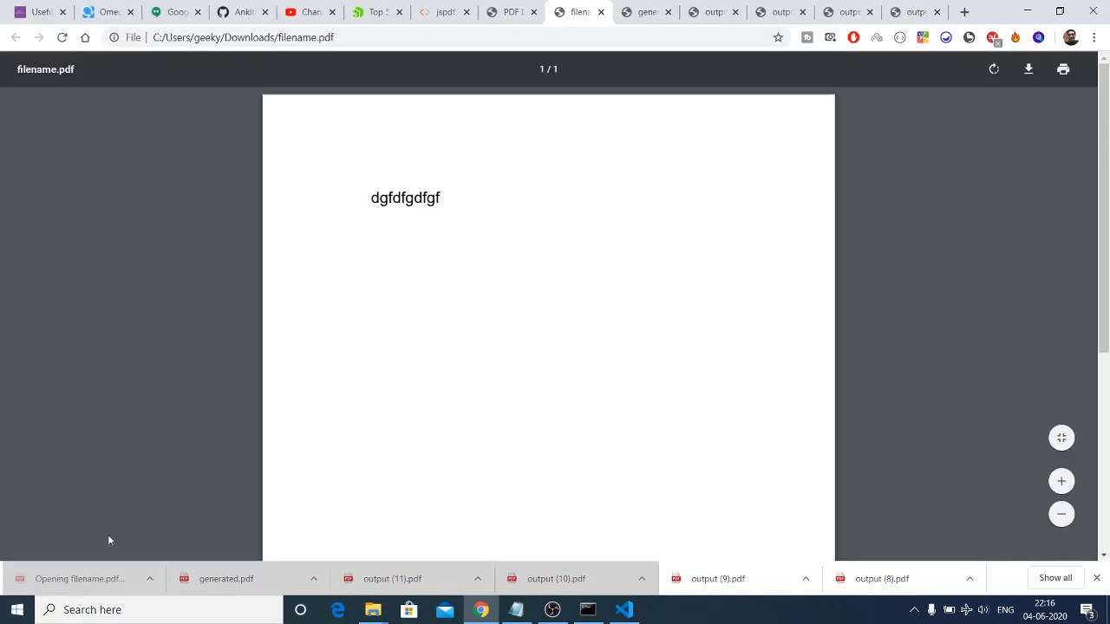
pyautogui.click(443, 10)
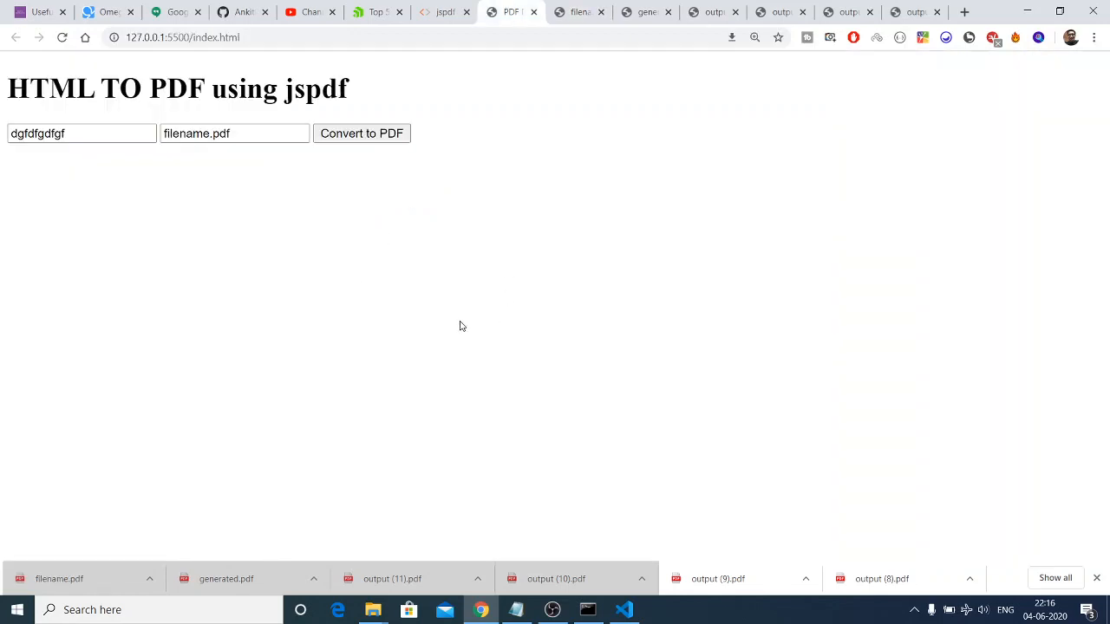